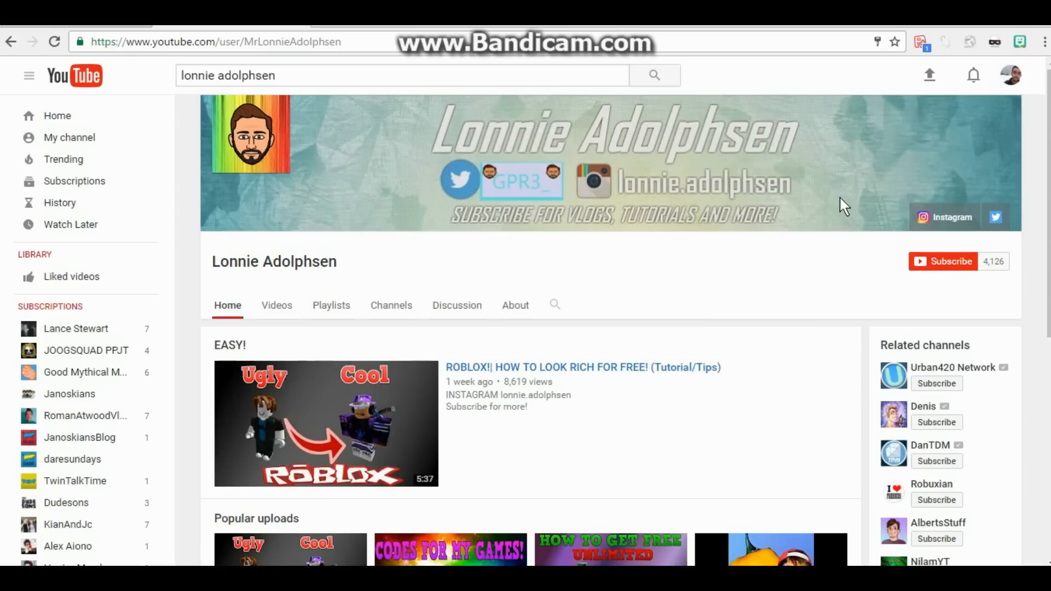
{"action": "mouse_move", "coordinate": [704, 296]}
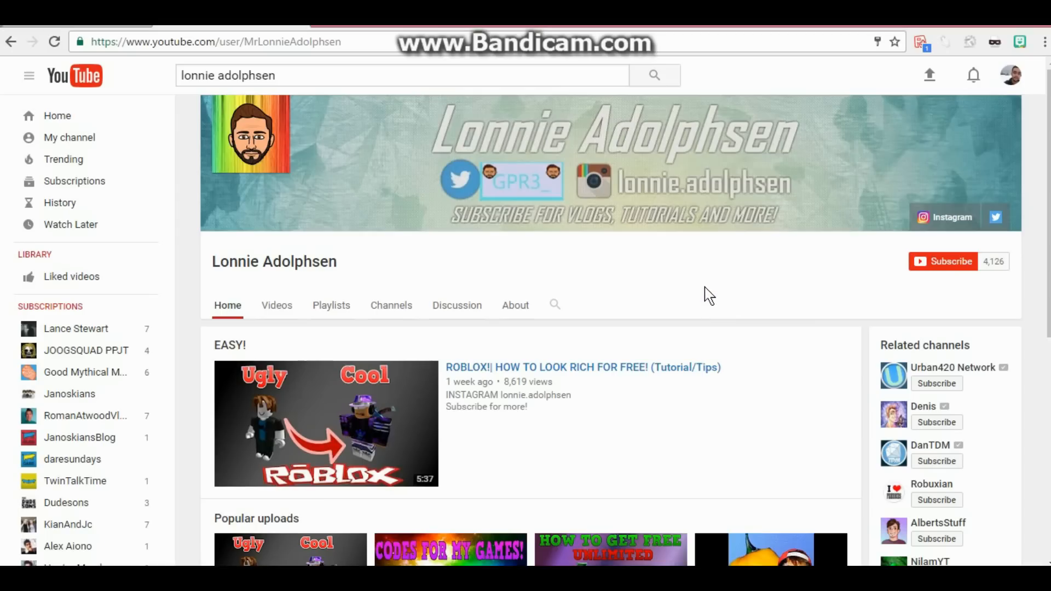
{"action": "mouse_move", "coordinate": [265, 278]}
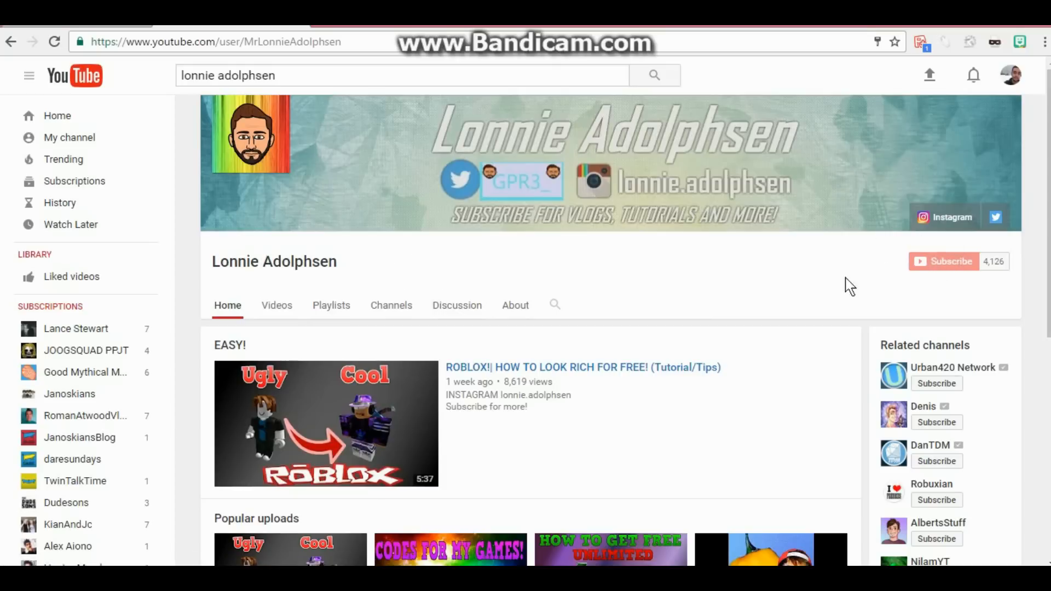
Subscribe to the Lonnie Adolphsen YouTube channel
{"action": "left_click", "coordinate": [951, 261]}
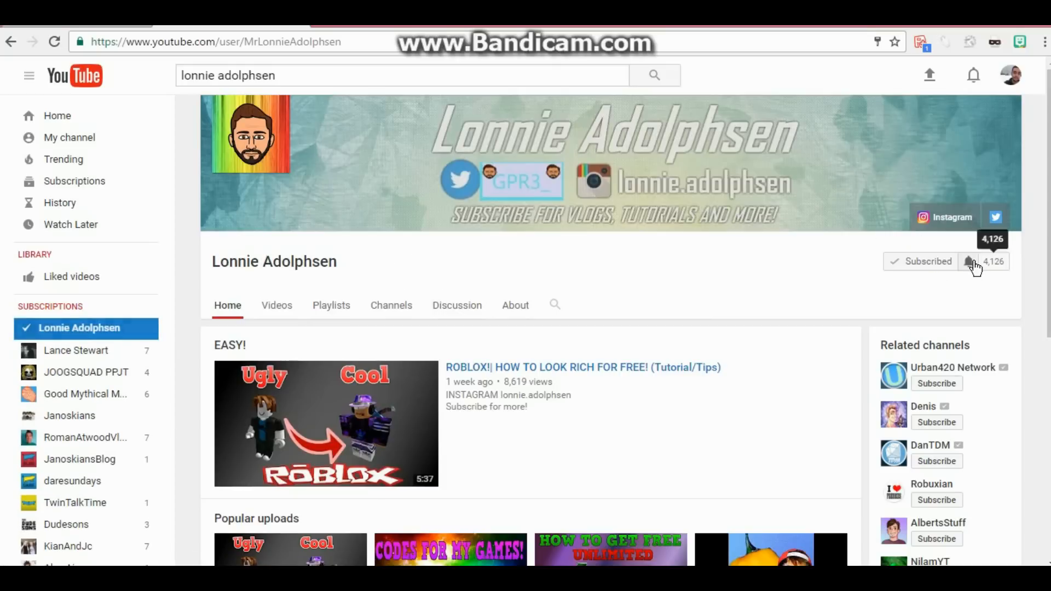
Turn on 'Send me all notifications' for the Lonnie Adolphsen channel and save
{"action": "left_click", "coordinate": [969, 262]}
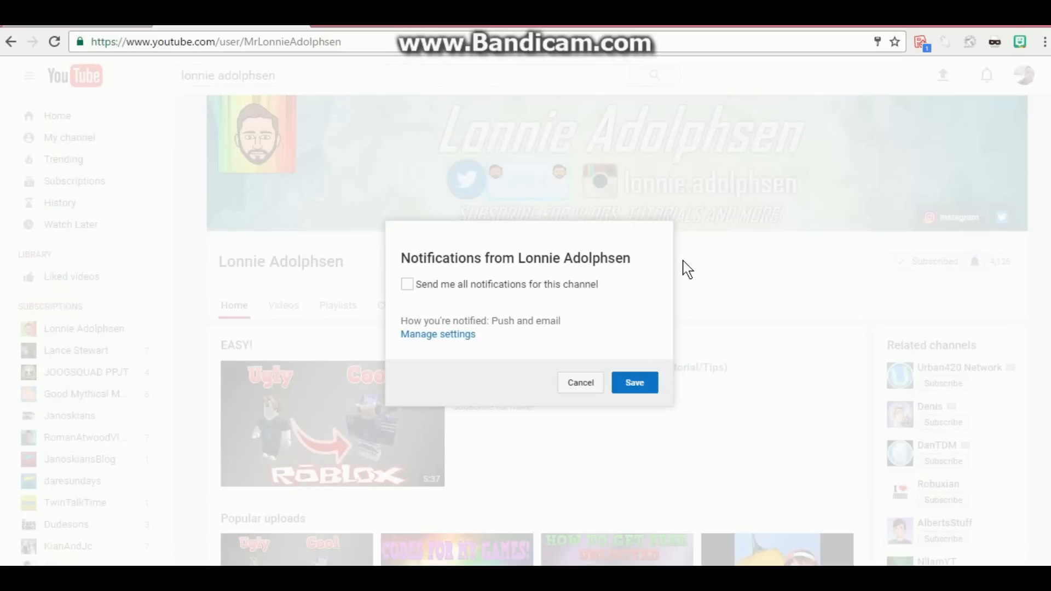
{"action": "mouse_move", "coordinate": [412, 294]}
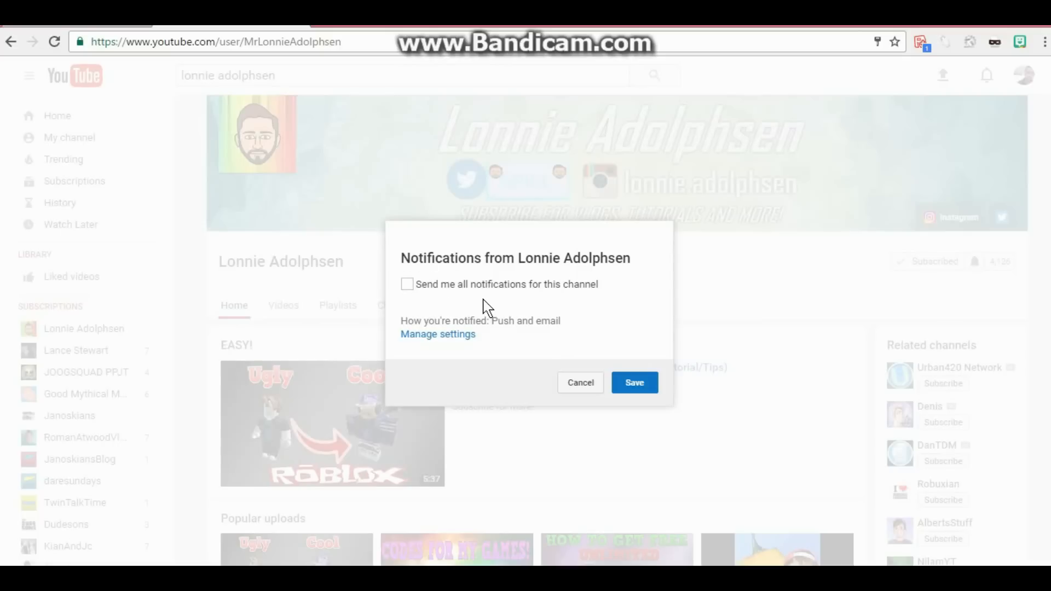
{"action": "mouse_move", "coordinate": [467, 345]}
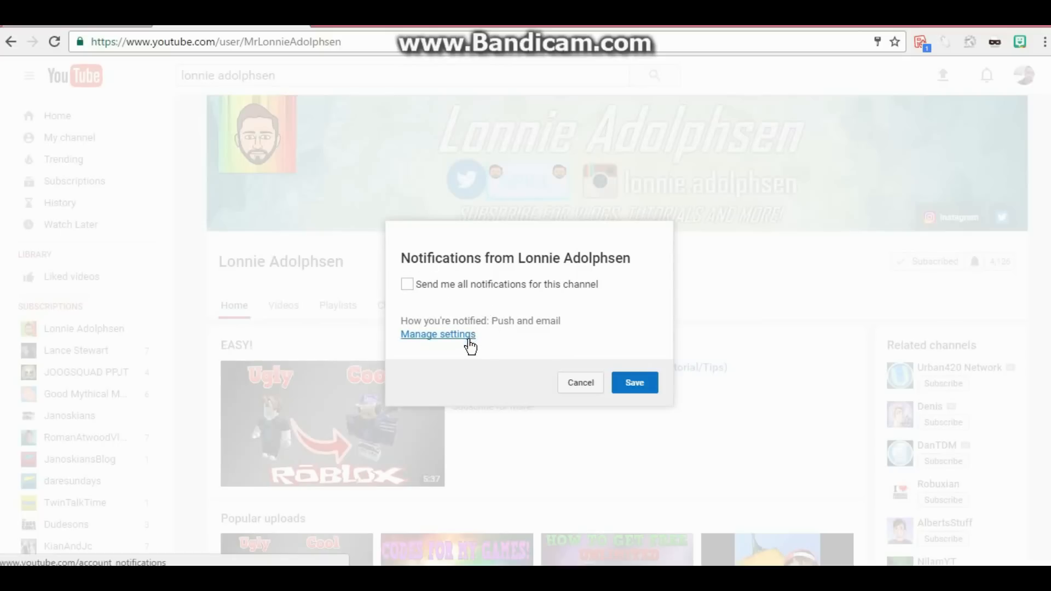
{"action": "mouse_move", "coordinate": [432, 299]}
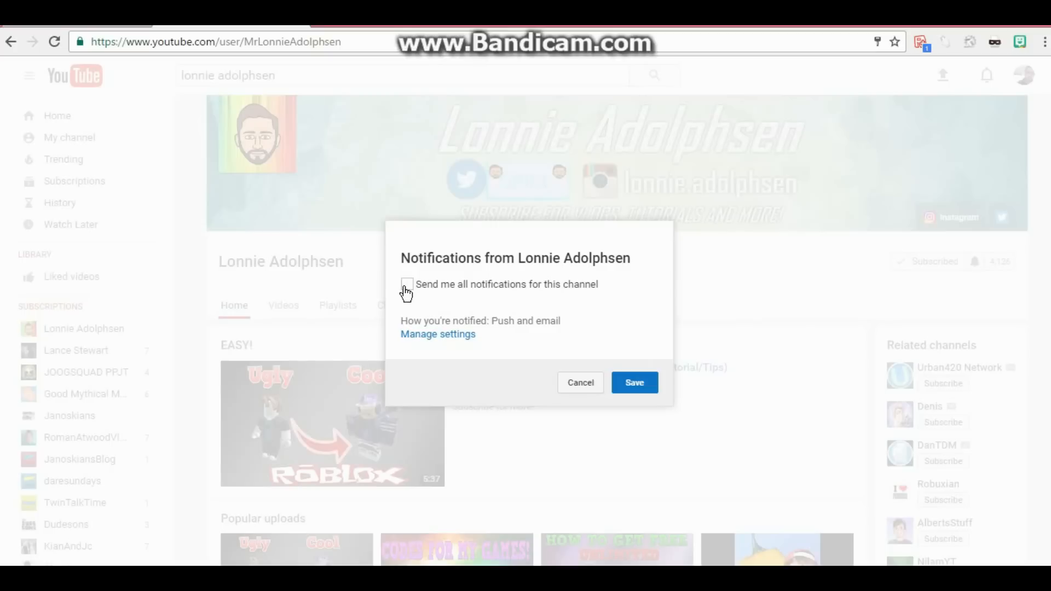
{"action": "left_click", "coordinate": [406, 284]}
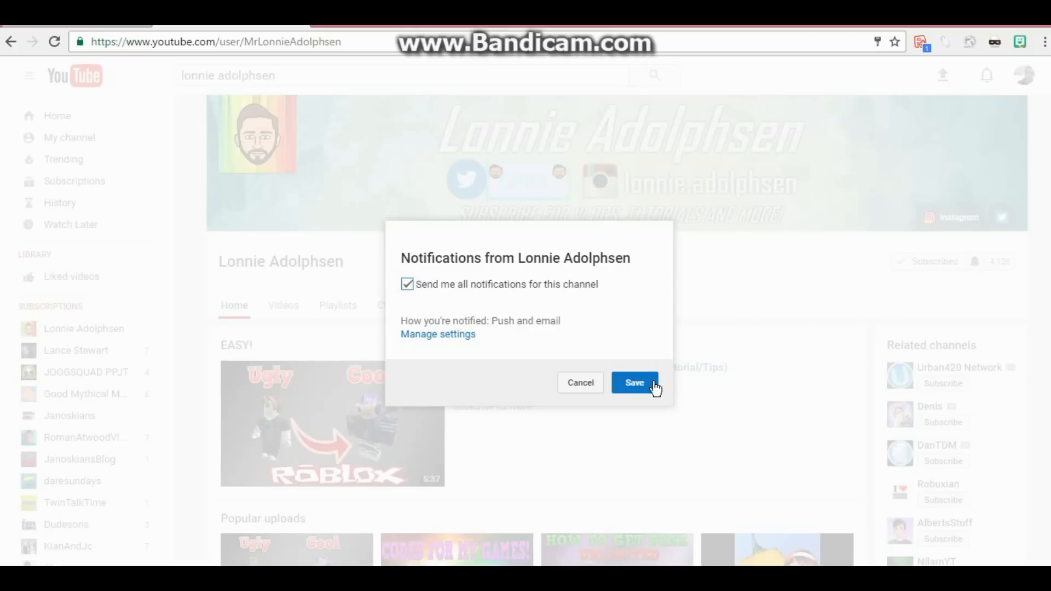
{"action": "left_click", "coordinate": [634, 383]}
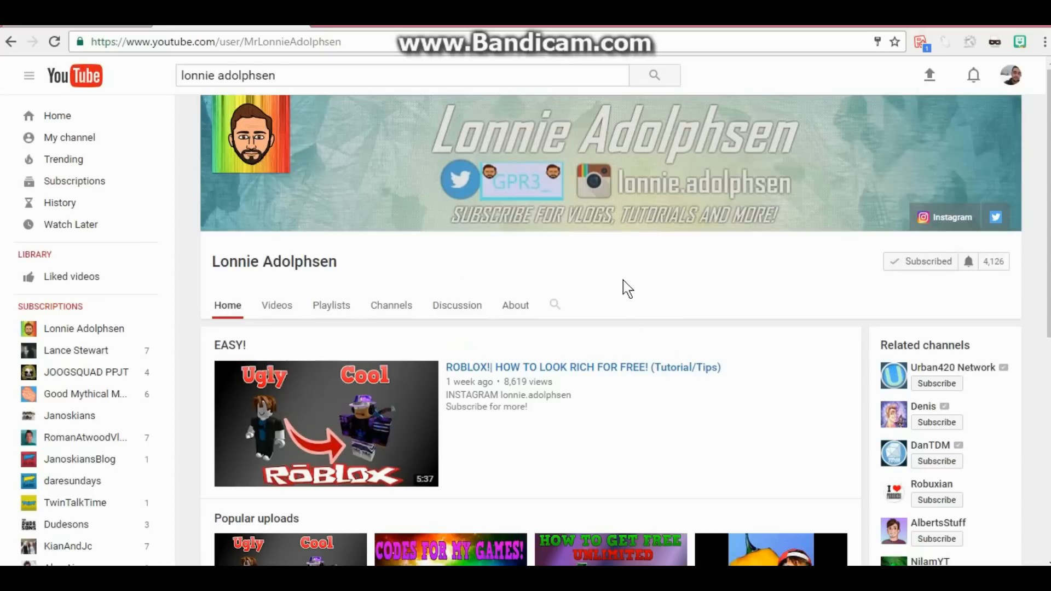
{"action": "mouse_move", "coordinate": [935, 282]}
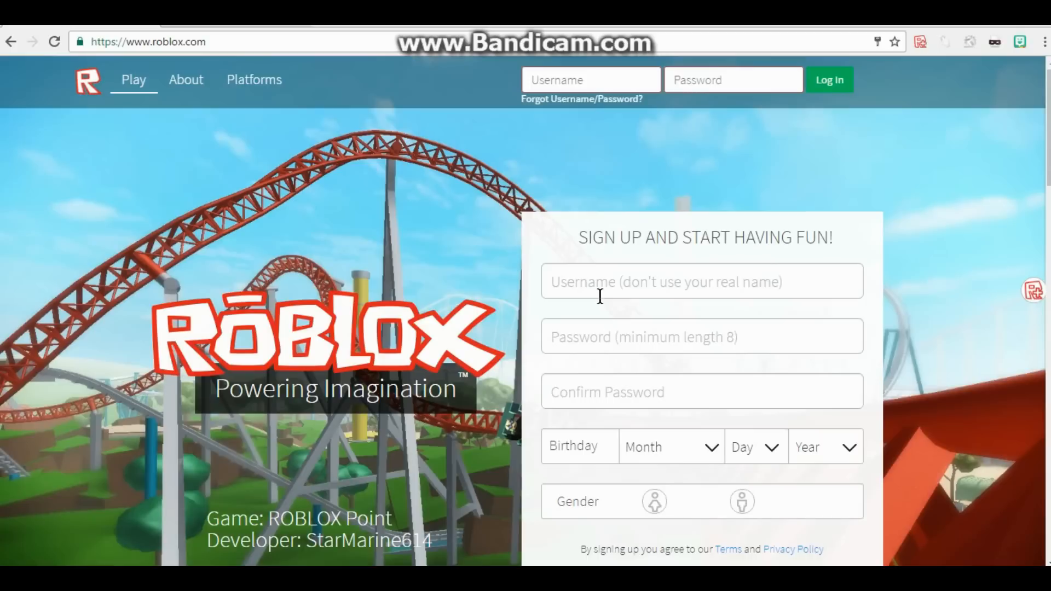
Enter a username on the Roblox sign-up form, fix it if taken, then the password
{"action": "left_click", "coordinate": [702, 281]}
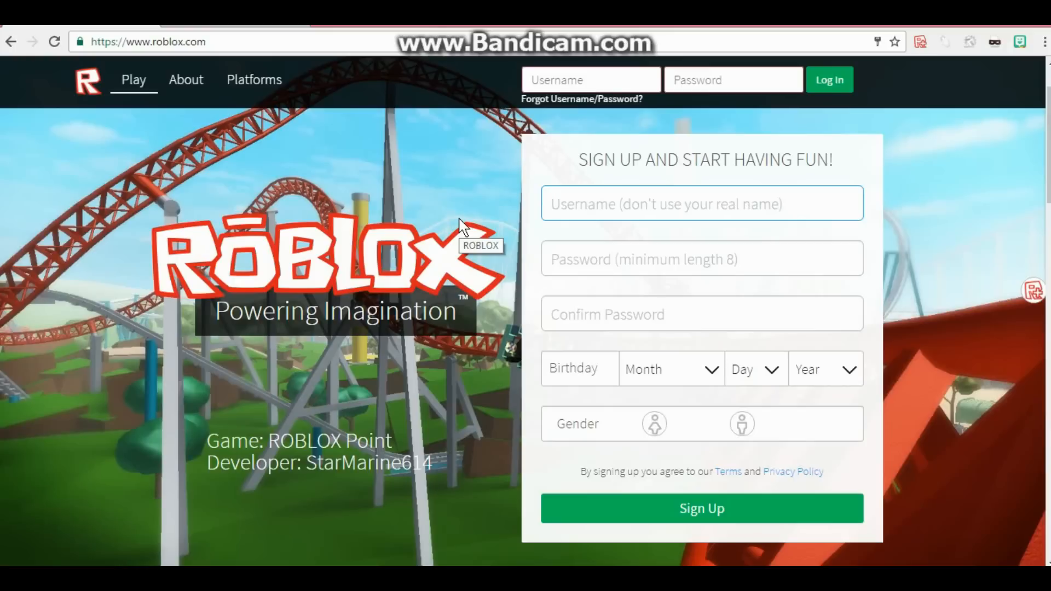
{"action": "type", "text": "IMNOTEICH"}
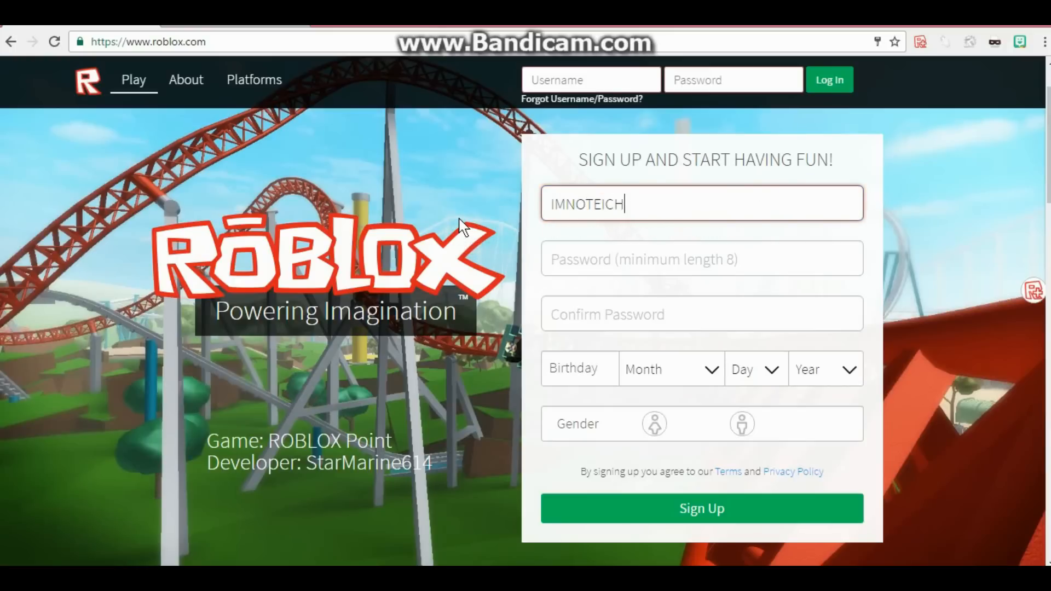
{"action": "key", "text": "Backspace"}
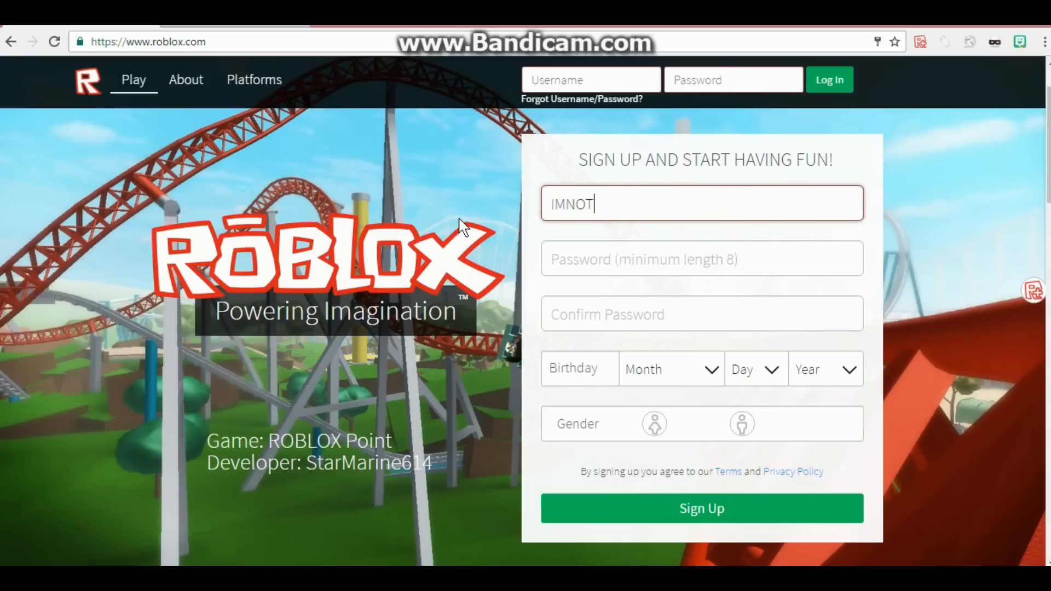
{"action": "type", "text": "_RUC"}
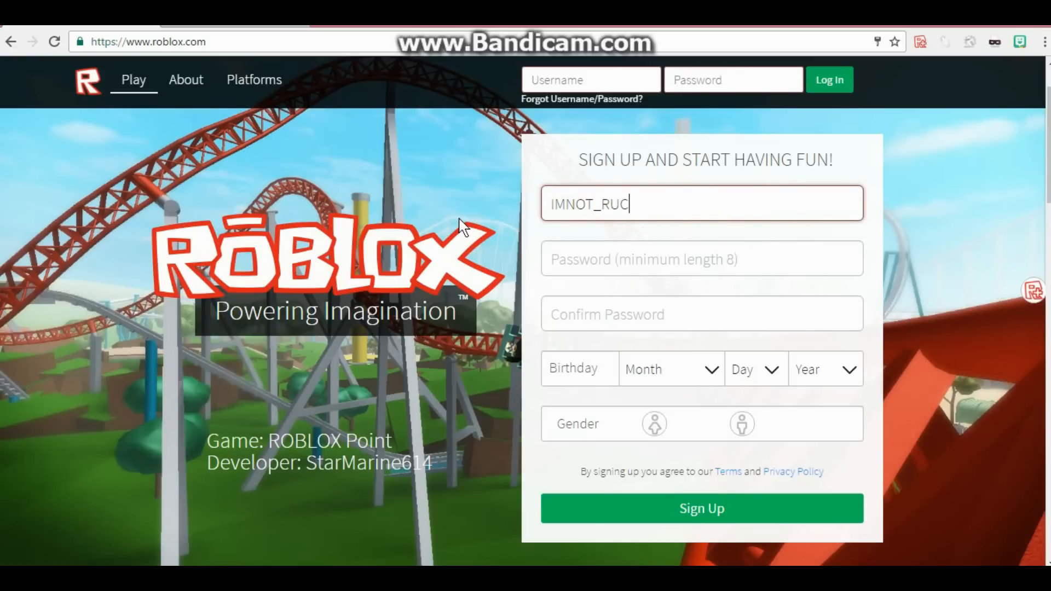
{"action": "key", "text": "Backspace"}
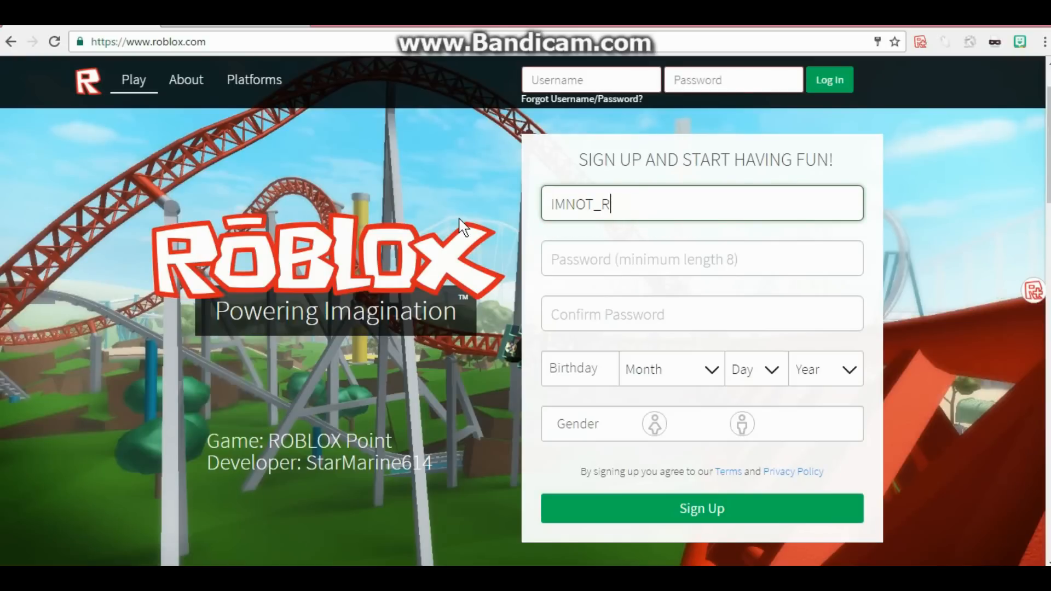
{"action": "type", "text": "ICHV3"}
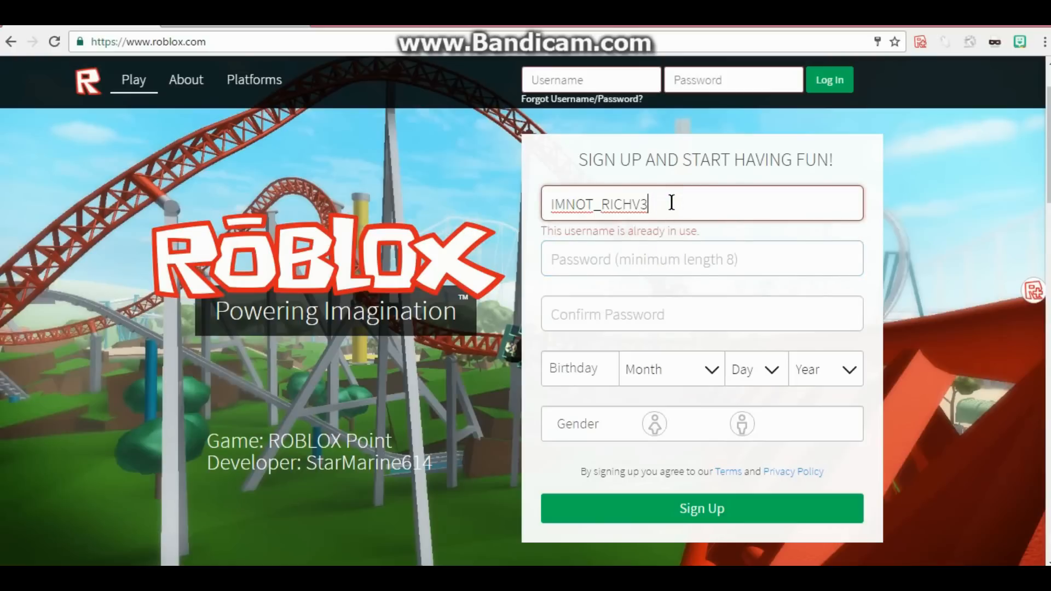
{"action": "key", "text": "Backspace"}
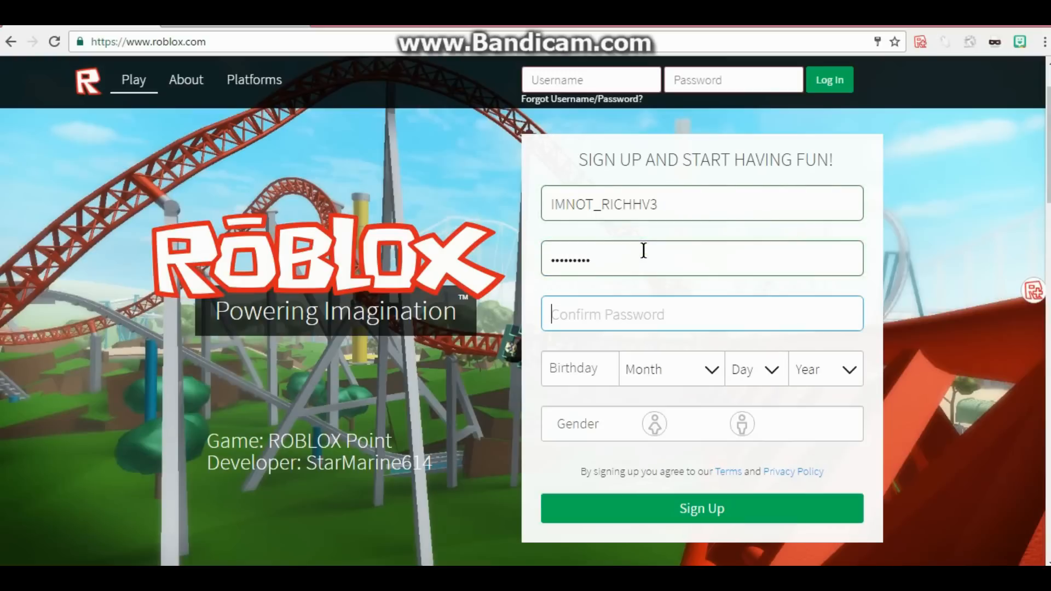
{"action": "type", "text": "•••"}
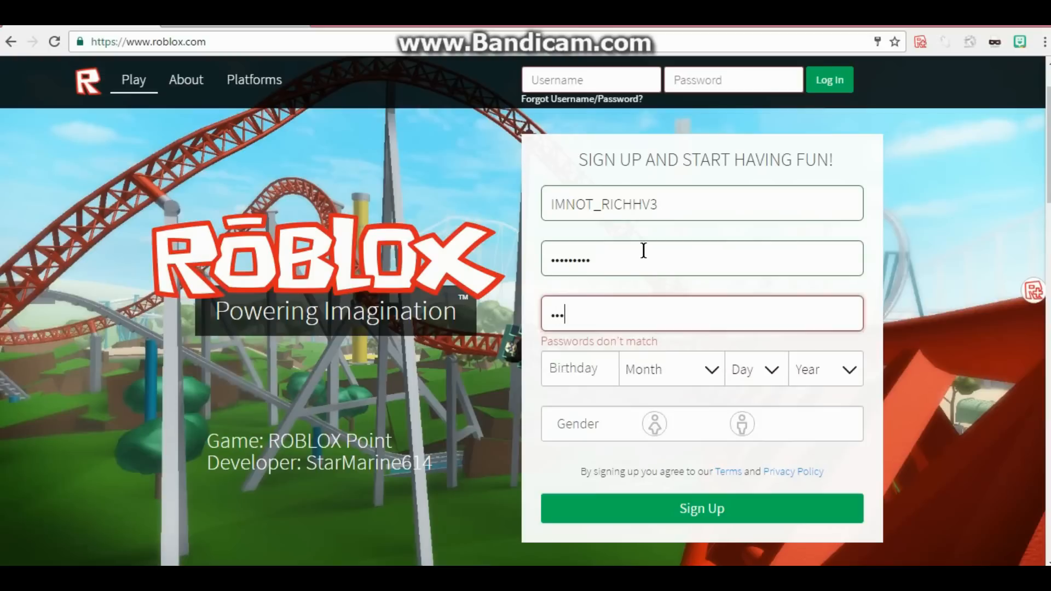
Set the birthday to June 14, 1956 and submit the Roblox sign-up form
{"action": "left_click", "coordinate": [670, 369]}
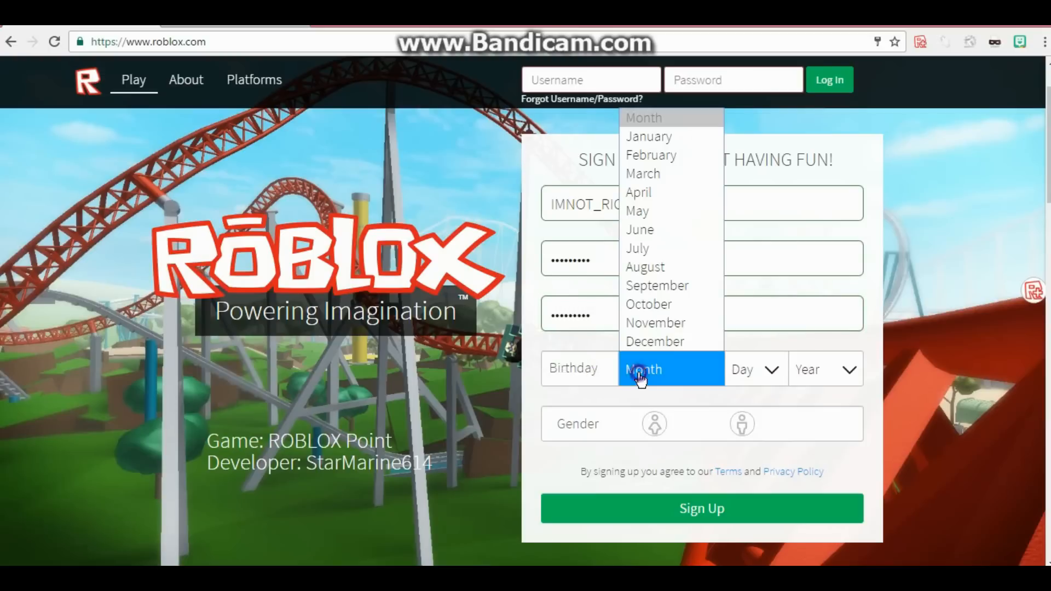
{"action": "left_click", "coordinate": [754, 369]}
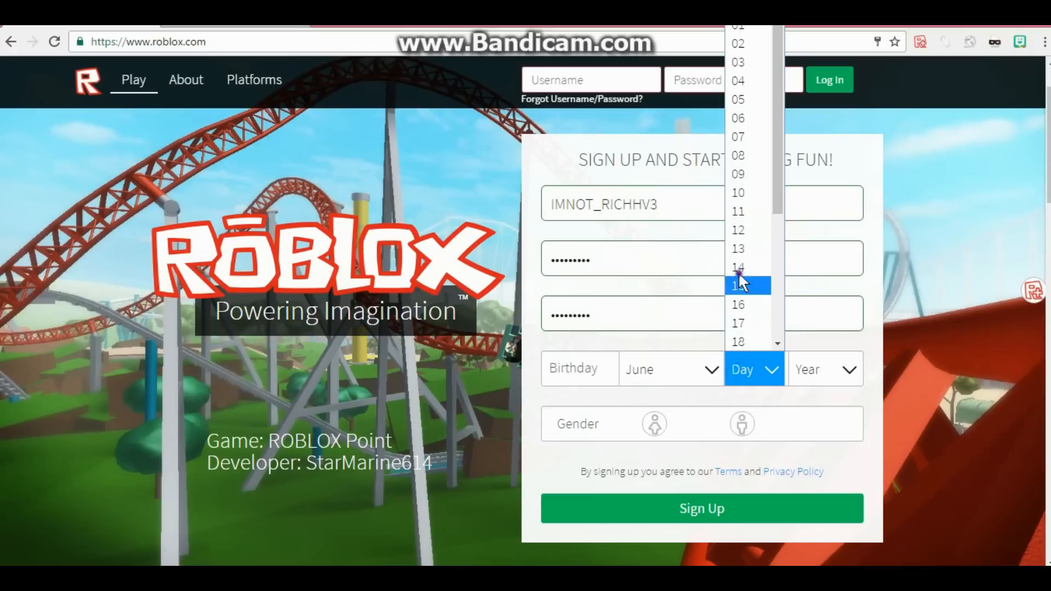
{"action": "left_click", "coordinate": [748, 284]}
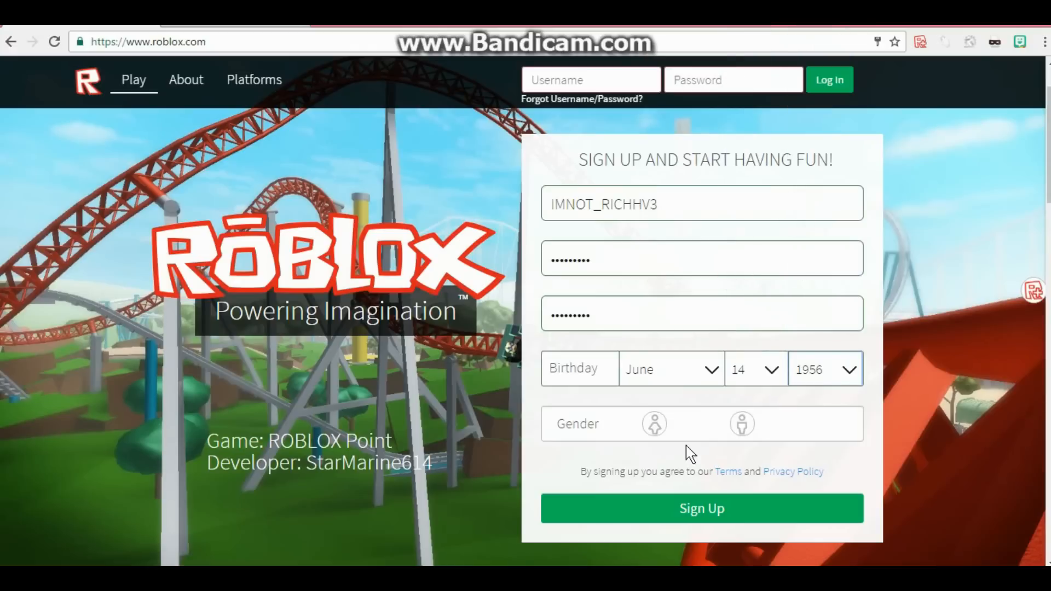
{"action": "left_click", "coordinate": [741, 423]}
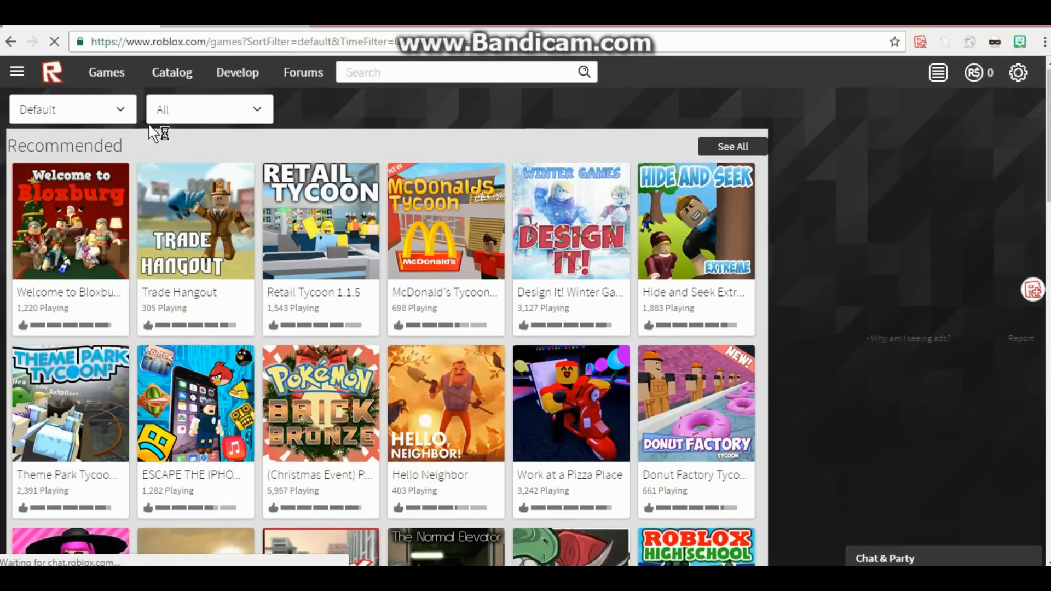
Go to the Avatar page to view the default avatar and its worn items
{"action": "scroll", "scroll_direction": "down", "scroll_amount": 3}
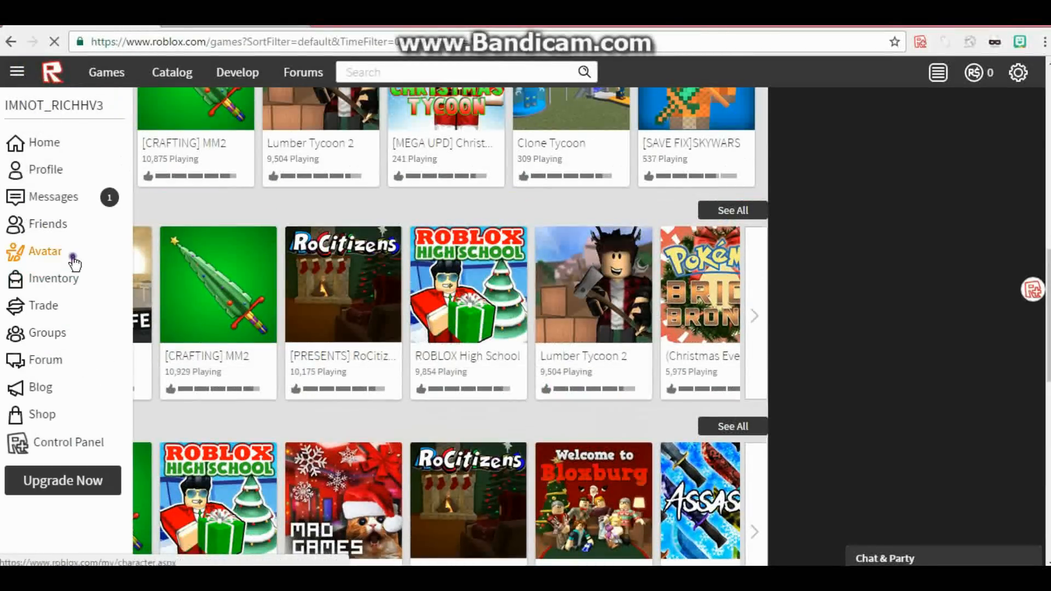
{"action": "left_click", "coordinate": [45, 251]}
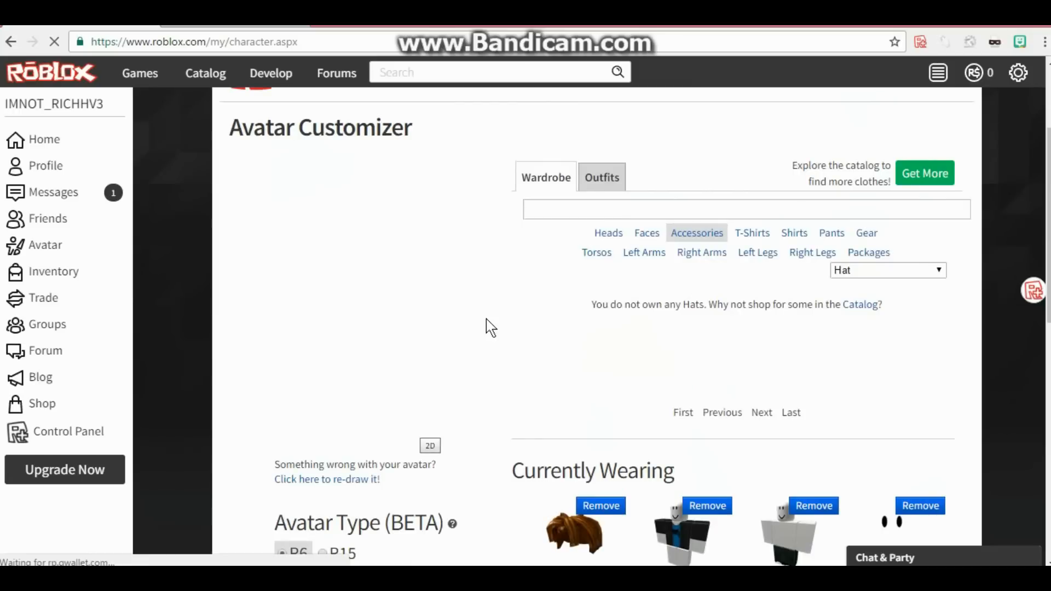
{"action": "scroll", "scroll_direction": "down", "scroll_amount": 3}
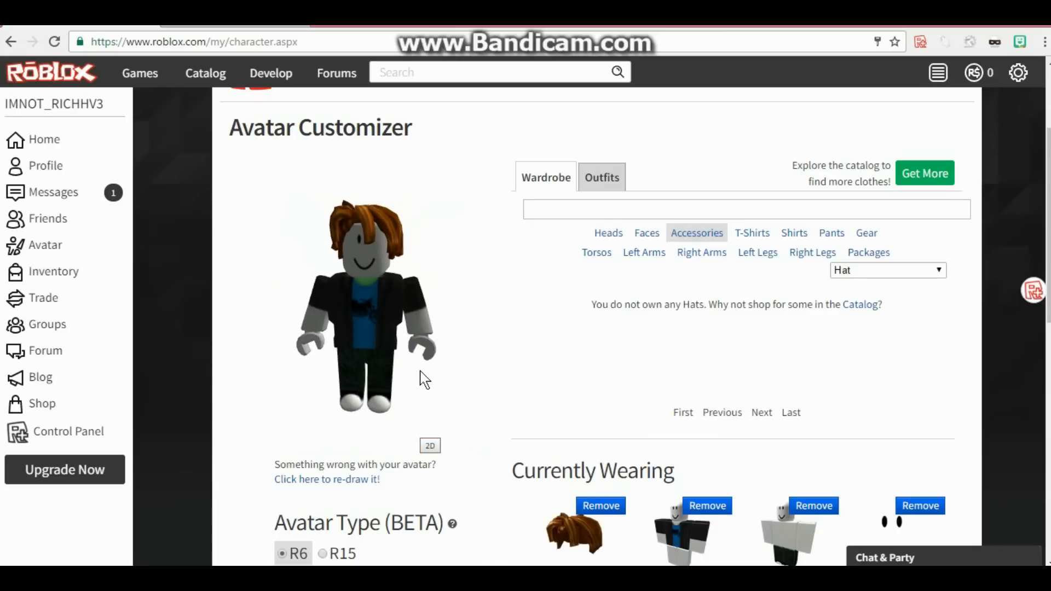
Remove the Pal Hair and another worn item from the avatar
{"action": "scroll", "scroll_direction": "down", "scroll_amount": 3}
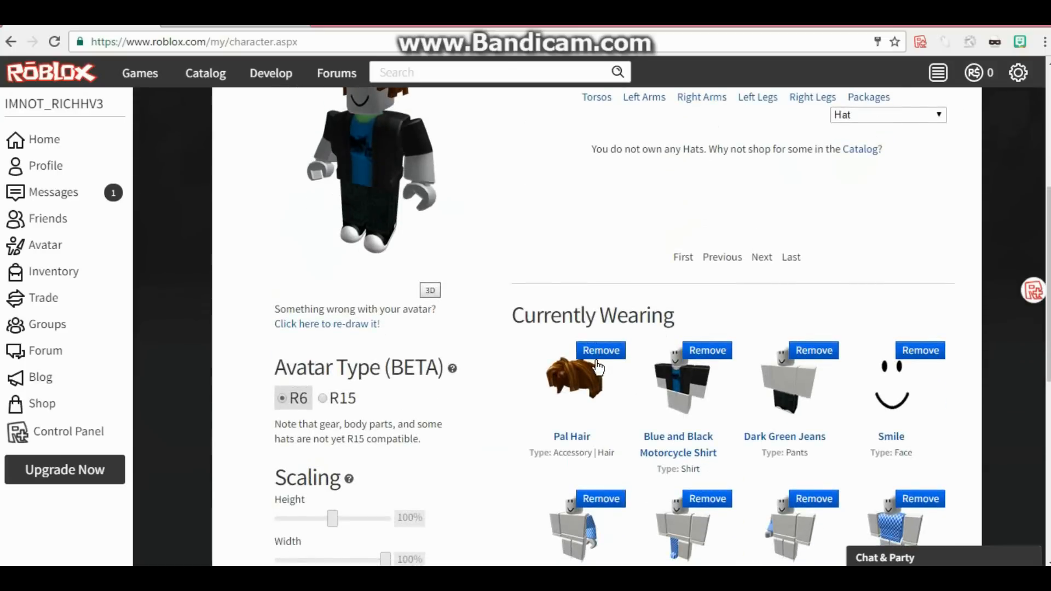
{"action": "left_click", "coordinate": [601, 350]}
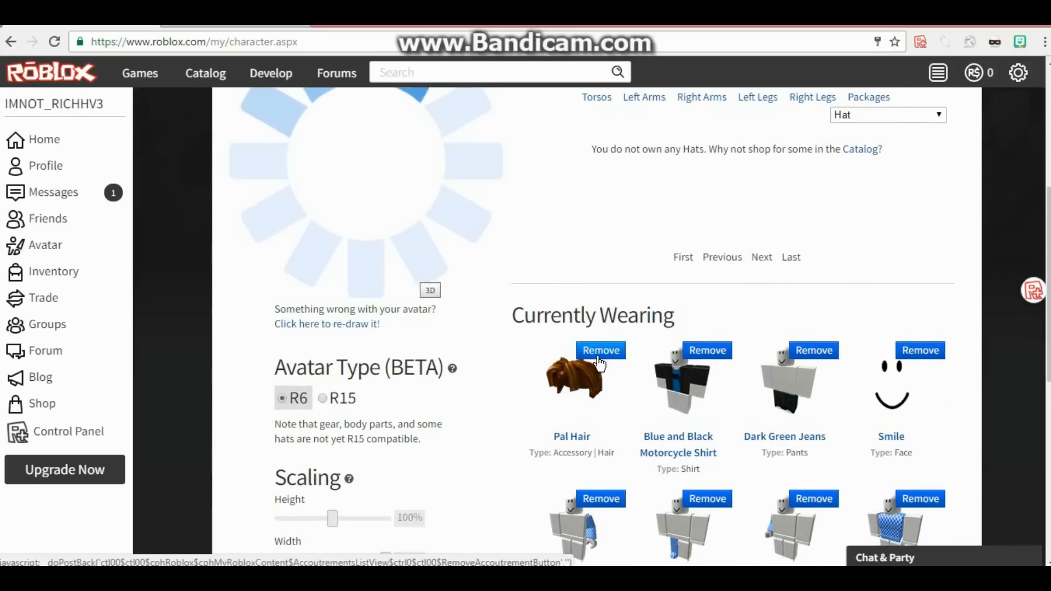
{"action": "left_click", "coordinate": [600, 351]}
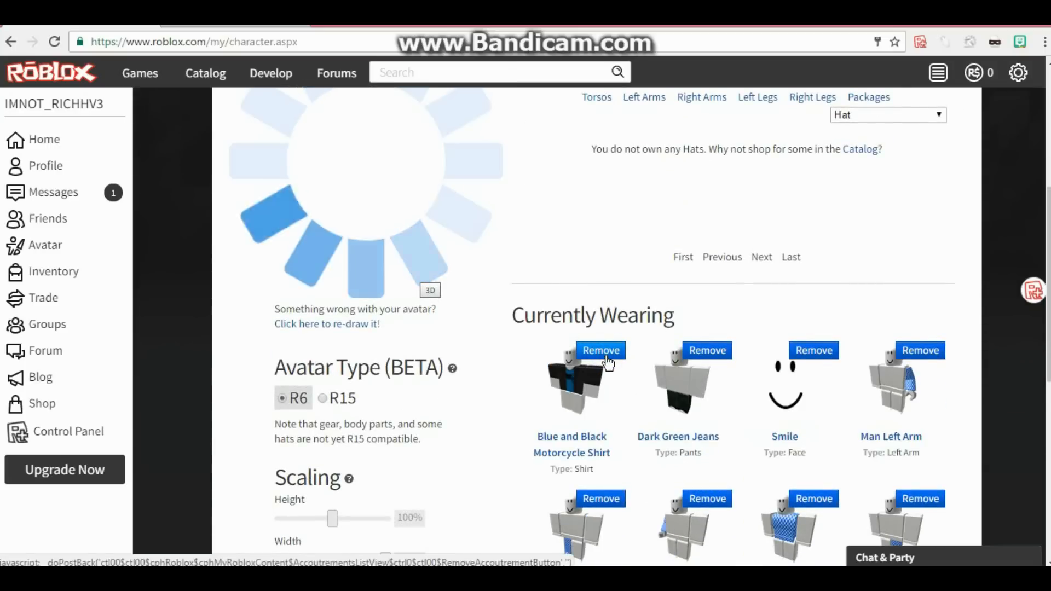
{"action": "left_click", "coordinate": [601, 351]}
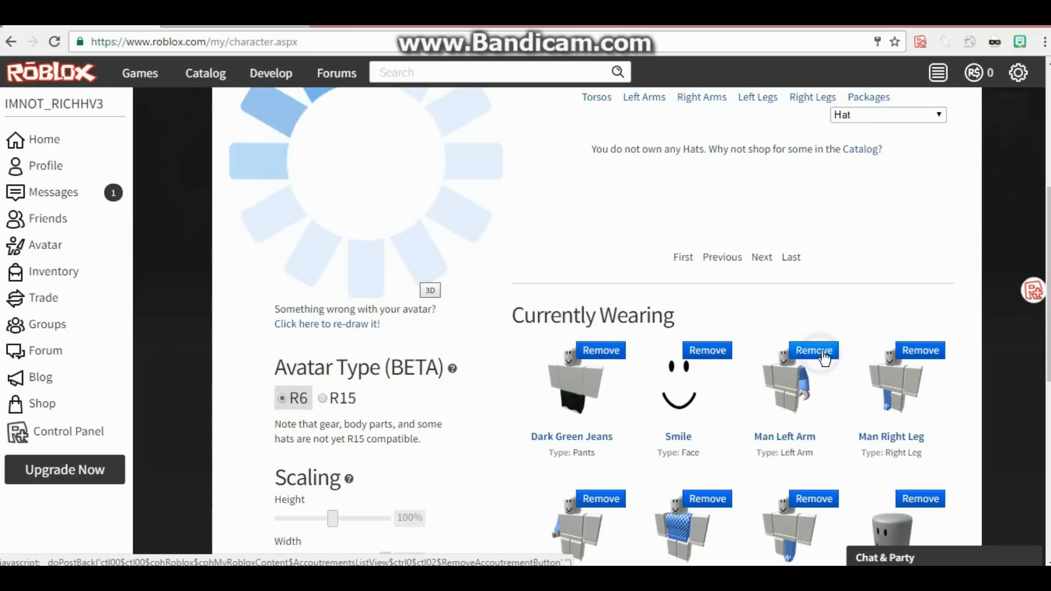
Remove Man Left Arm, Right Leg, Right Arm, Torso and the Dark Green Jeans
{"action": "left_click", "coordinate": [814, 350]}
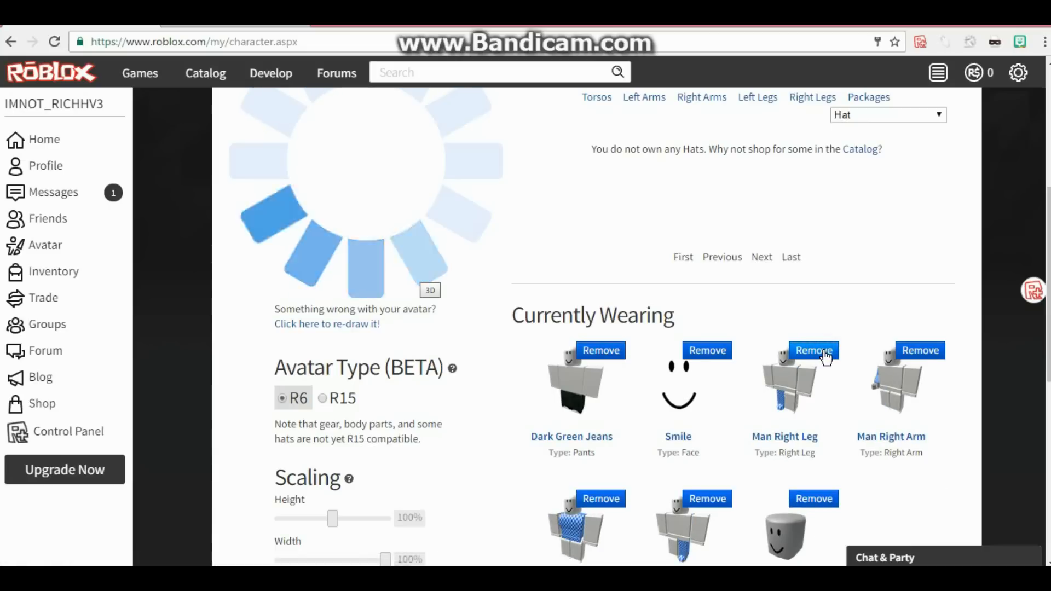
{"action": "left_click", "coordinate": [813, 350]}
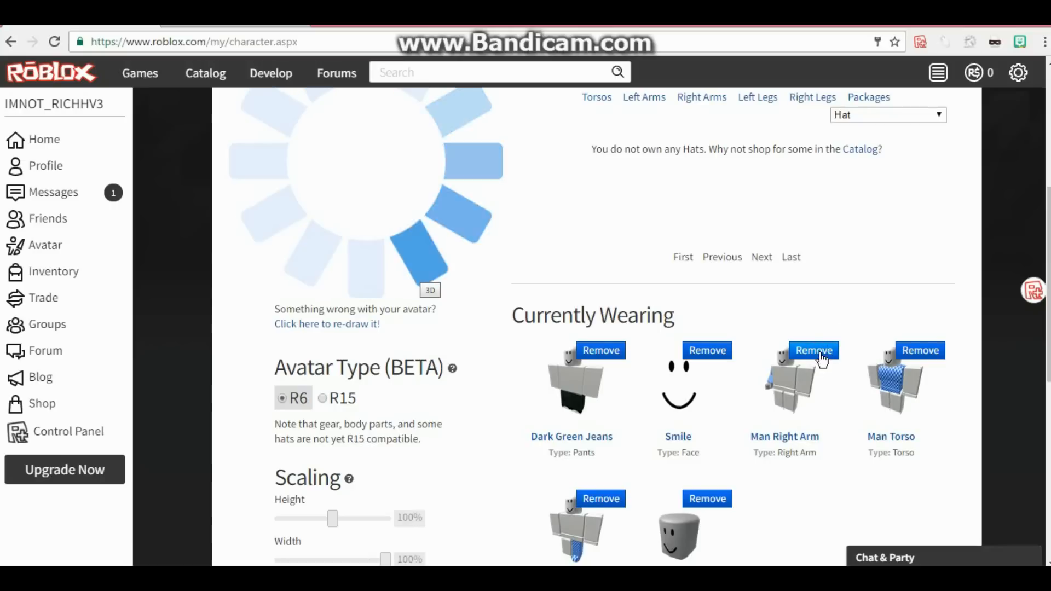
{"action": "left_click", "coordinate": [814, 350]}
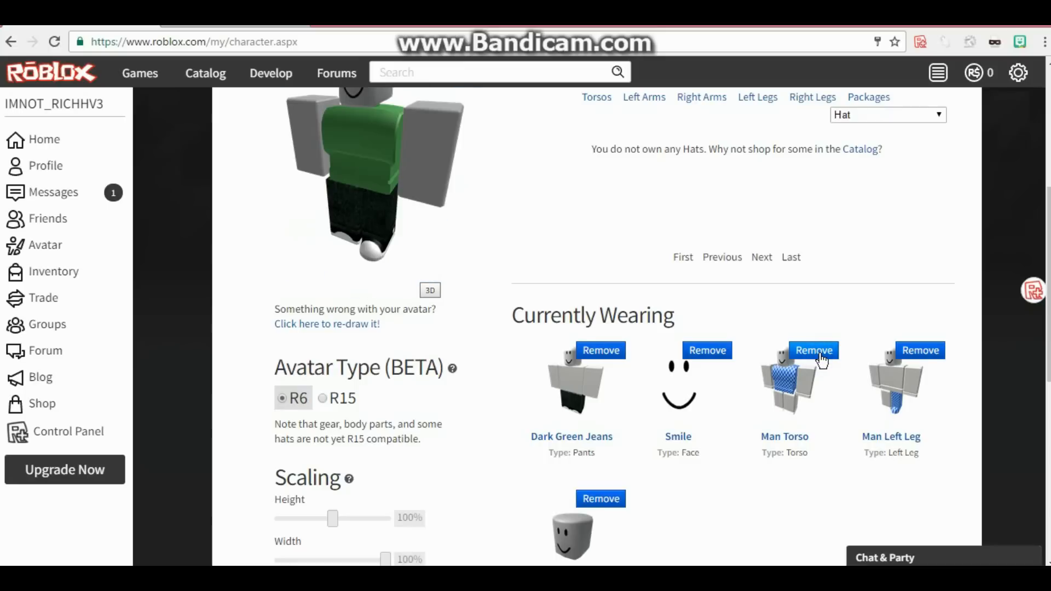
{"action": "left_click", "coordinate": [813, 351]}
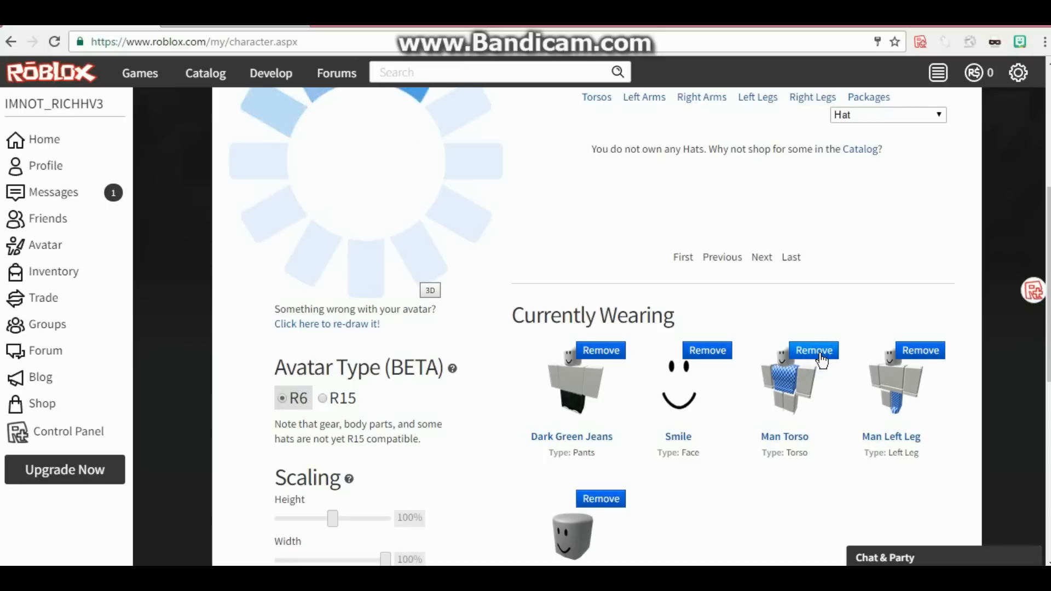
{"action": "left_click", "coordinate": [813, 350]}
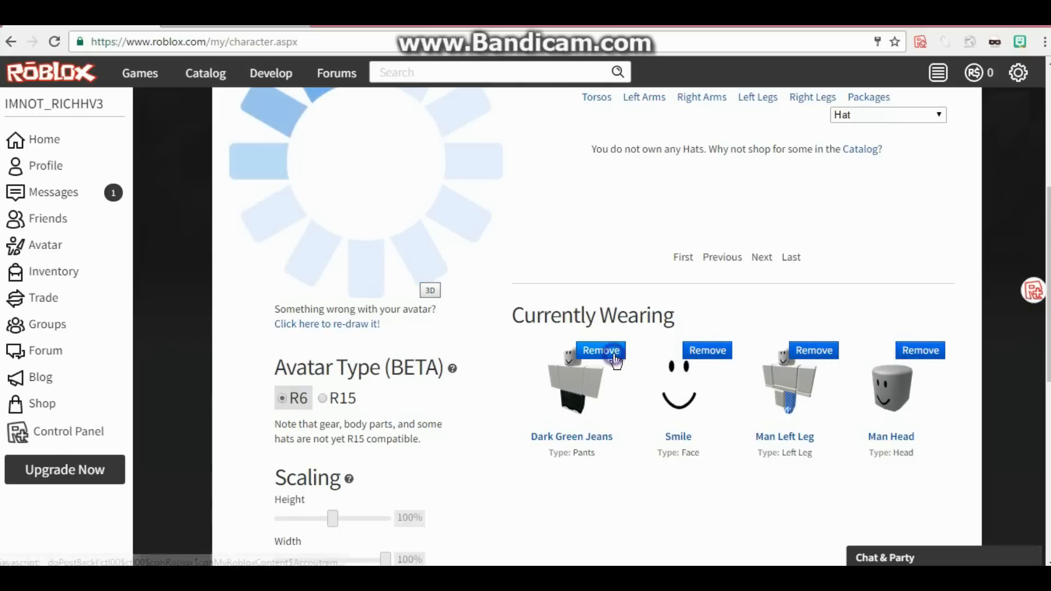
{"action": "left_click", "coordinate": [600, 350]}
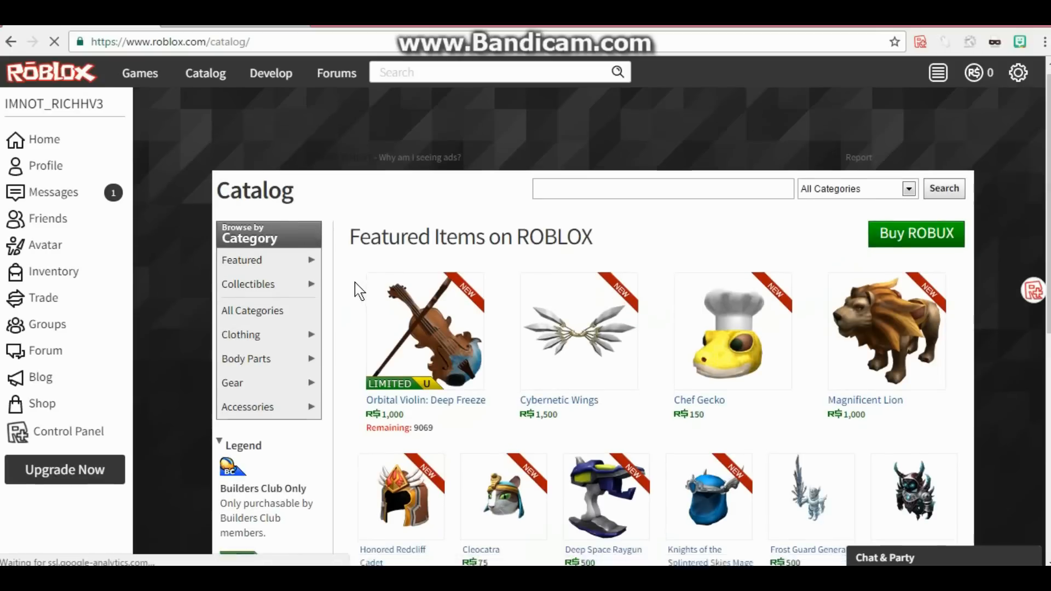
{"action": "mouse_move", "coordinate": [241, 192]}
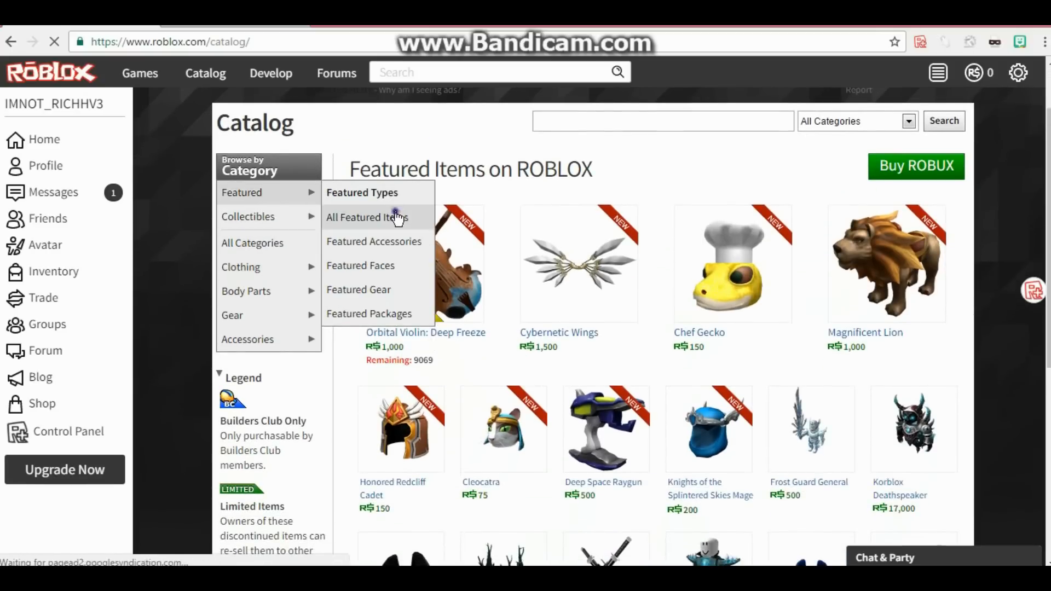
Show all catalog items and browse by category to list free bestselling clothing
{"action": "left_click", "coordinate": [369, 217]}
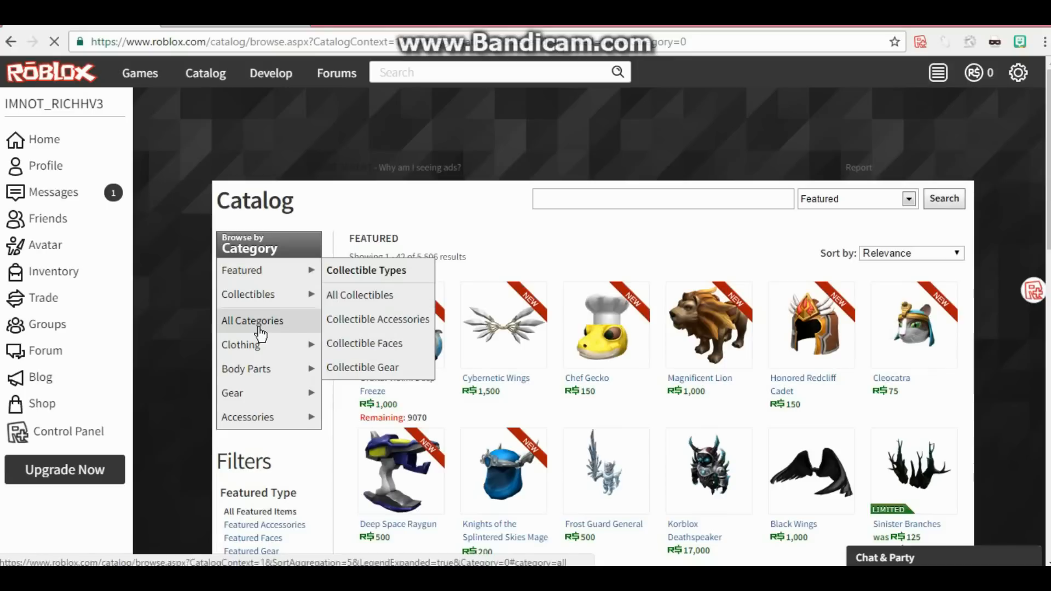
{"action": "left_click", "coordinate": [253, 321]}
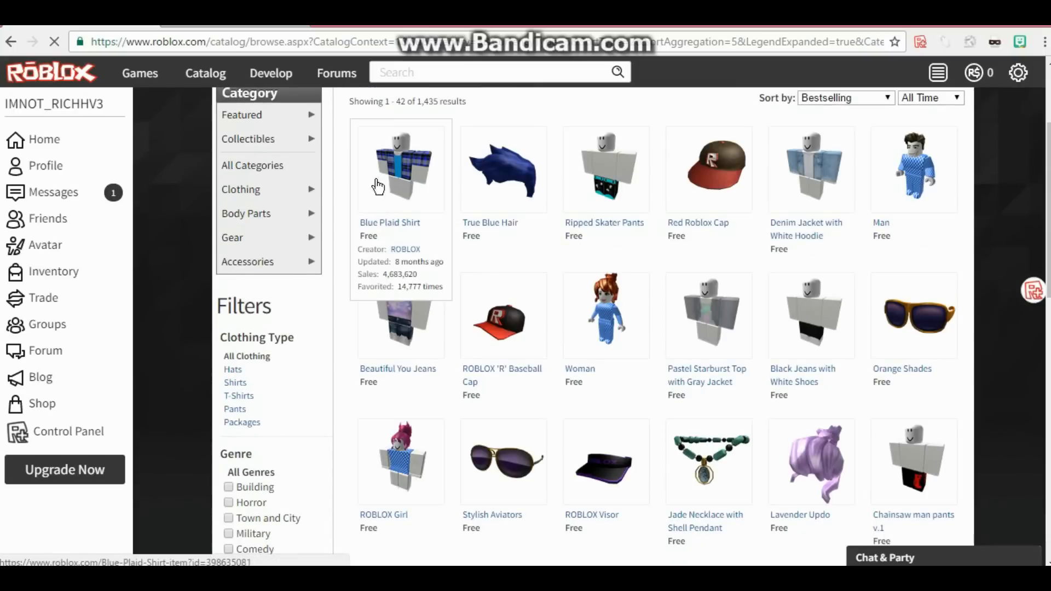
Open the Blue Plaid Shirt item page and get it for free
{"action": "left_click", "coordinate": [400, 175]}
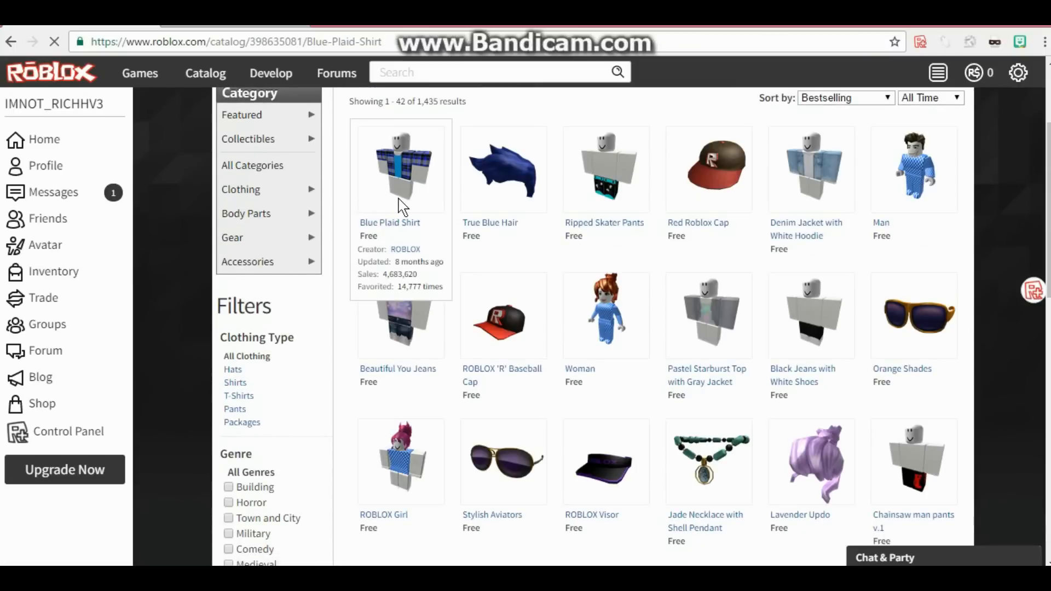
{"action": "left_click", "coordinate": [400, 170]}
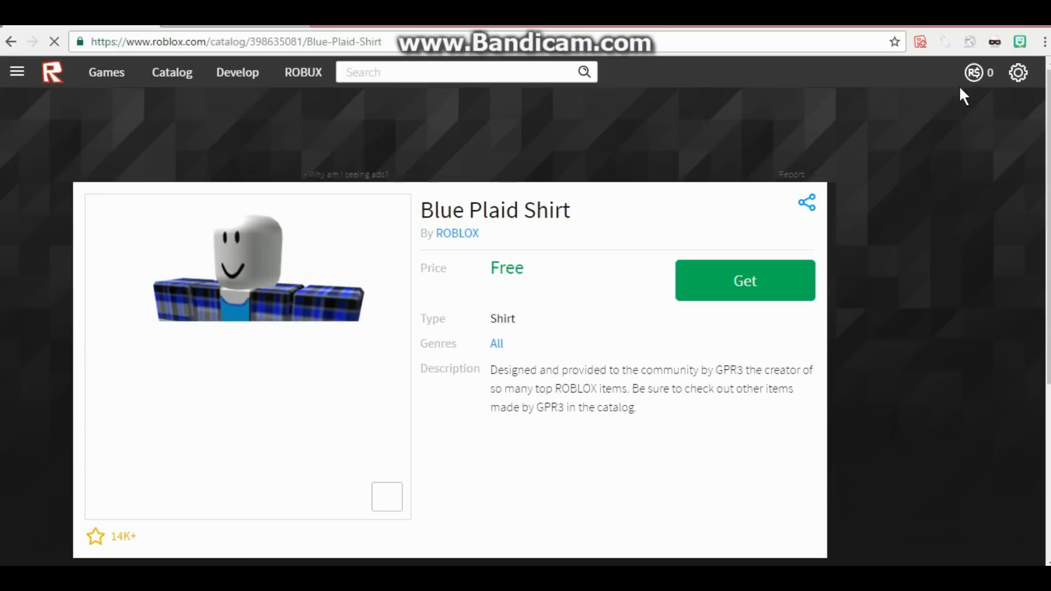
{"action": "scroll", "scroll_direction": "down", "scroll_amount": 3}
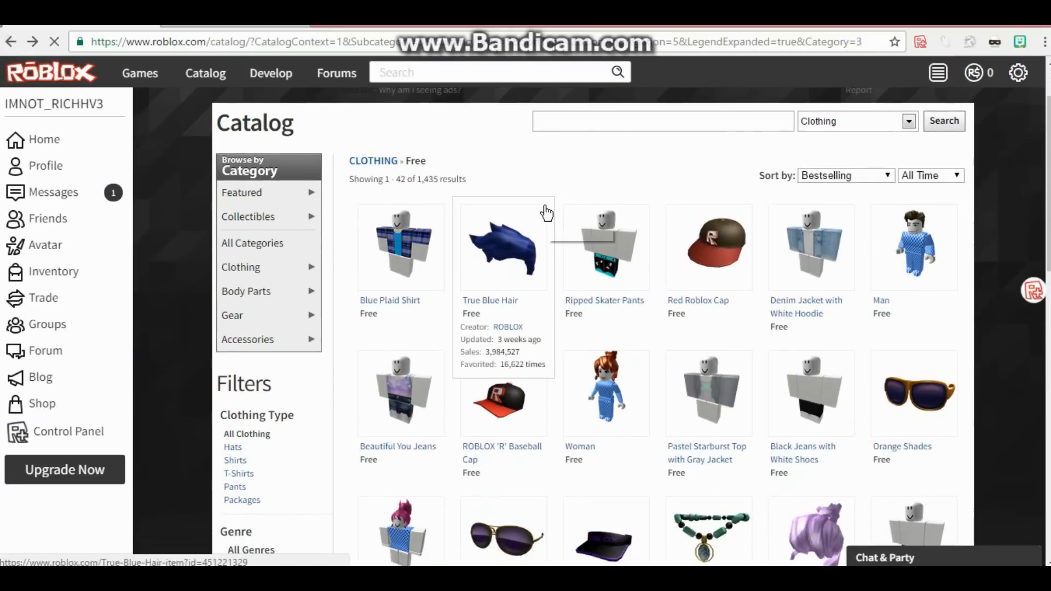
{"action": "scroll", "scroll_direction": "down", "scroll_amount": 3}
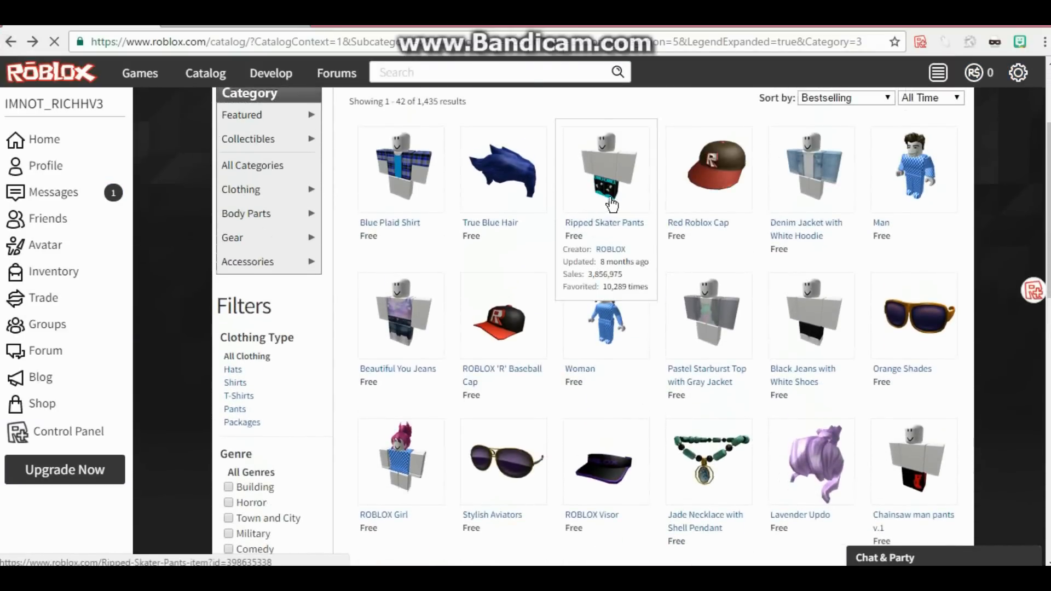
{"action": "scroll", "scroll_direction": "down", "scroll_amount": 3}
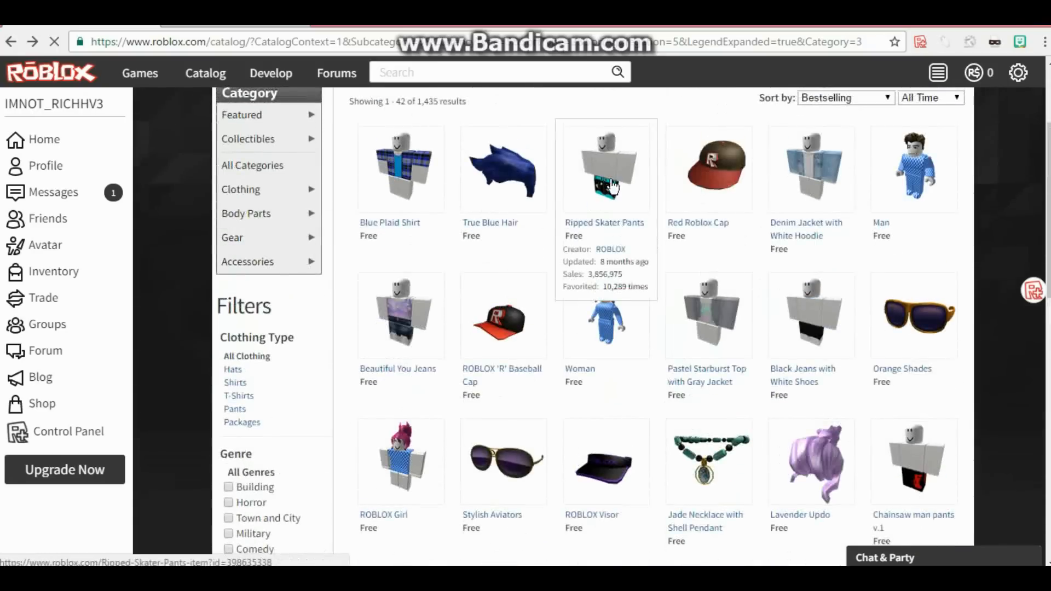
{"action": "scroll", "scroll_direction": "down", "scroll_amount": 3}
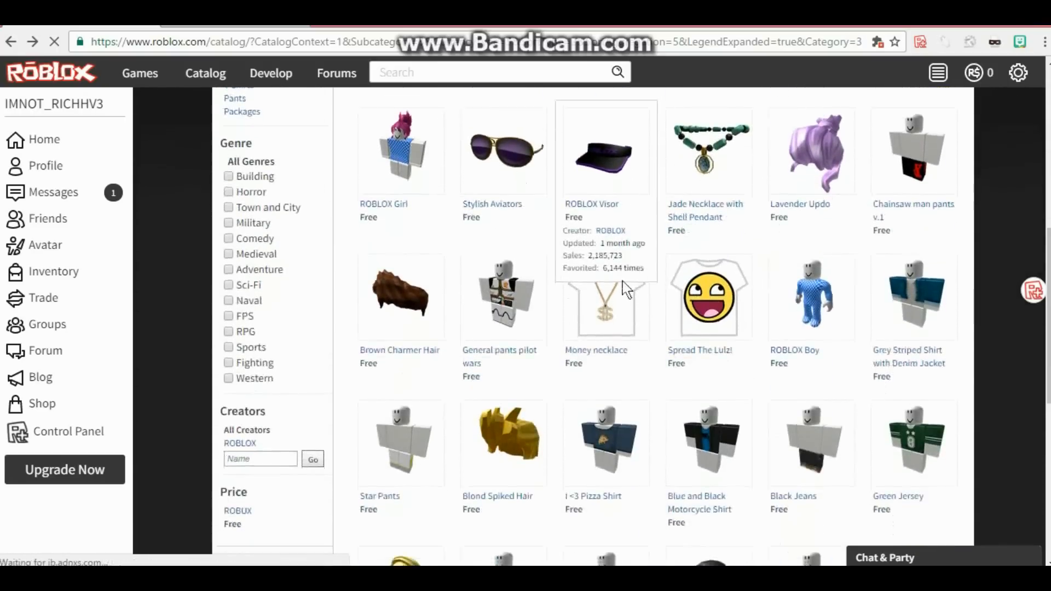
{"action": "scroll", "scroll_direction": "down", "scroll_amount": 3}
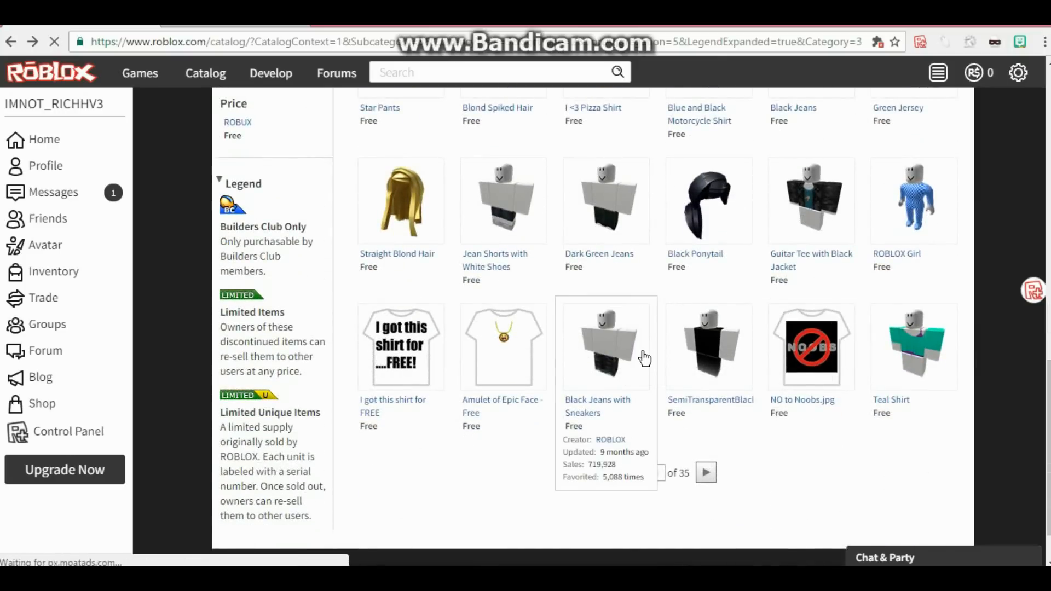
{"action": "left_click", "coordinate": [606, 347]}
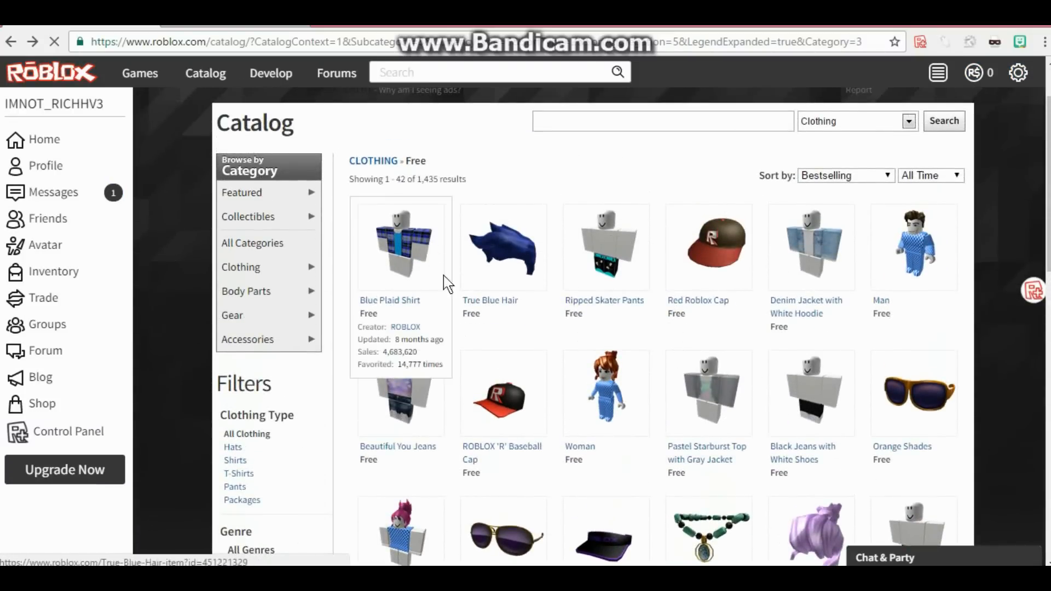
{"action": "left_click", "coordinate": [400, 246]}
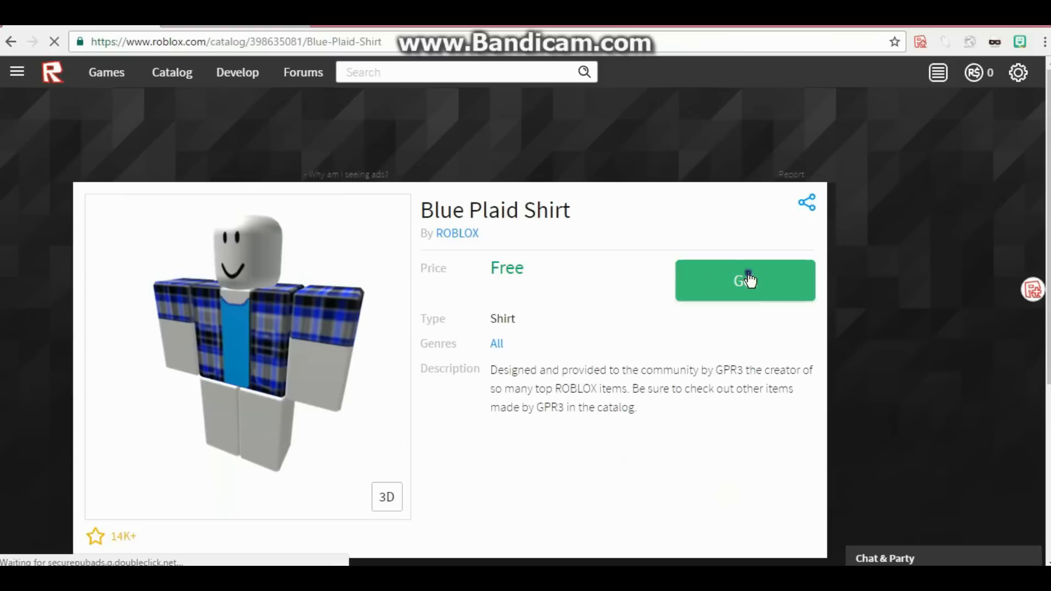
{"action": "left_click", "coordinate": [750, 280]}
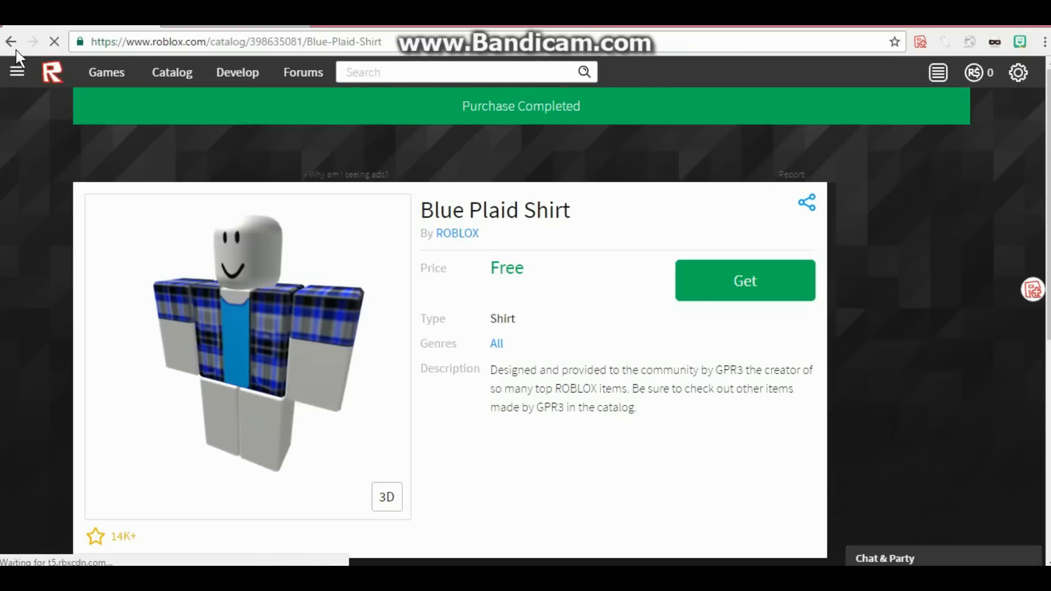
Return to the free clothing list and scroll through to page 2
{"action": "left_click", "coordinate": [17, 41]}
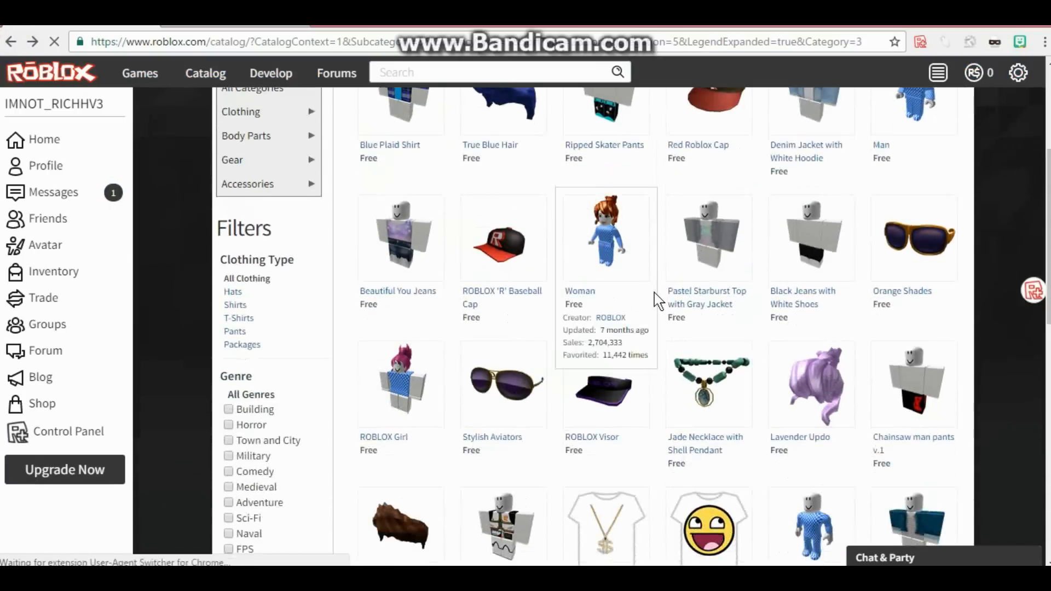
{"action": "scroll", "scroll_direction": "down", "scroll_amount": 3}
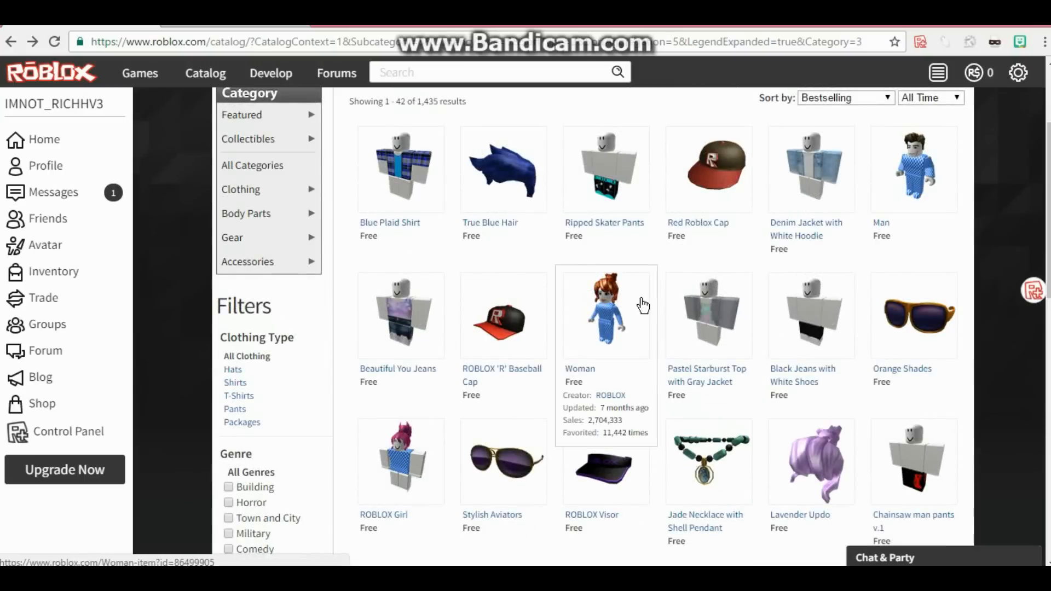
{"action": "scroll", "scroll_direction": "down", "scroll_amount": 3}
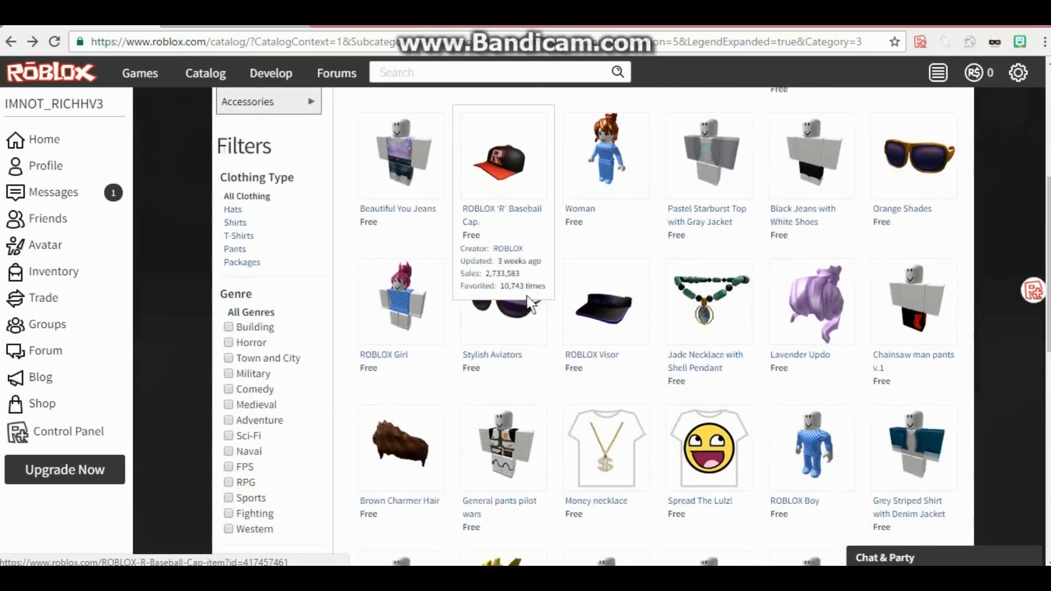
{"action": "scroll", "scroll_direction": "down", "scroll_amount": 3}
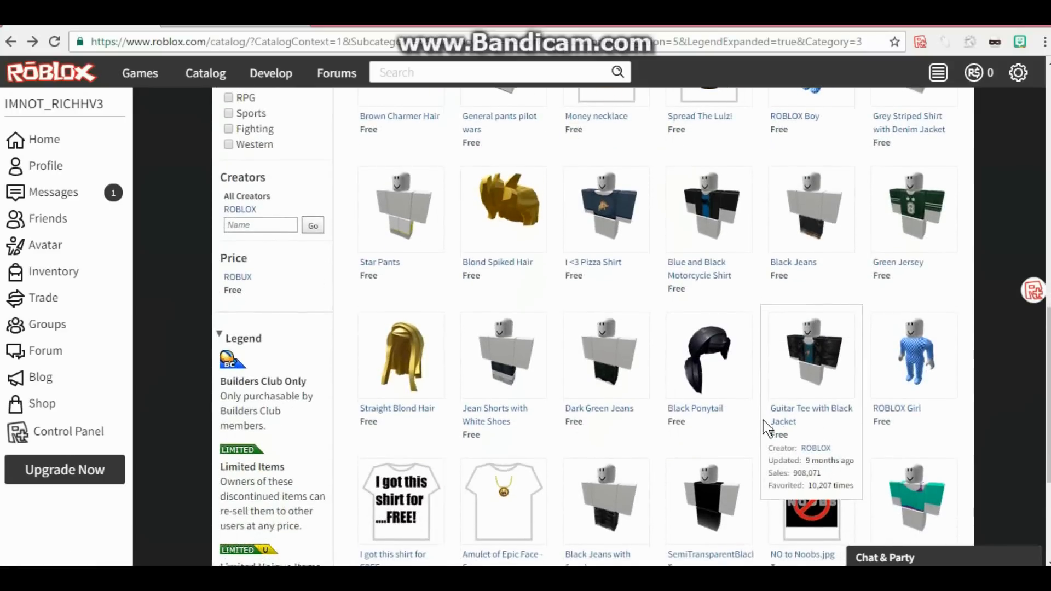
{"action": "scroll", "scroll_direction": "down", "scroll_amount": 3}
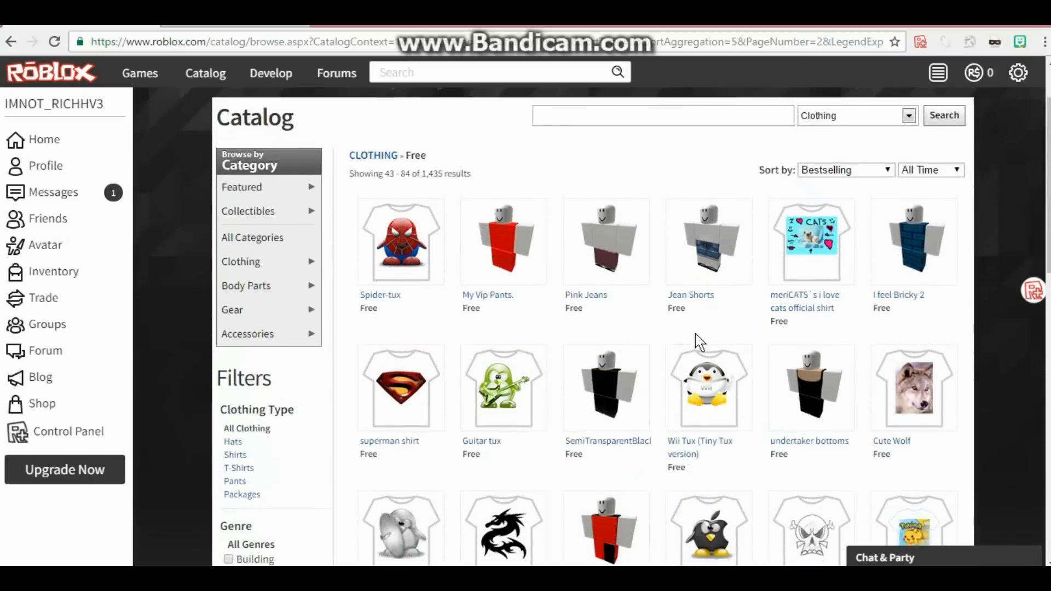
{"action": "scroll", "scroll_direction": "down", "scroll_amount": 3}
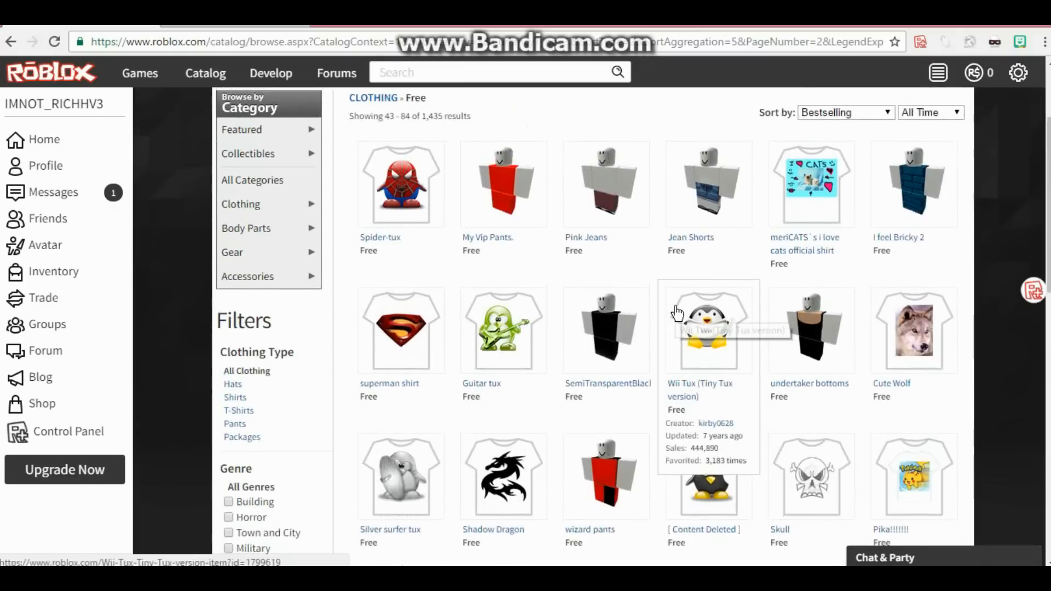
{"action": "mouse_move", "coordinate": [844, 110]}
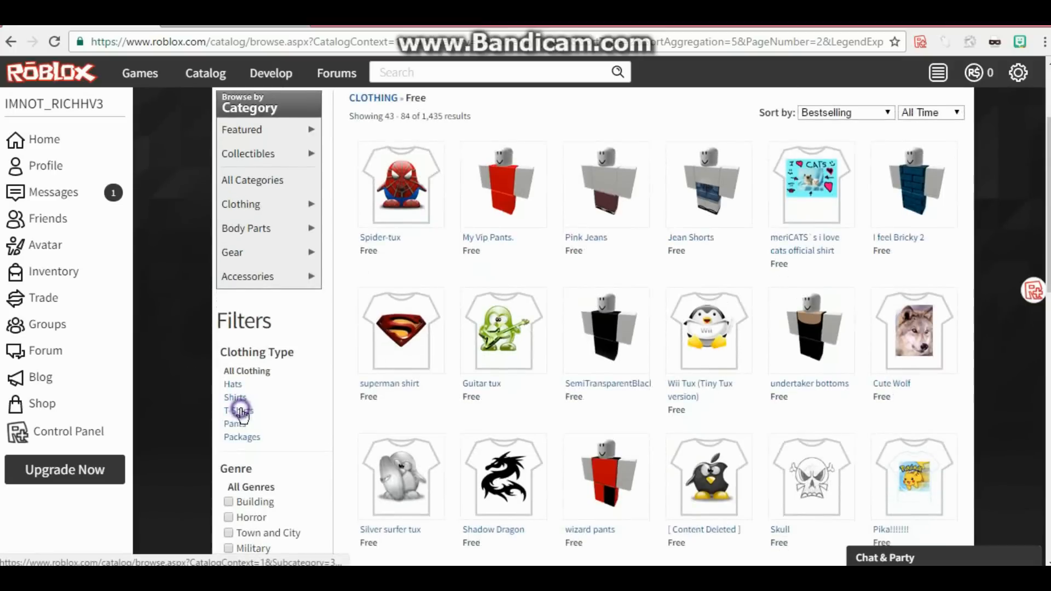
Filter the clothing catalog to T-Shirts, sorted by bestselling
{"action": "left_click", "coordinate": [238, 410]}
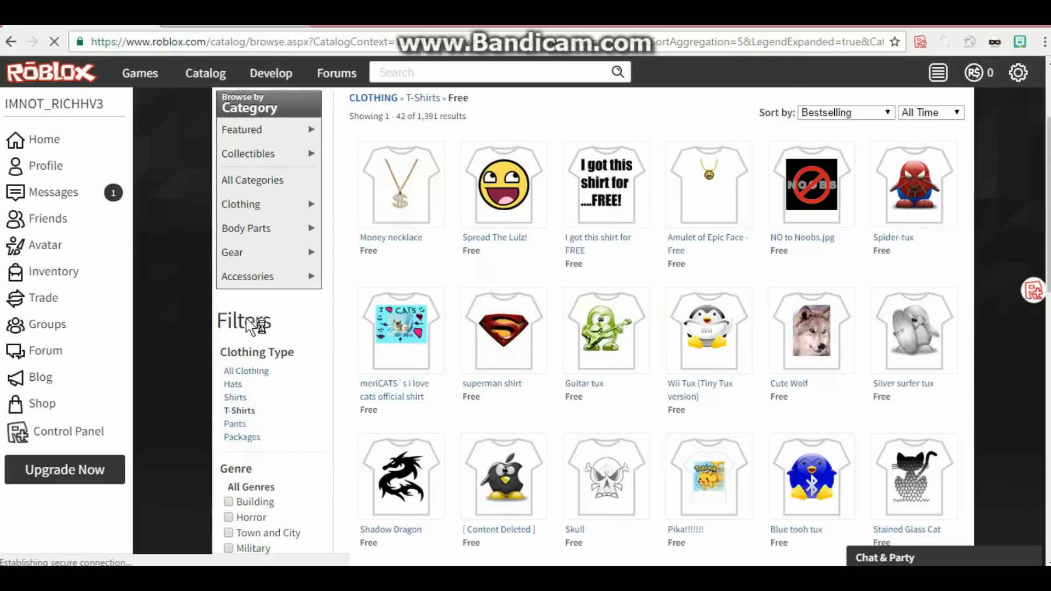
{"action": "scroll", "scroll_direction": "down", "scroll_amount": 3}
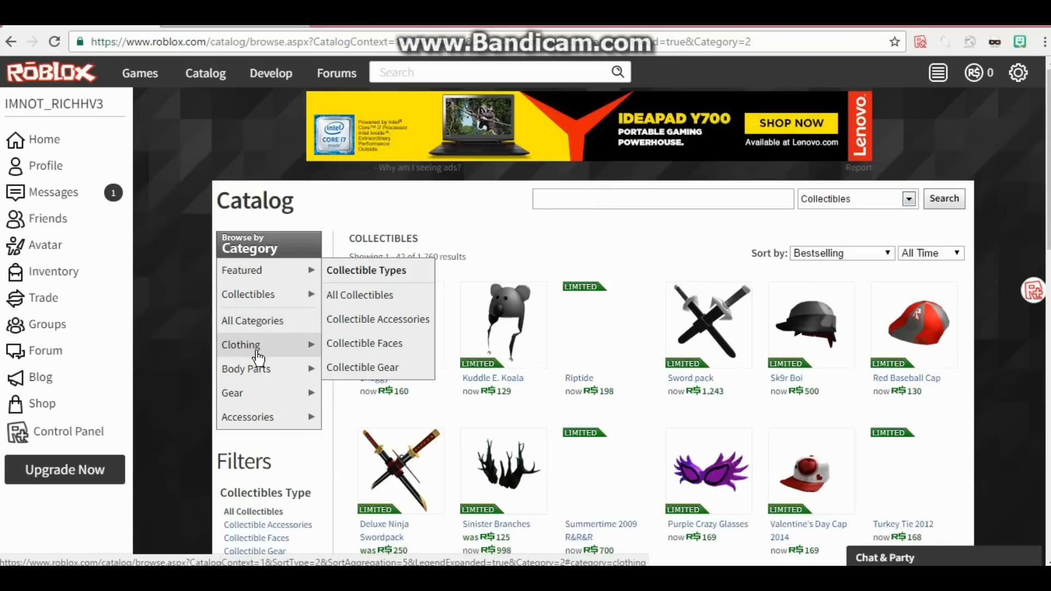
{"action": "left_click", "coordinate": [240, 345]}
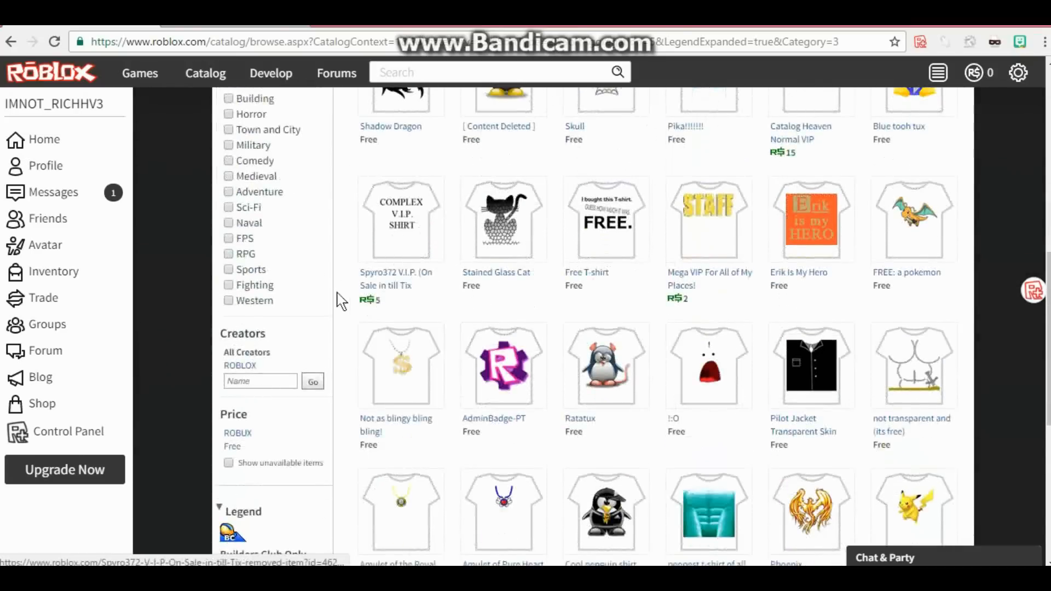
{"action": "scroll", "scroll_direction": "down", "scroll_amount": 3}
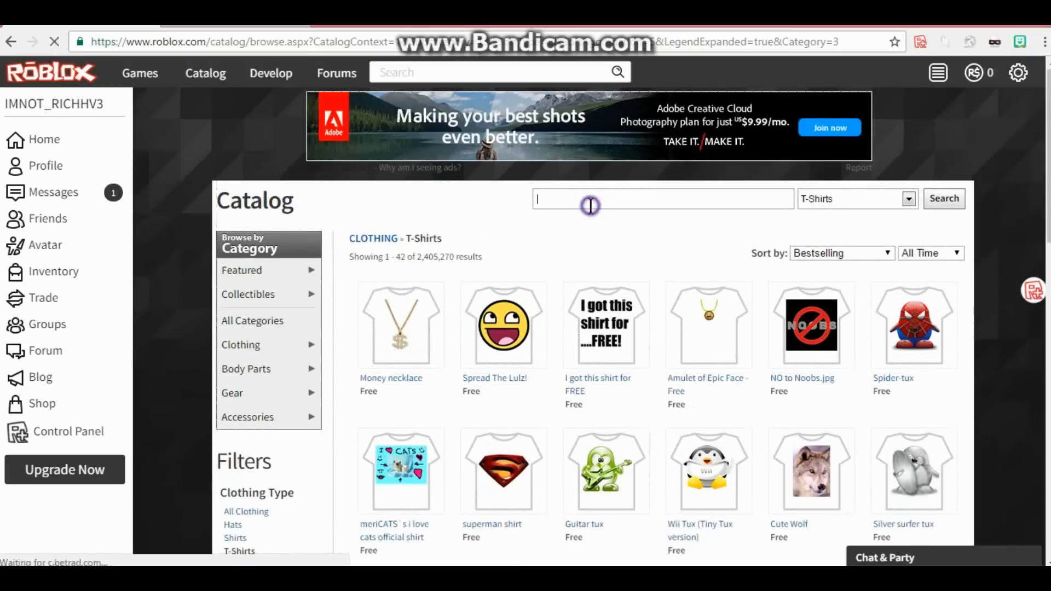
Search the T-Shirts catalog for 'necklace' and scroll through the results
{"action": "type", "text": "necklace"}
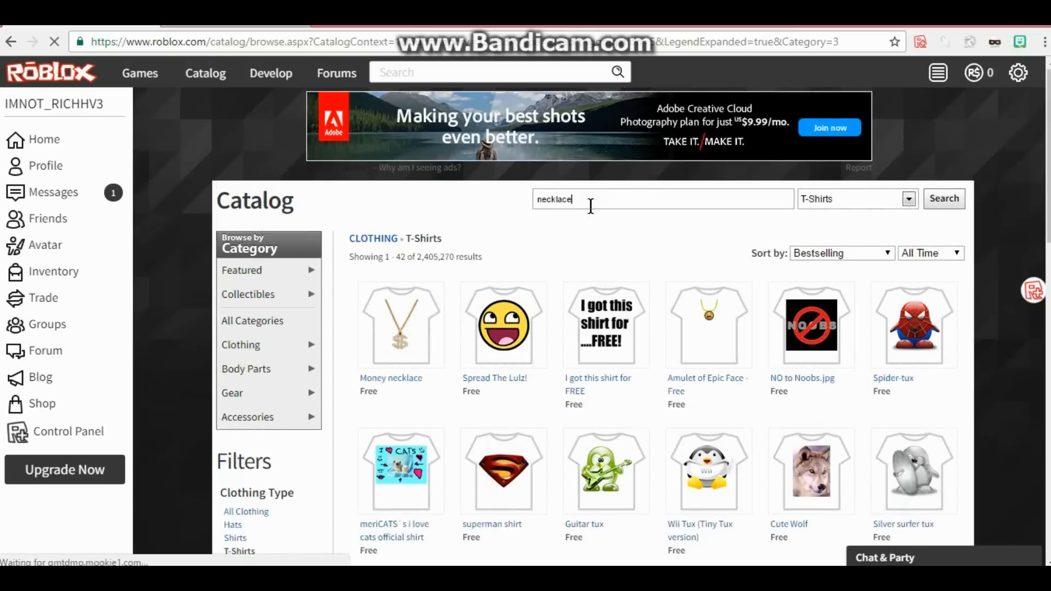
{"action": "left_click", "coordinate": [944, 199]}
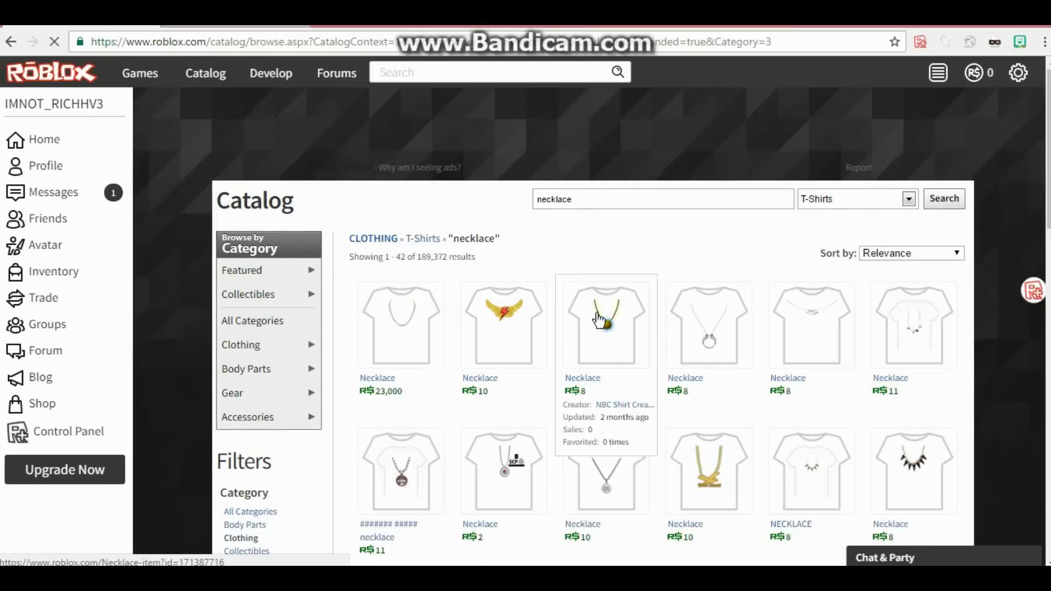
{"action": "scroll", "scroll_direction": "down", "scroll_amount": 3}
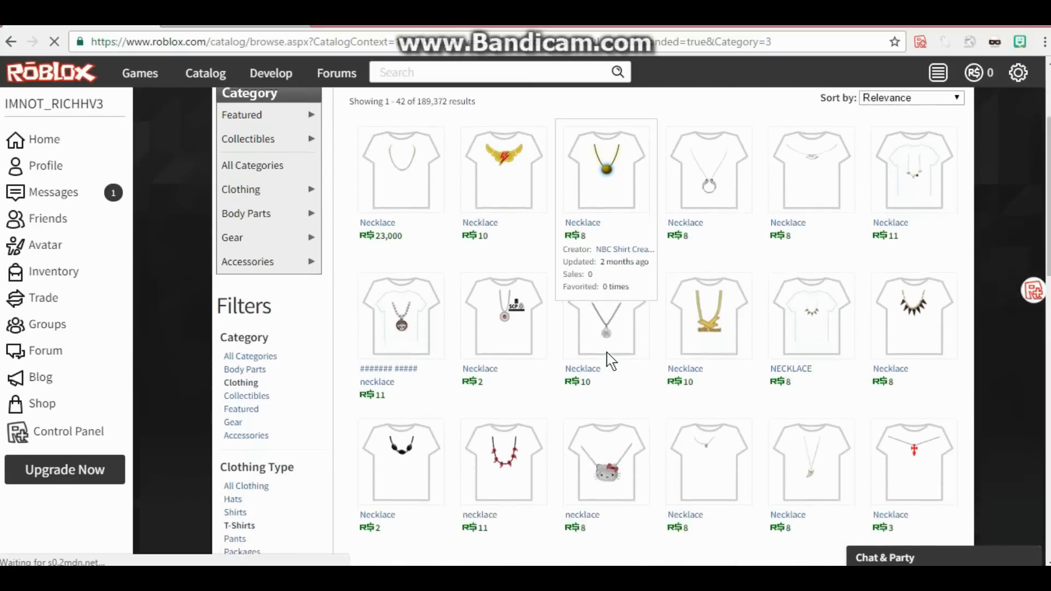
{"action": "scroll", "scroll_direction": "down", "scroll_amount": 3}
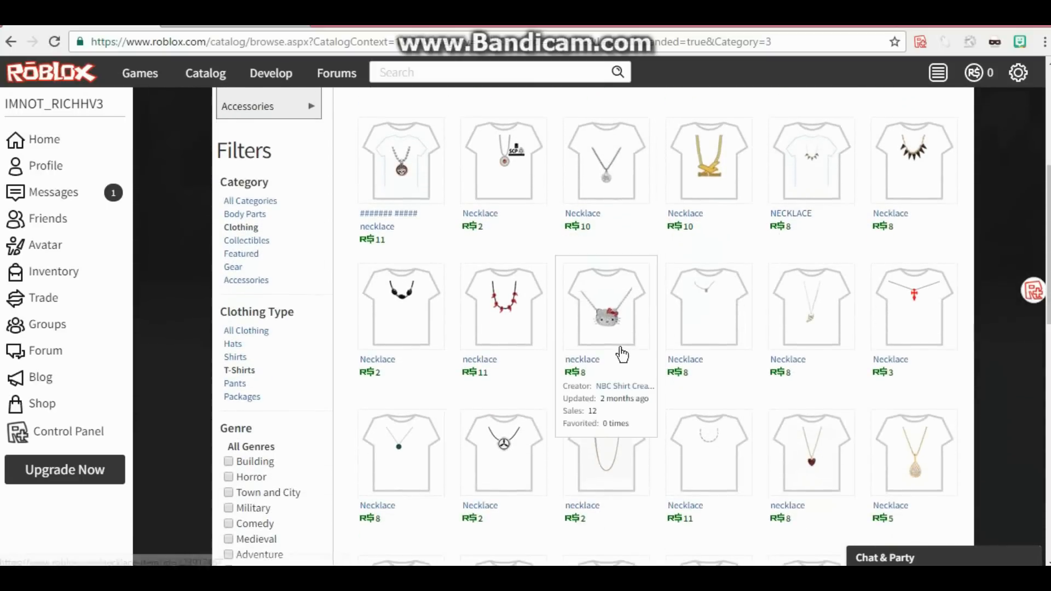
{"action": "scroll", "scroll_direction": "down", "scroll_amount": 3}
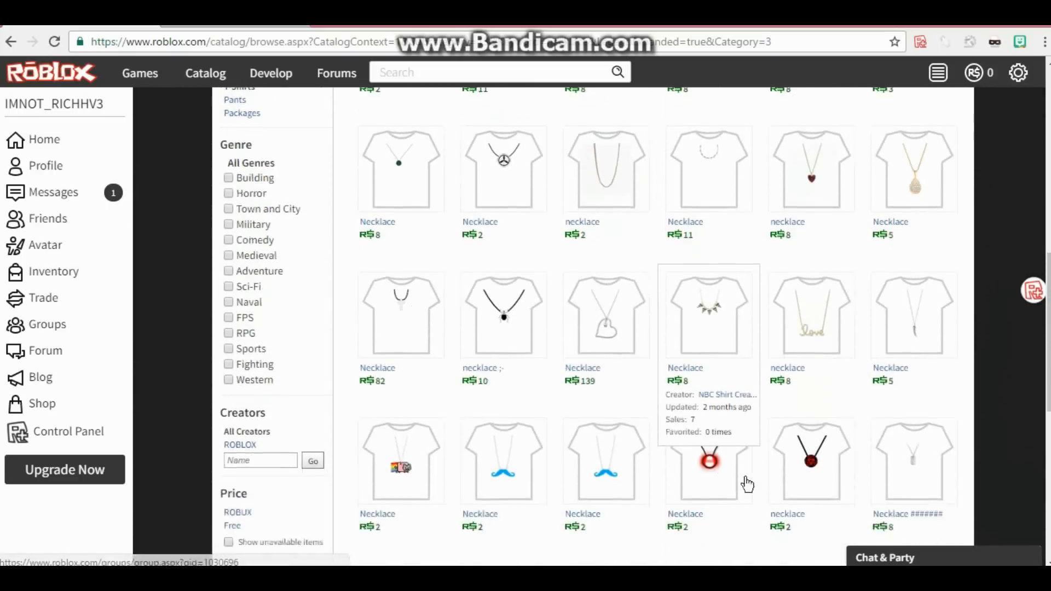
{"action": "scroll", "scroll_direction": "down", "scroll_amount": 3}
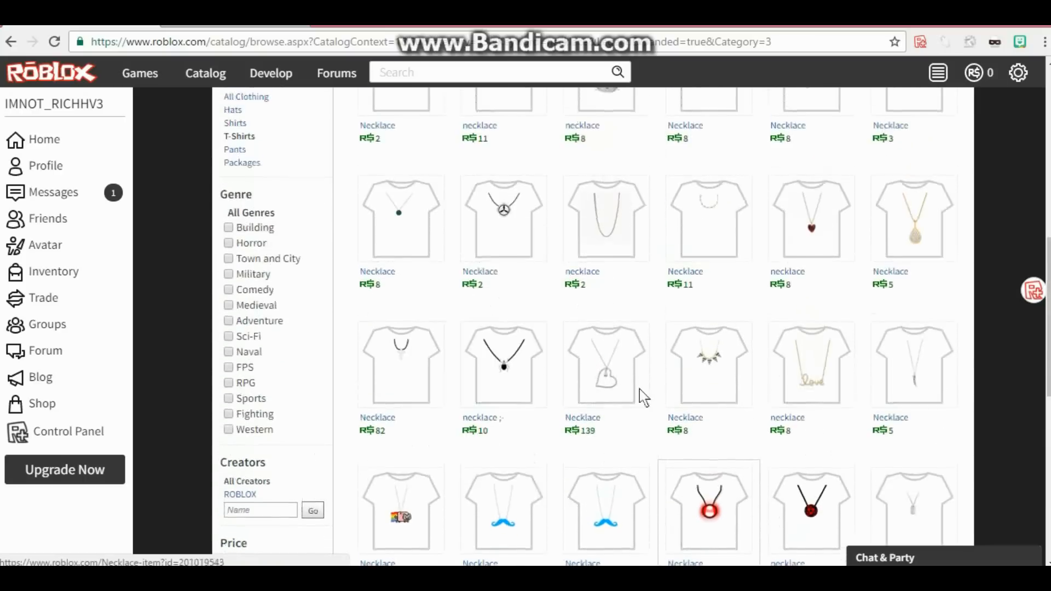
Open the 'necklace ;-' T-shirt and its underlying necklace image page
{"action": "left_click", "coordinate": [504, 366]}
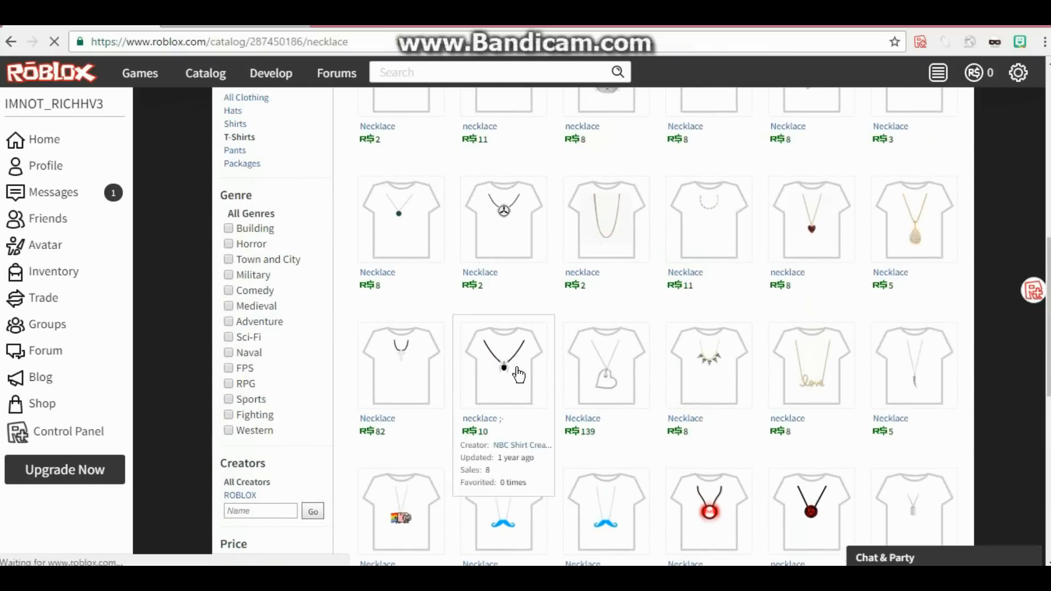
{"action": "left_click", "coordinate": [503, 368]}
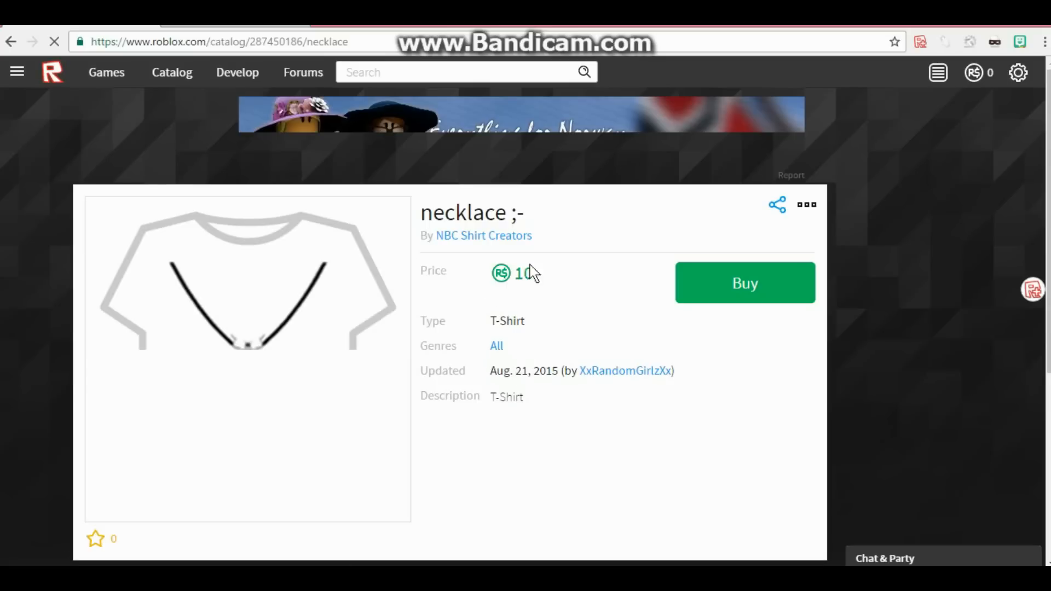
{"action": "left_click", "coordinate": [305, 44]}
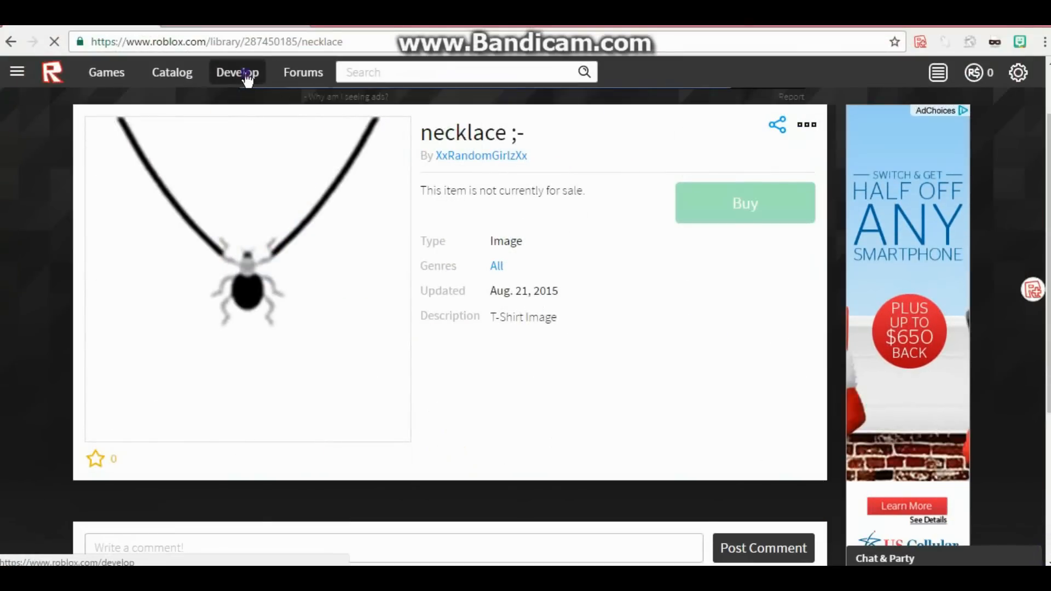
Reach the T-Shirts Create form via Develop, accepting the updated terms of use
{"action": "left_click", "coordinate": [237, 72]}
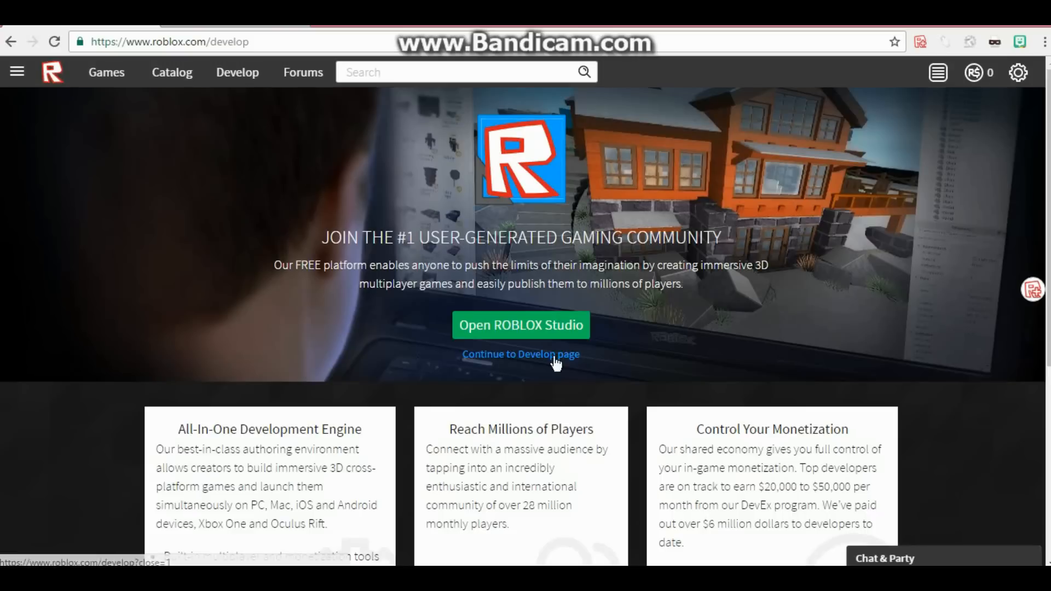
{"action": "mouse_move", "coordinate": [583, 392]}
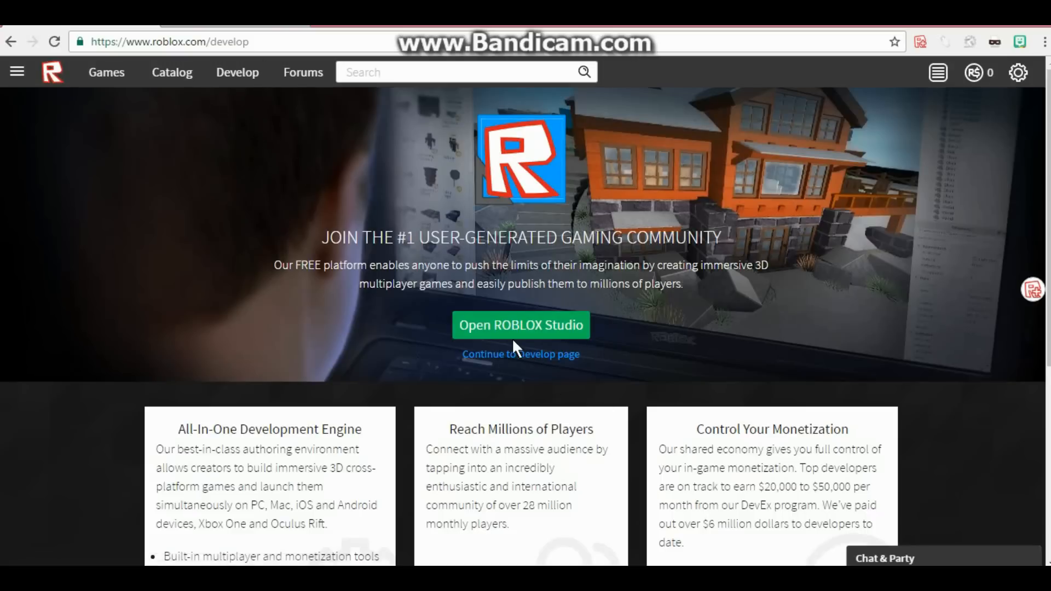
{"action": "left_click", "coordinate": [522, 354]}
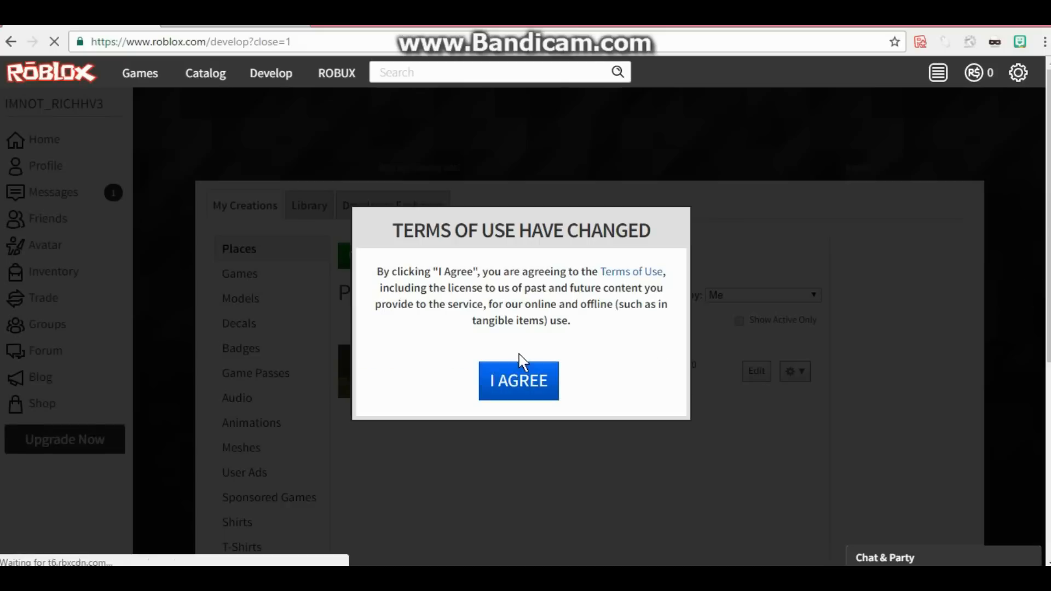
{"action": "left_click", "coordinate": [519, 381]}
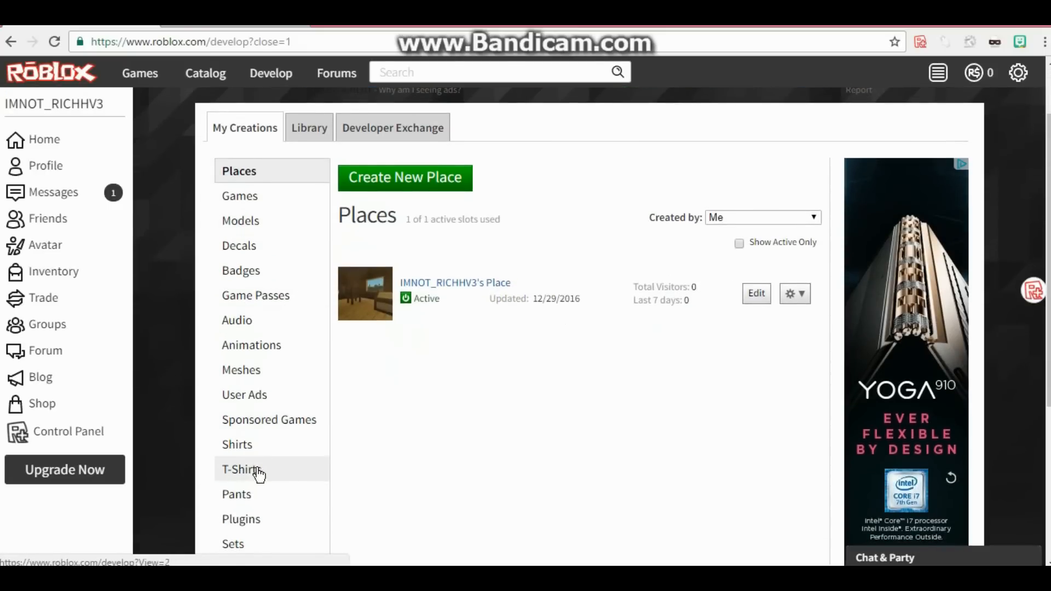
{"action": "left_click", "coordinate": [241, 470]}
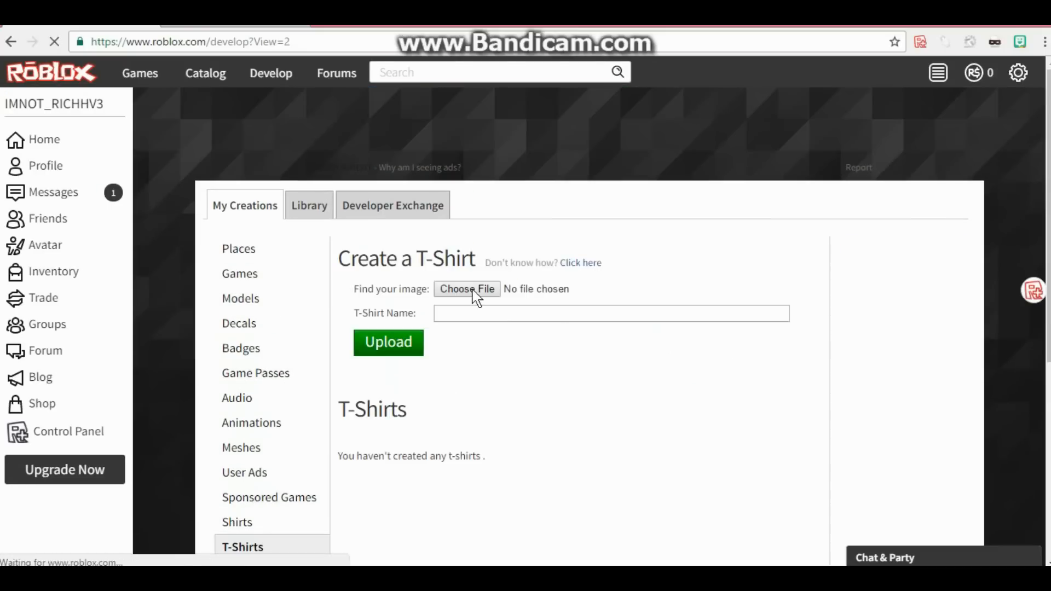
Choose nceklace.png from the Downloads folder as the T-shirt image
{"action": "left_click", "coordinate": [466, 289]}
{"action": "type", "text": "spider"}
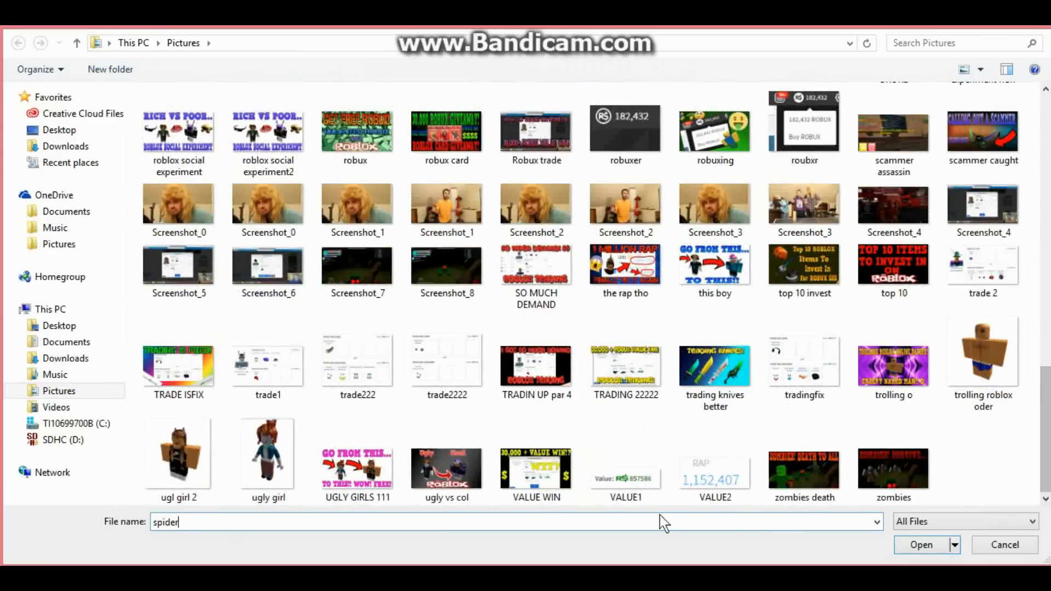
{"action": "left_click", "coordinate": [268, 266]}
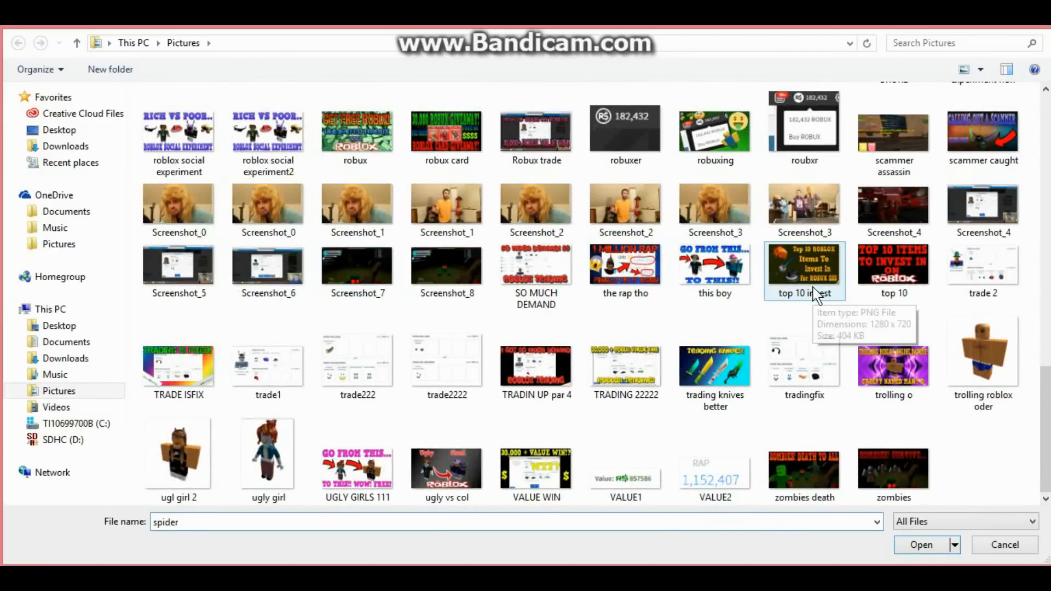
{"action": "mouse_move", "coordinate": [252, 272]}
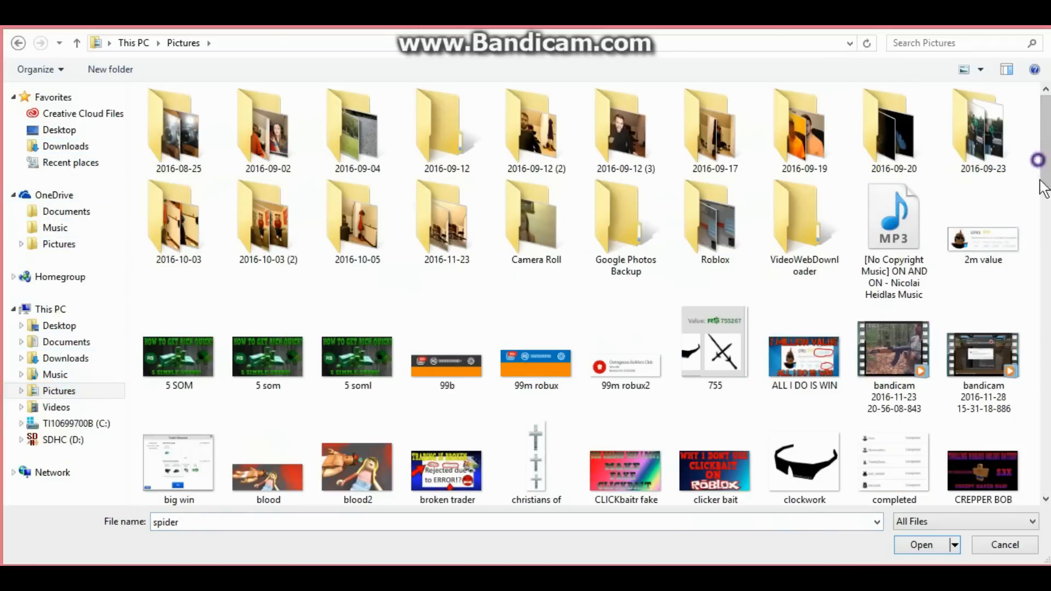
{"action": "scroll", "scroll_direction": "down", "scroll_amount": 3}
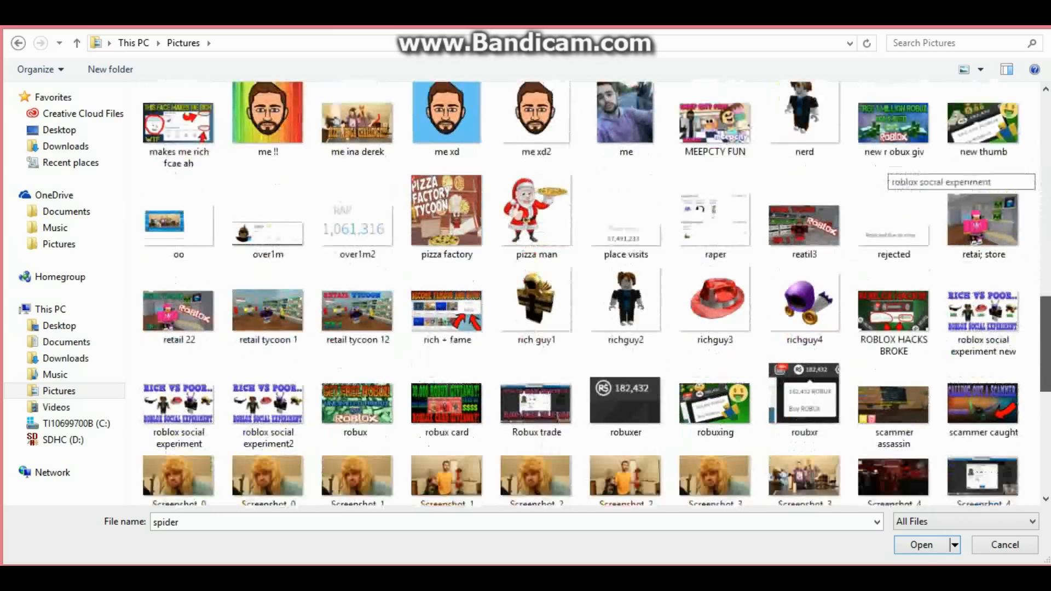
{"action": "scroll", "scroll_direction": "down", "scroll_amount": 3}
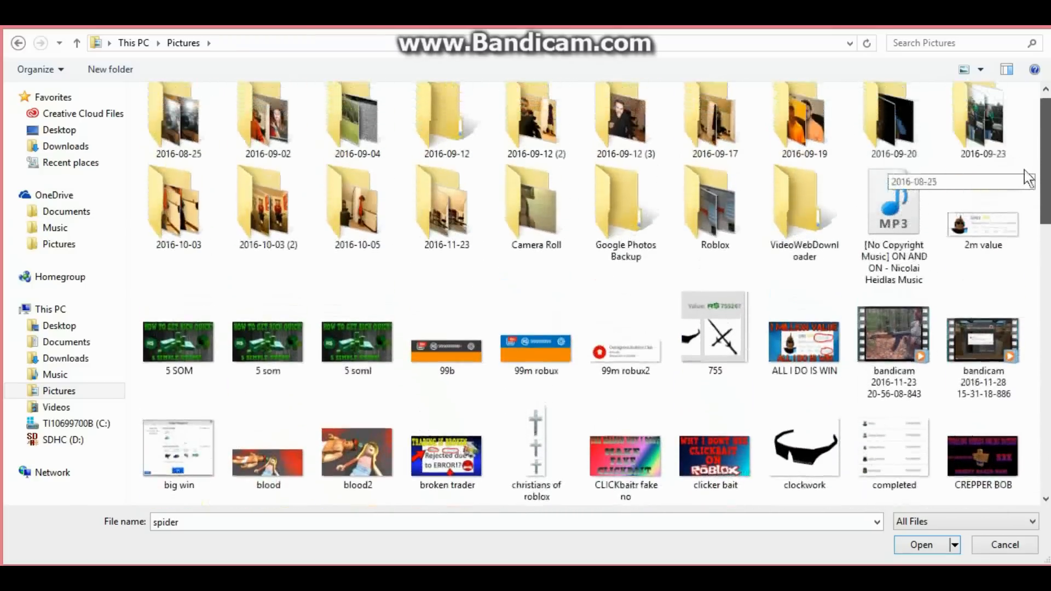
{"action": "left_click", "coordinate": [65, 145]}
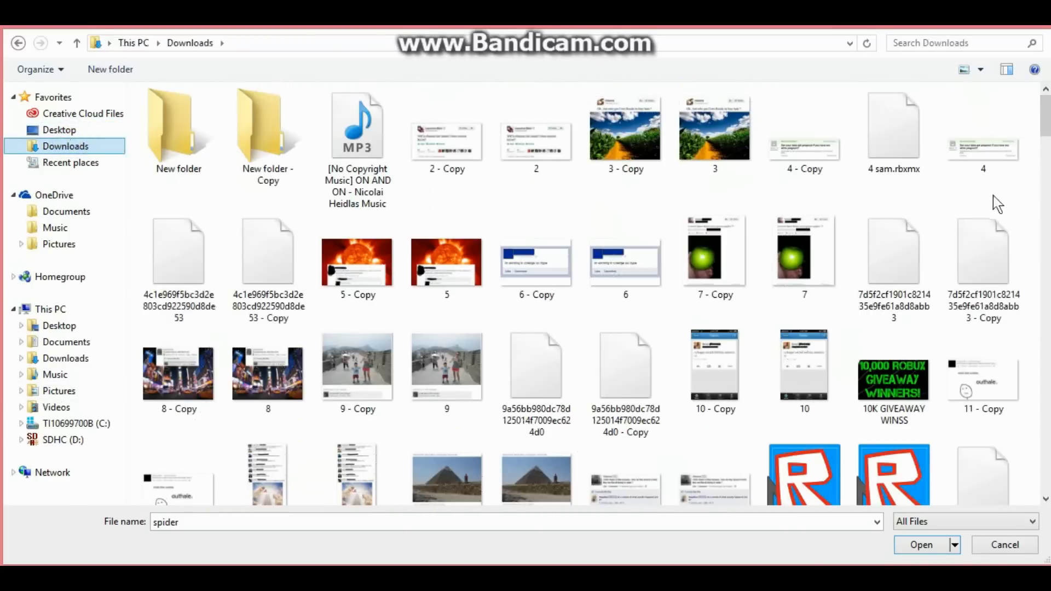
{"action": "scroll", "scroll_direction": "down", "scroll_amount": 3}
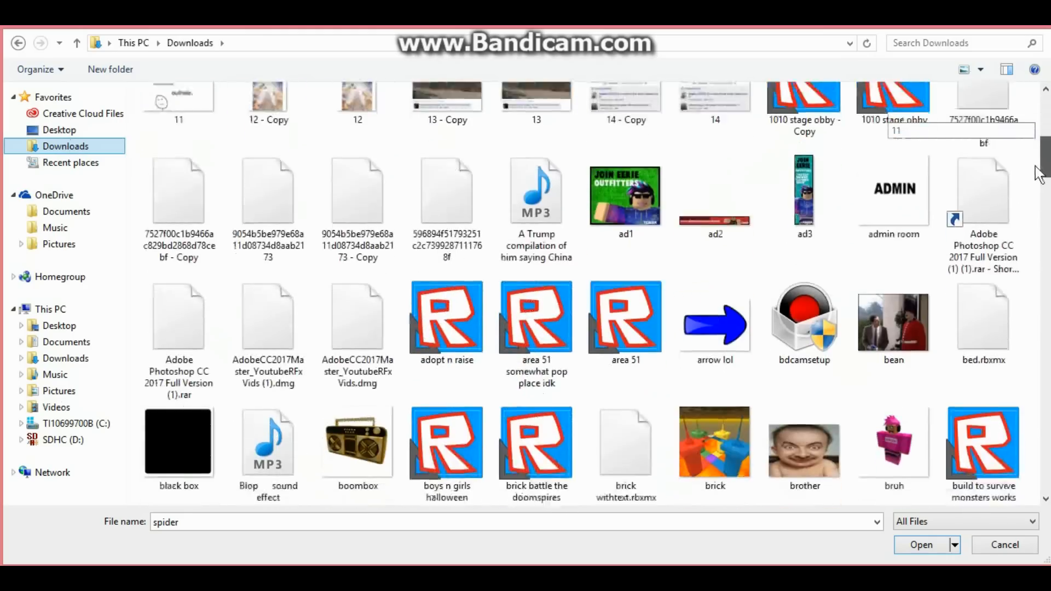
{"action": "scroll", "scroll_direction": "down", "scroll_amount": 3}
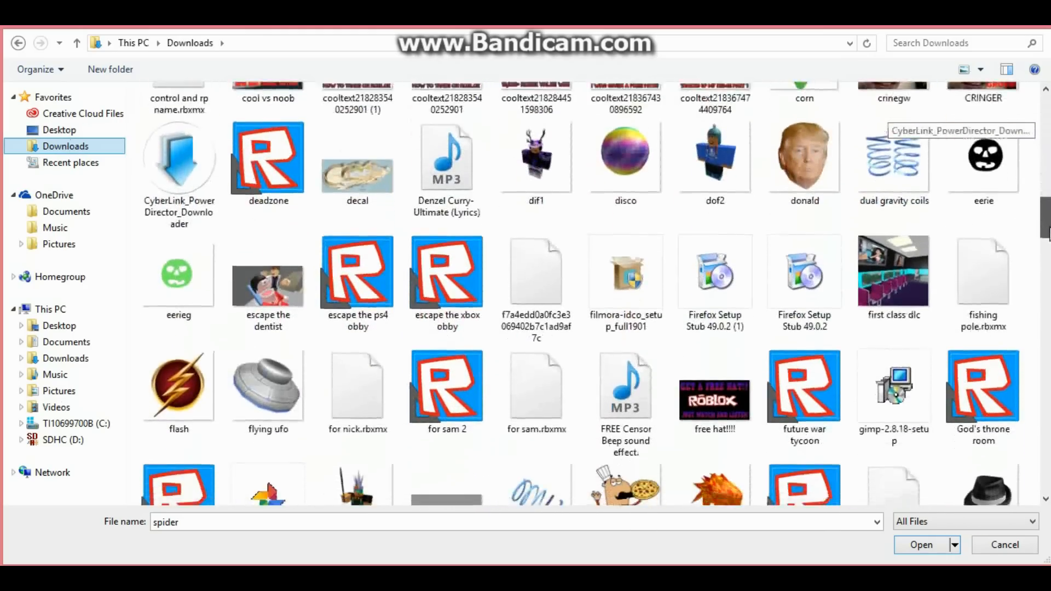
{"action": "scroll", "scroll_direction": "down", "scroll_amount": 3}
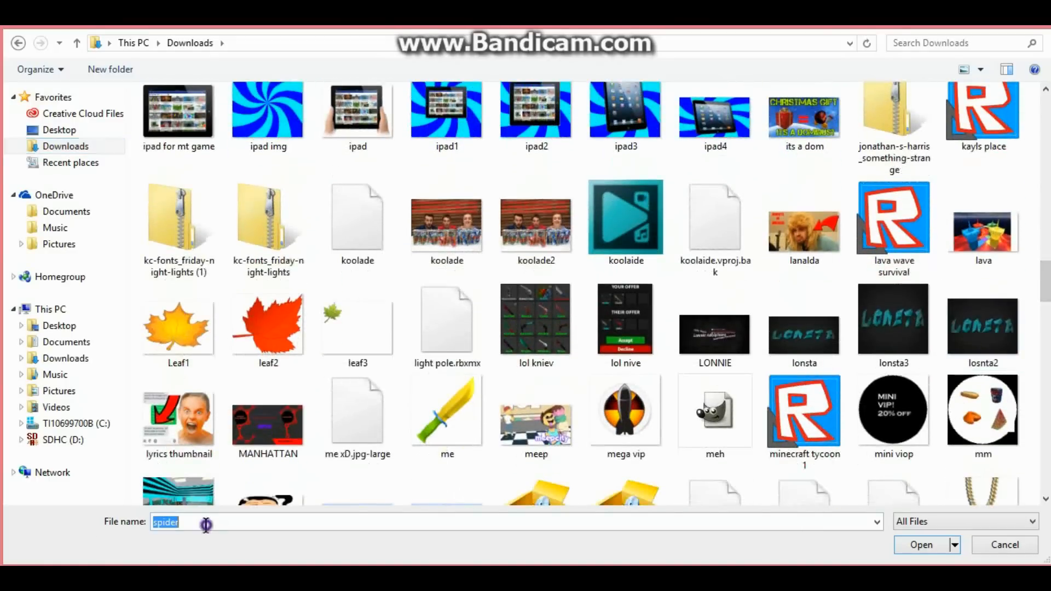
{"action": "type", "text": "s"}
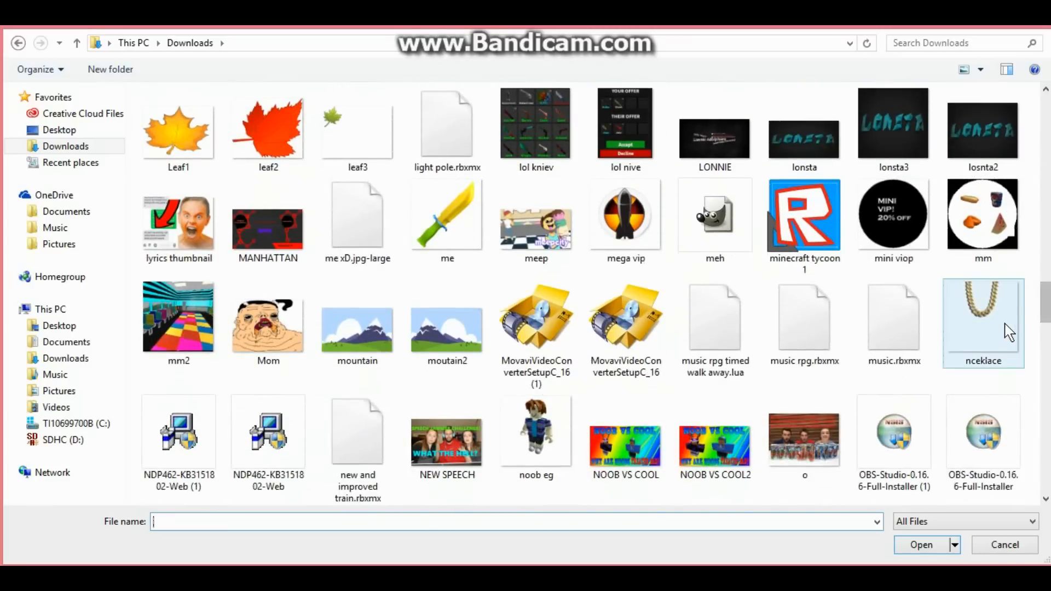
{"action": "left_click", "coordinate": [921, 545]}
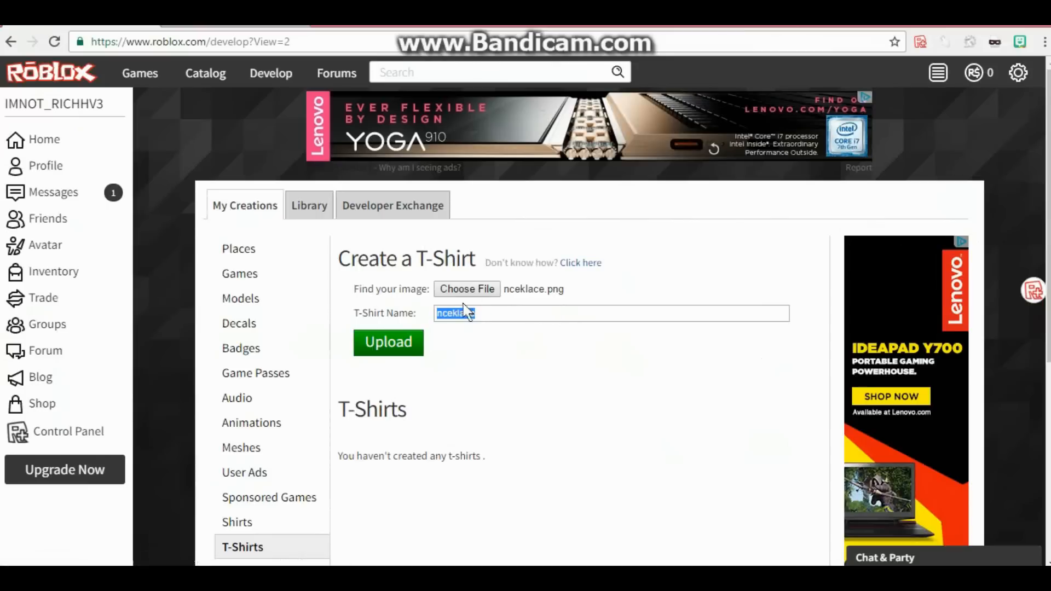
Upload the nceklace T-shirt and choose Wear from its item page's options menu
{"action": "left_click", "coordinate": [389, 343]}
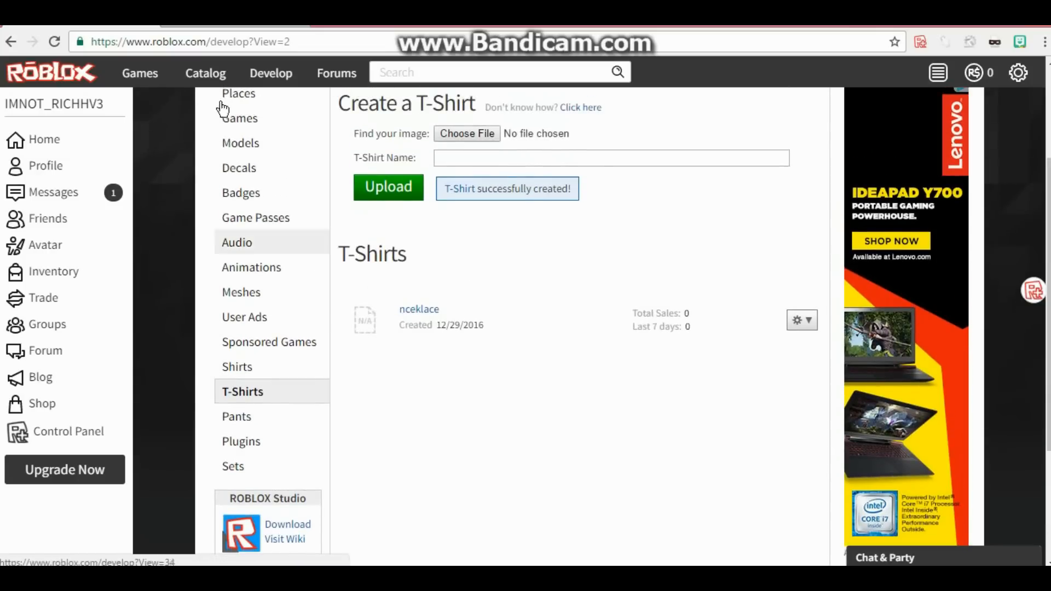
{"action": "mouse_move", "coordinate": [424, 321]}
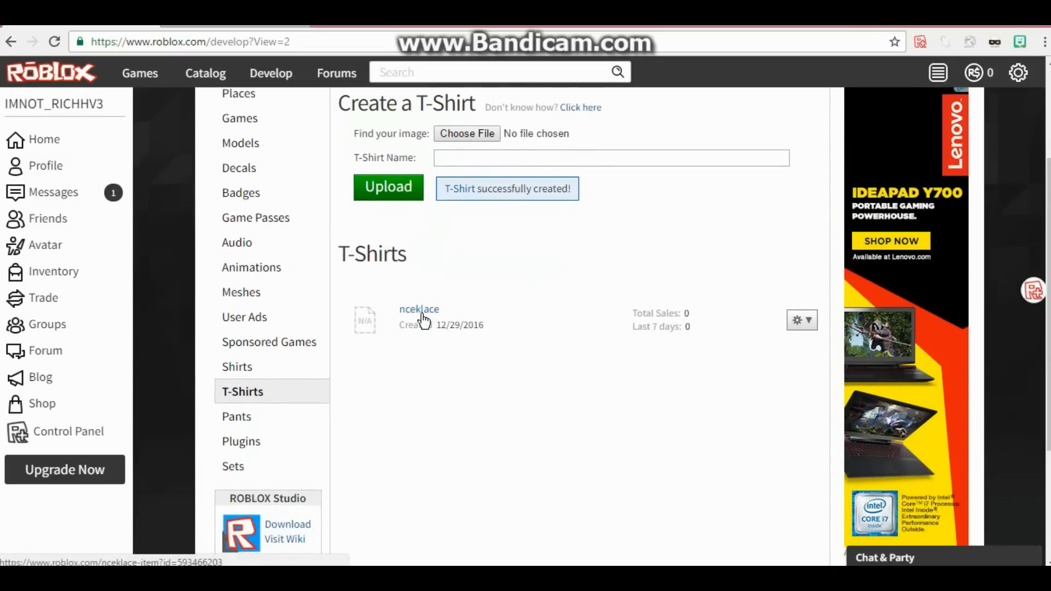
{"action": "left_click", "coordinate": [419, 309]}
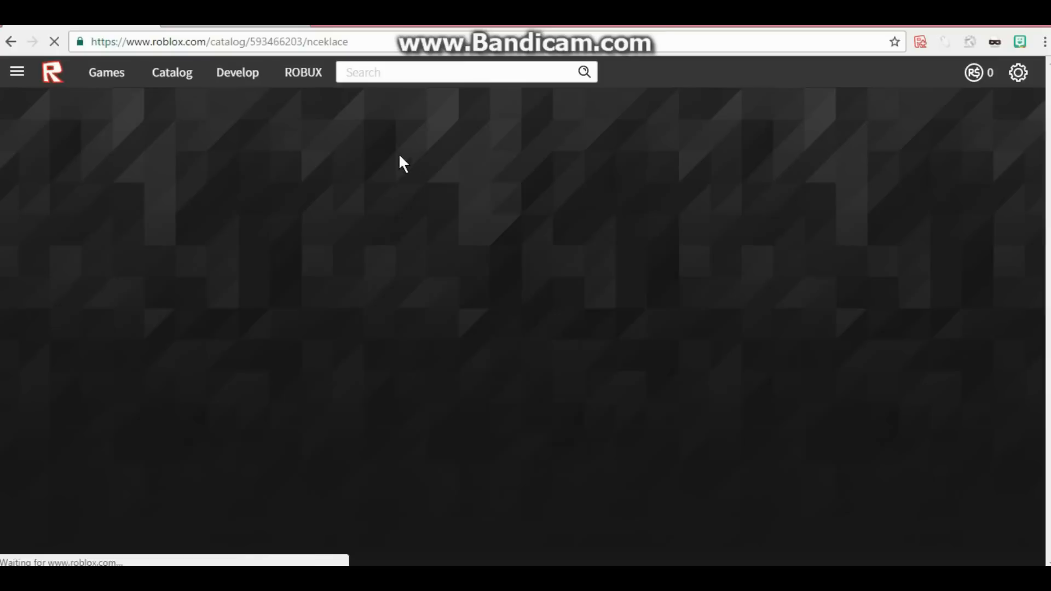
{"action": "left_click", "coordinate": [806, 202]}
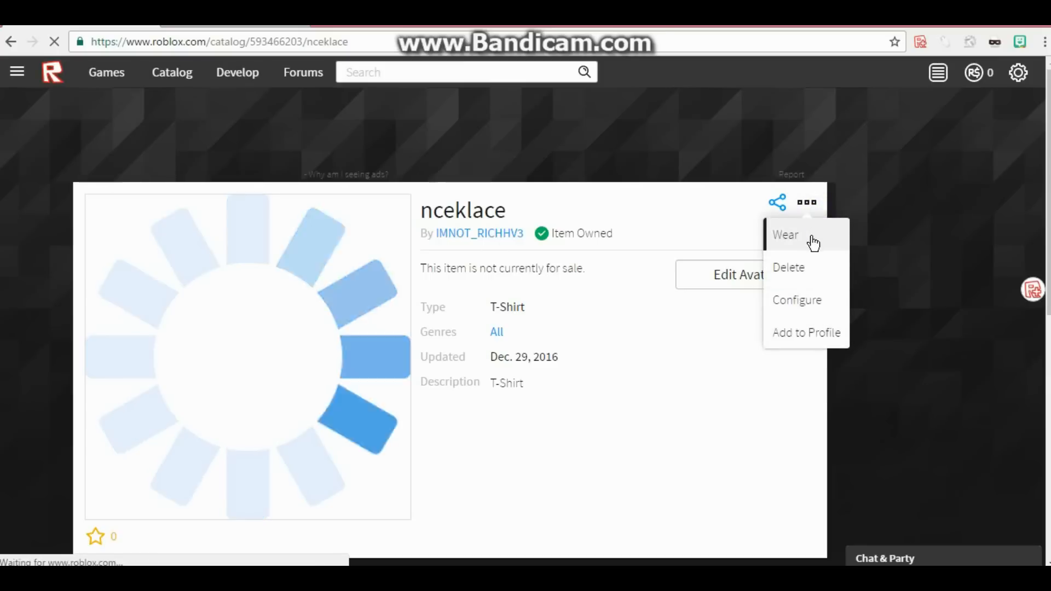
{"action": "left_click", "coordinate": [810, 236]}
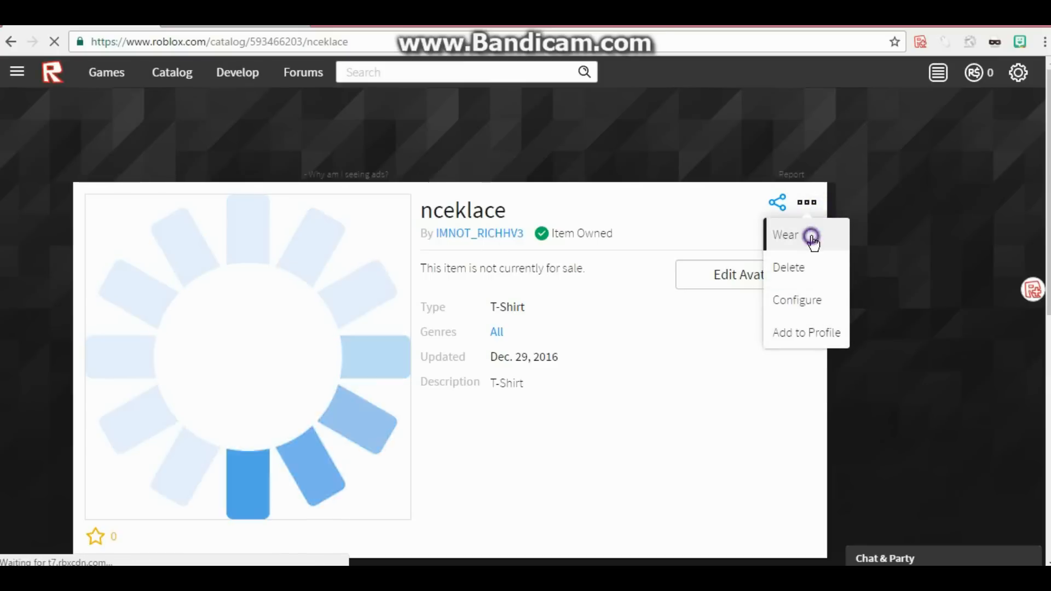
{"action": "left_click", "coordinate": [786, 235]}
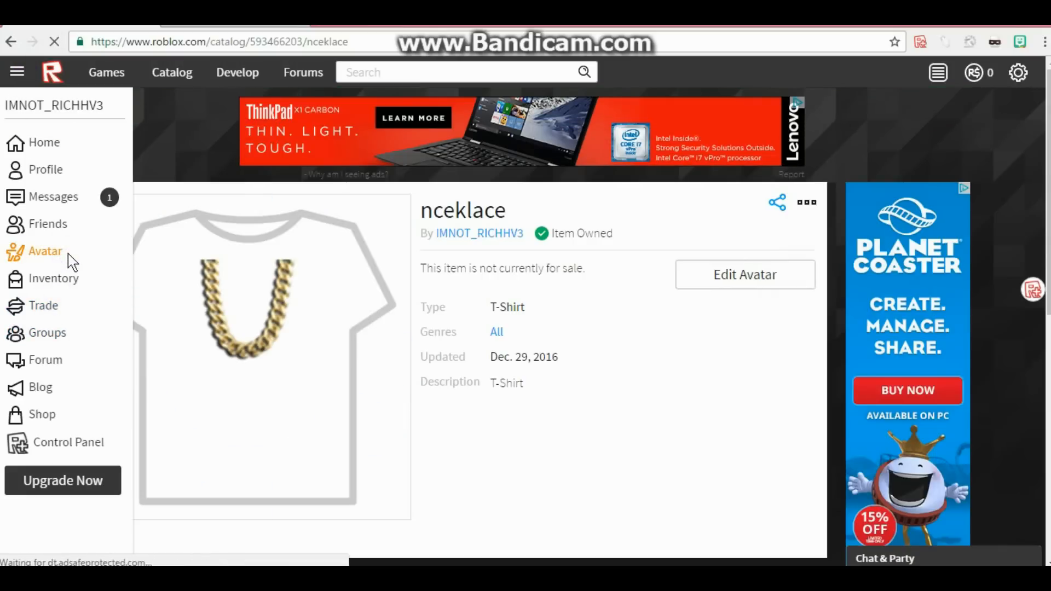
Open the Avatar Customizer and list the owned pants in the Wardrobe
{"action": "left_click", "coordinate": [44, 250]}
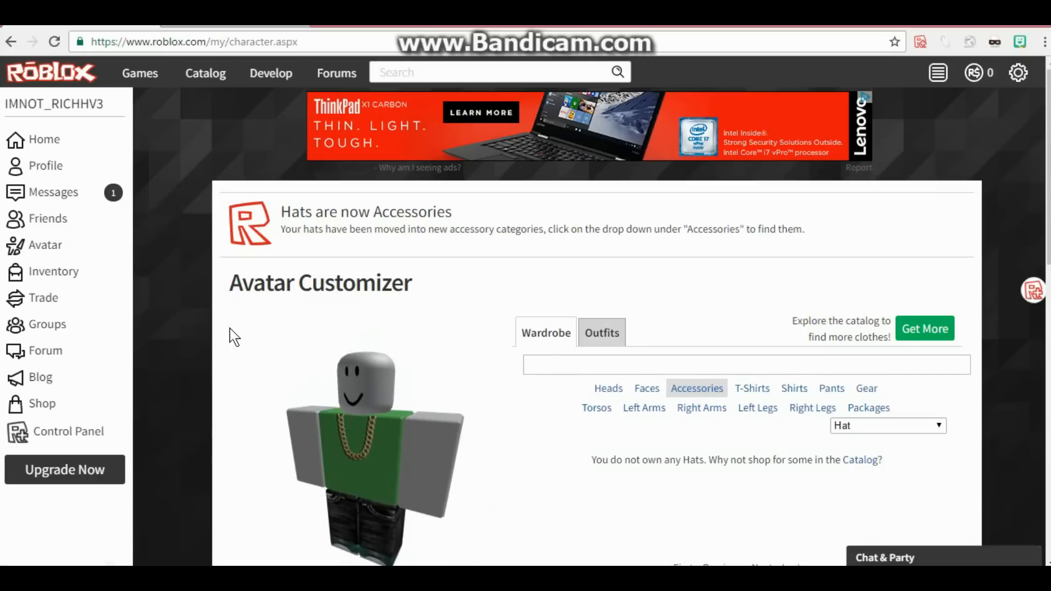
{"action": "scroll", "scroll_direction": "down", "scroll_amount": 3}
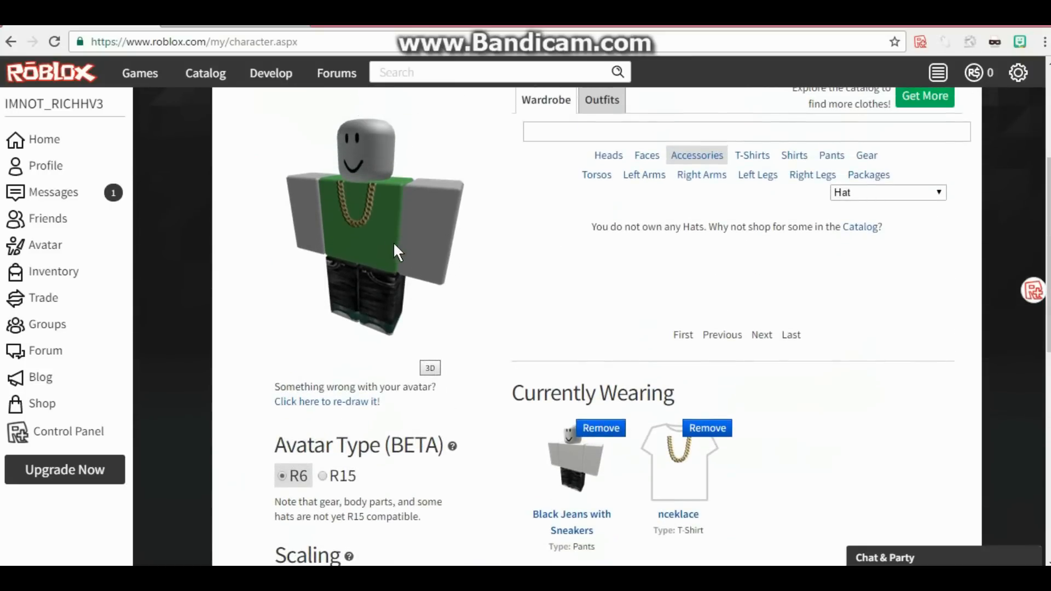
{"action": "mouse_move", "coordinate": [795, 157]}
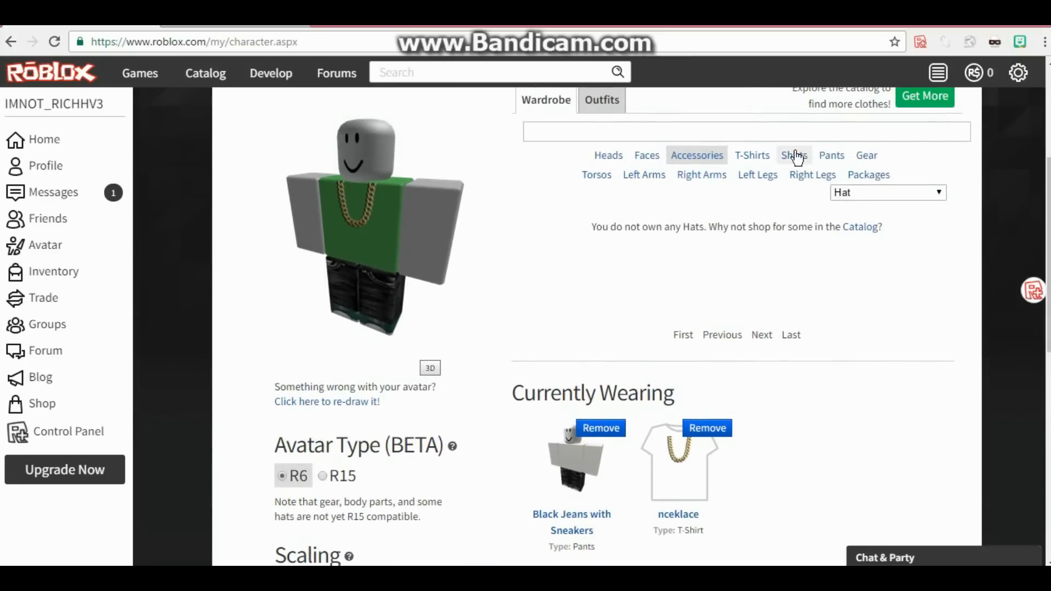
{"action": "left_click", "coordinate": [832, 155]}
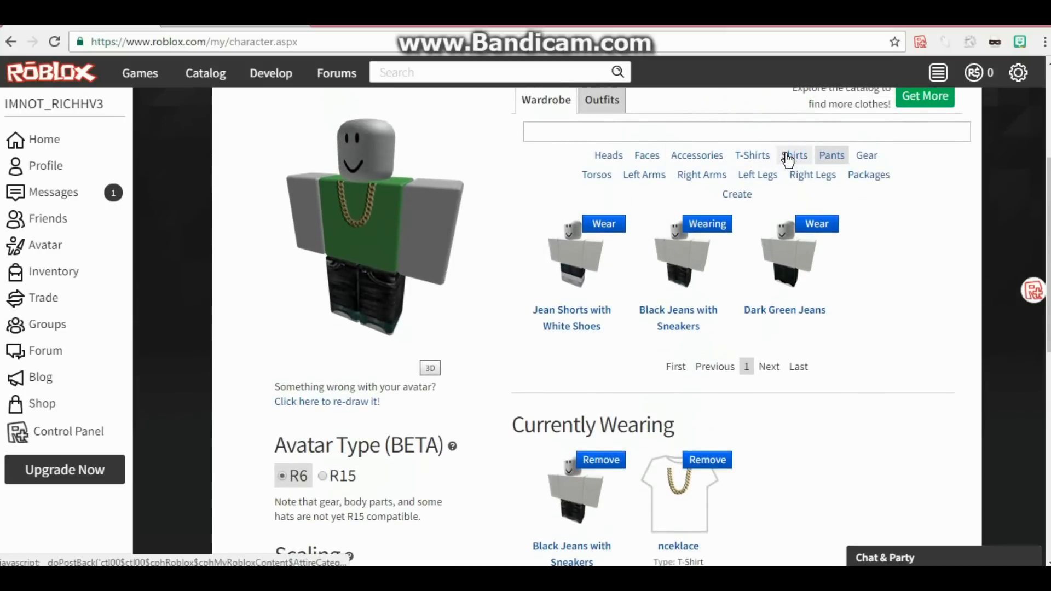
Wear the Blue Plaid Shirt from the Shirts wardrobe
{"action": "left_click", "coordinate": [794, 155]}
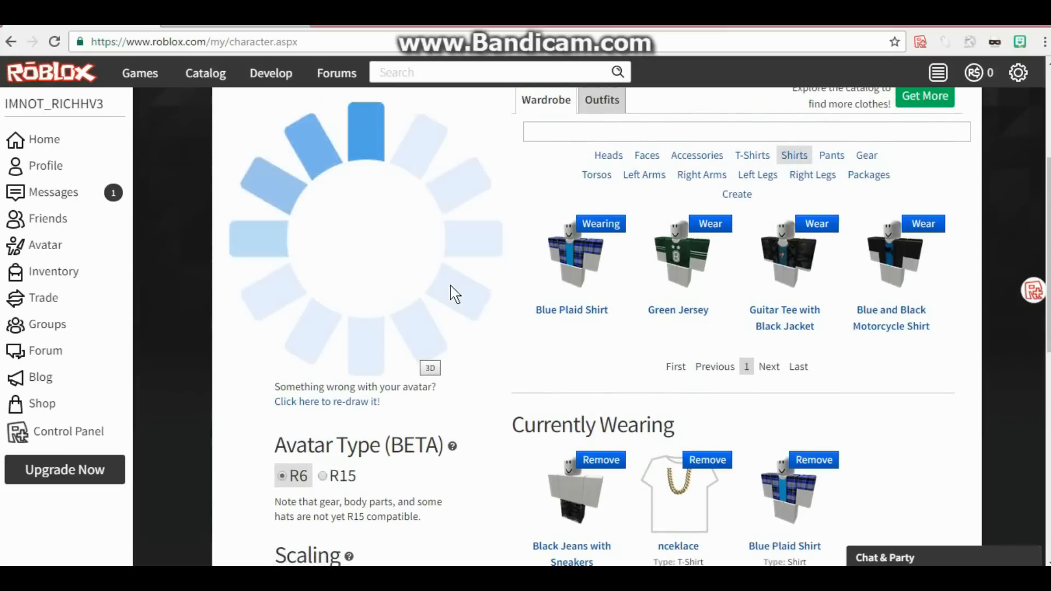
{"action": "scroll", "scroll_direction": "down", "scroll_amount": 3}
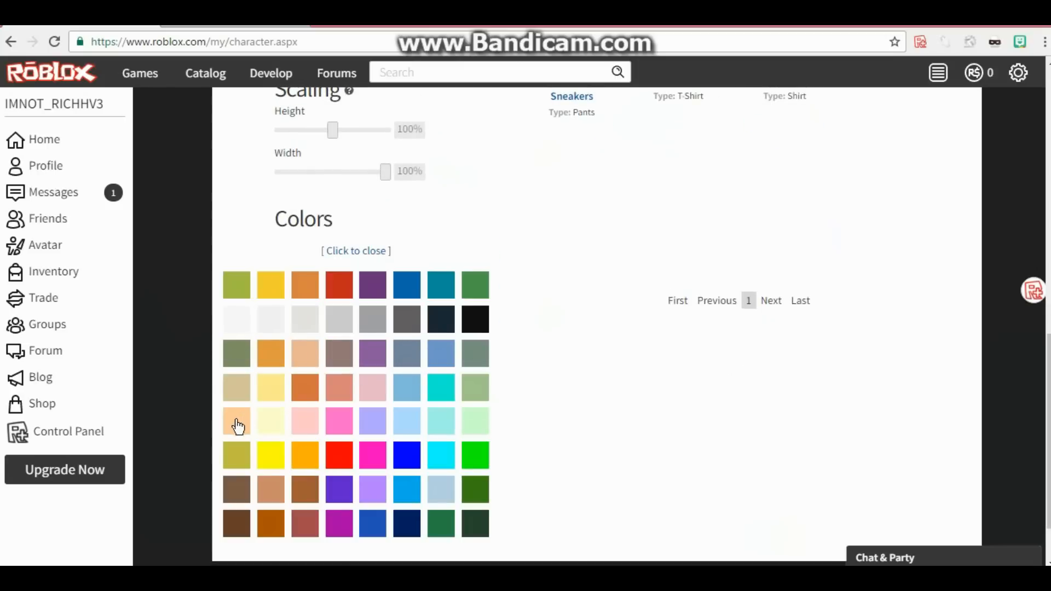
Recolour the head and left arm with the light peach skin swatch
{"action": "left_click", "coordinate": [356, 251]}
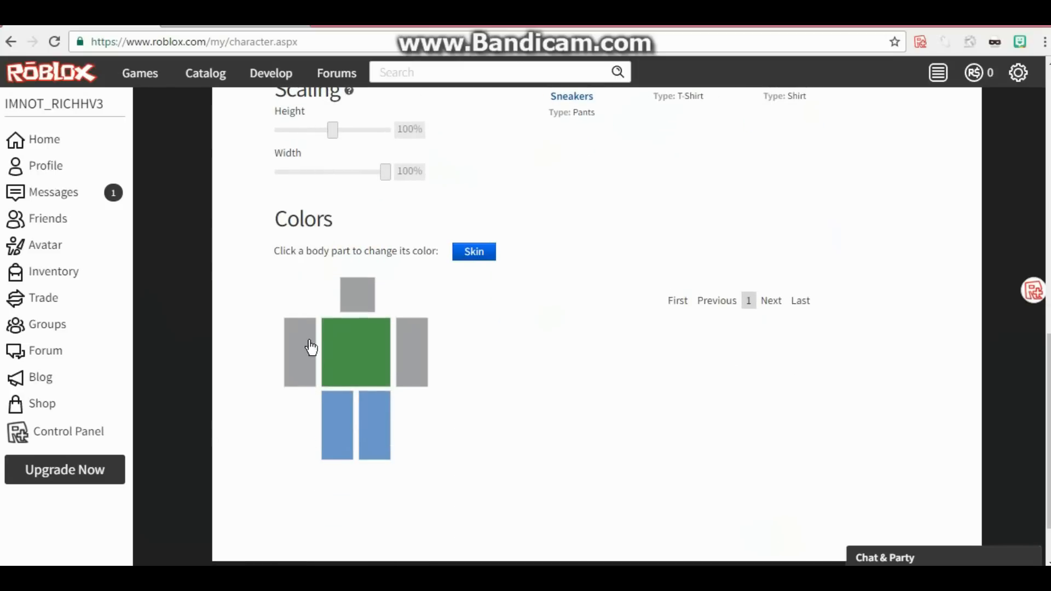
{"action": "left_click", "coordinate": [357, 301]}
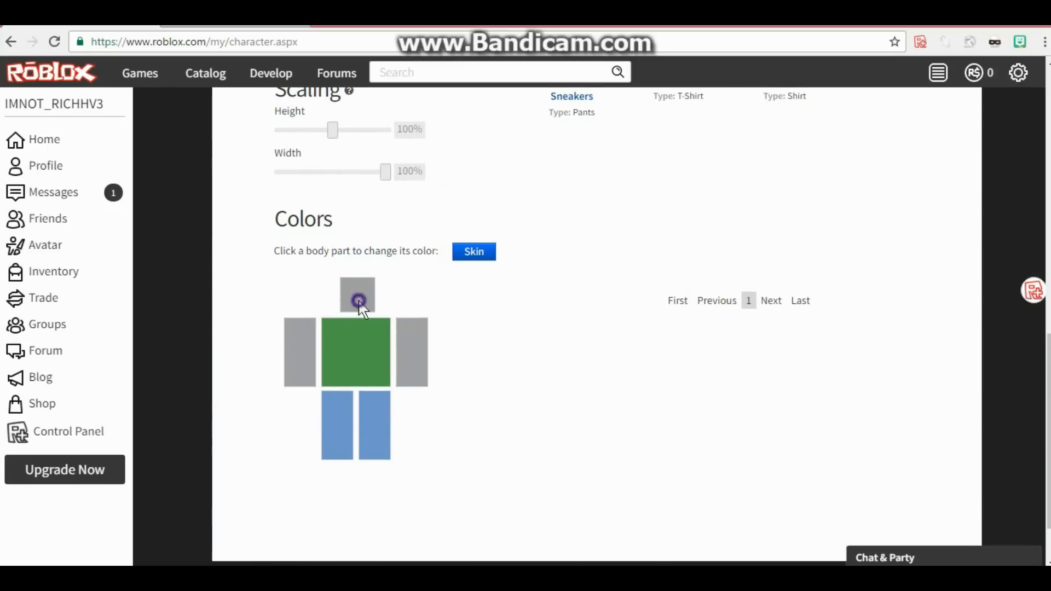
{"action": "left_click", "coordinate": [412, 352]}
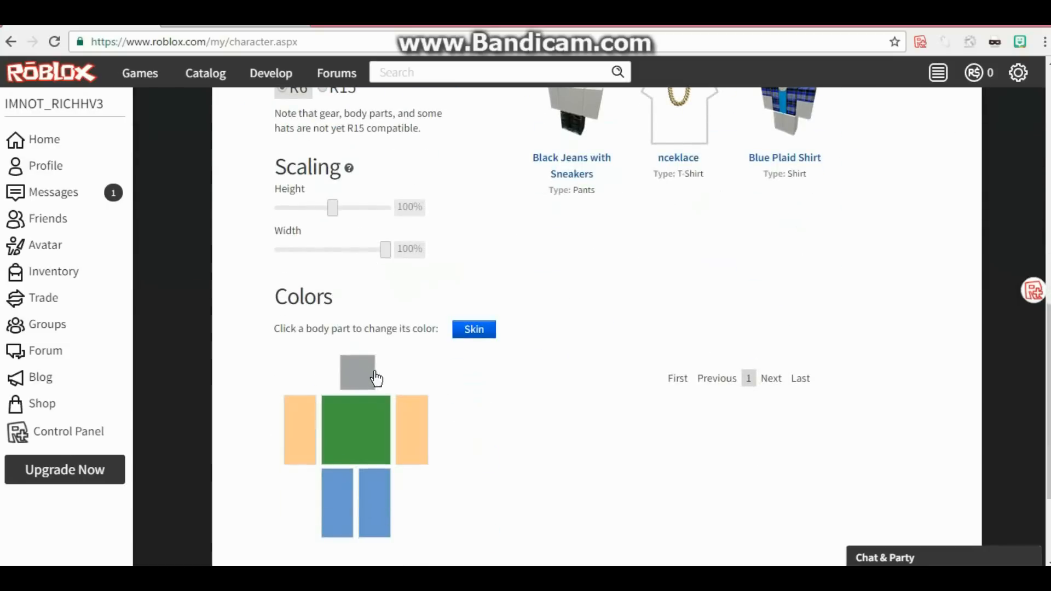
{"action": "left_click", "coordinate": [356, 371]}
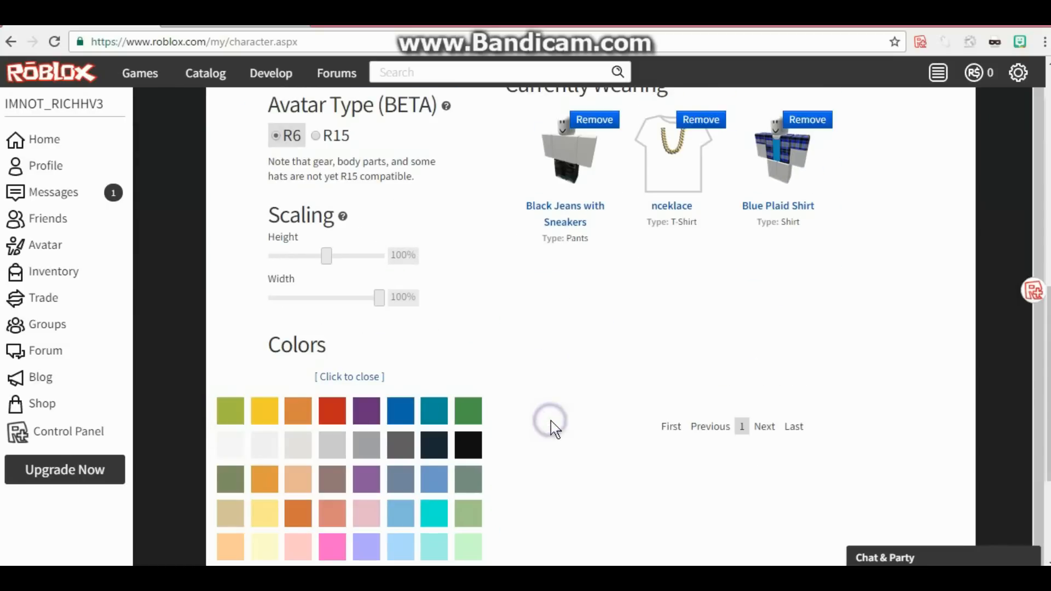
{"action": "scroll", "scroll_direction": "down", "scroll_amount": 3}
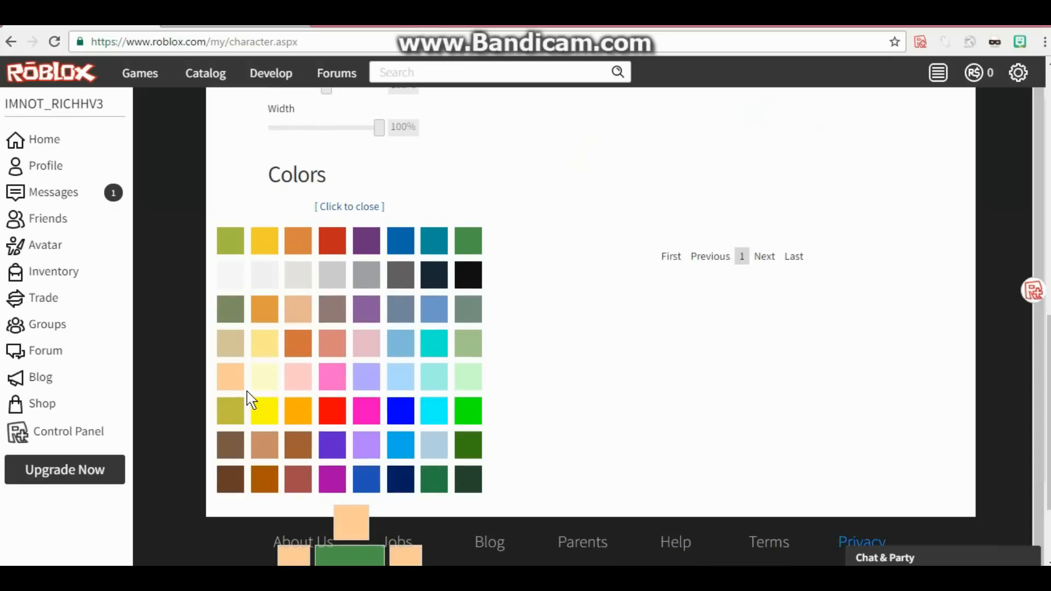
{"action": "mouse_move", "coordinate": [164, 343]}
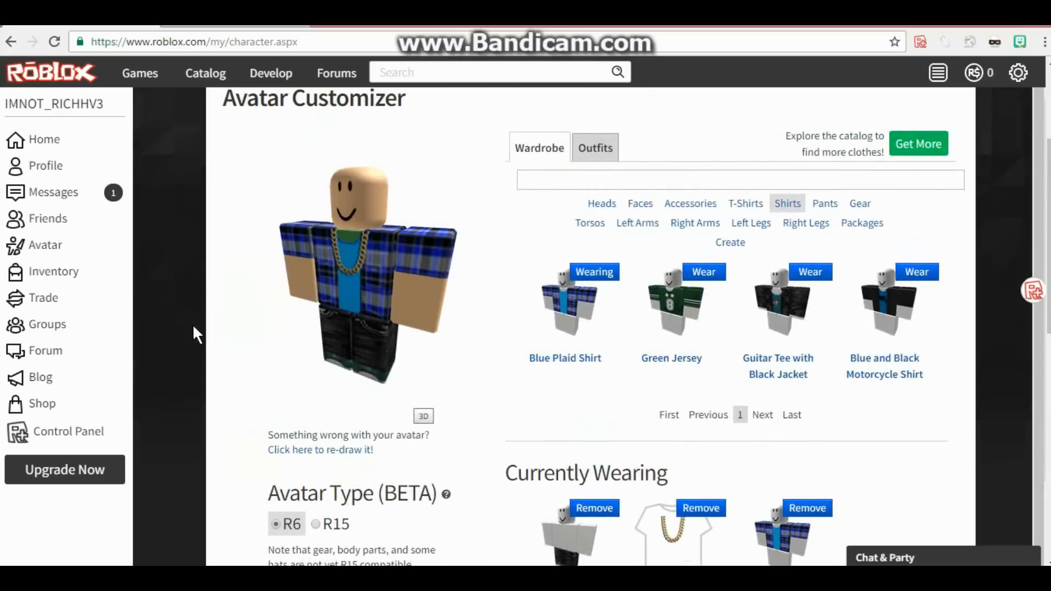
{"action": "scroll", "scroll_direction": "down", "scroll_amount": 3}
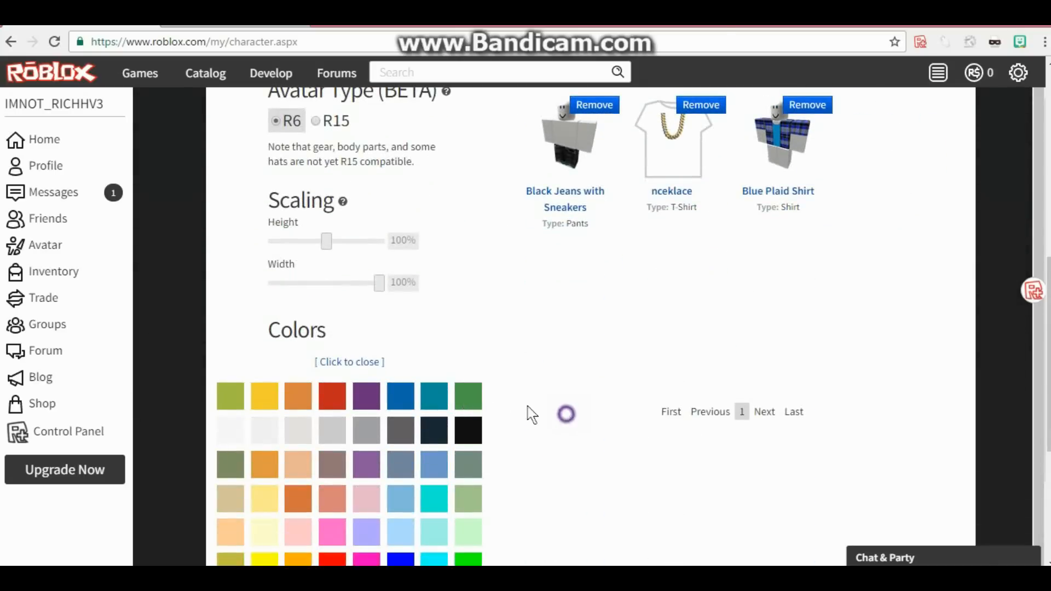
{"action": "scroll", "scroll_direction": "down", "scroll_amount": 3}
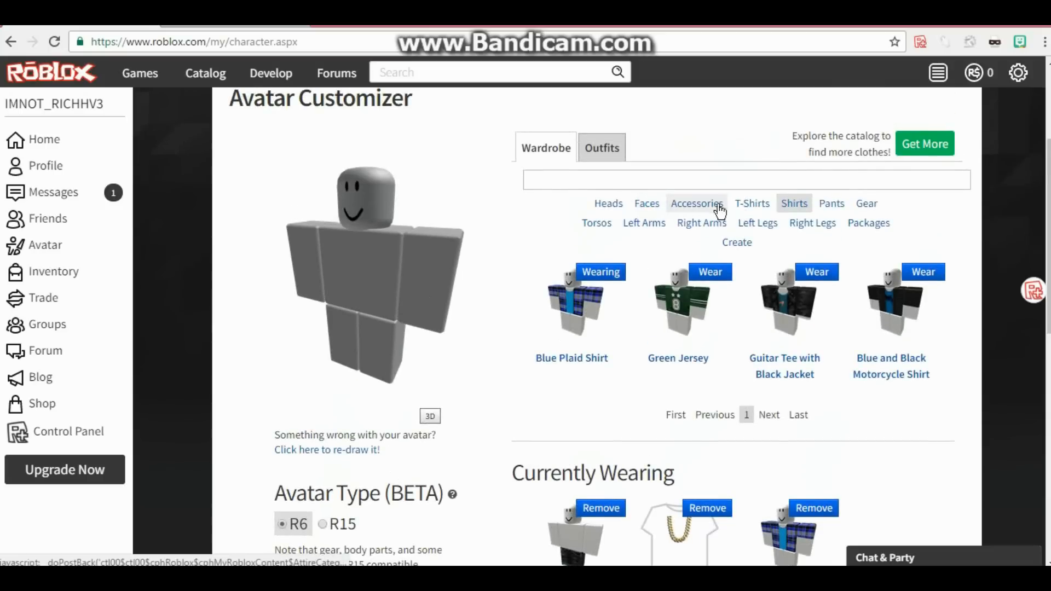
Filter catalog faces to Free and get the Silly Fun face
{"action": "left_click", "coordinate": [647, 203]}
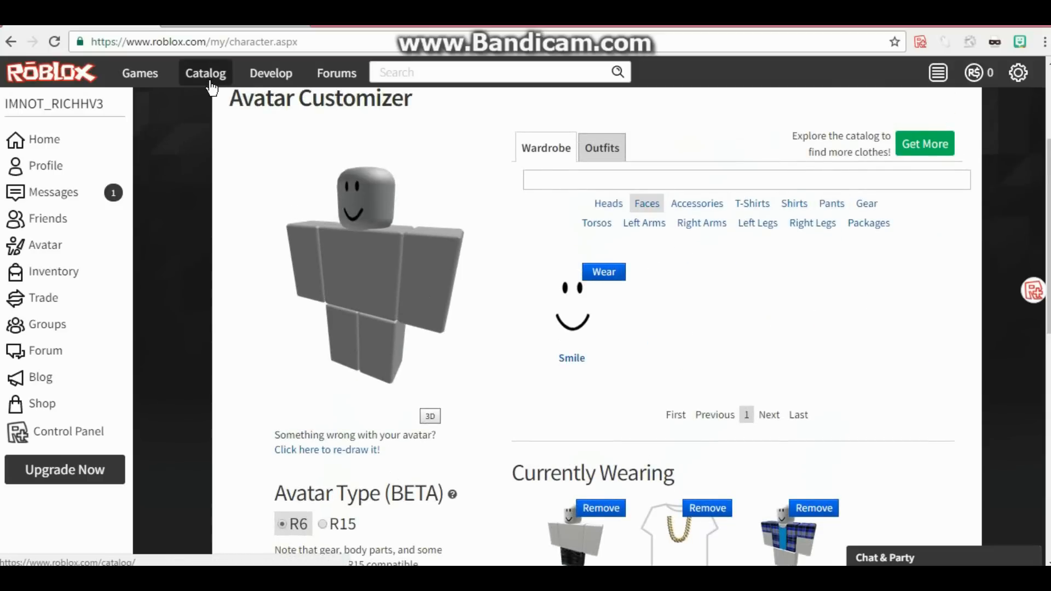
{"action": "left_click", "coordinate": [205, 73]}
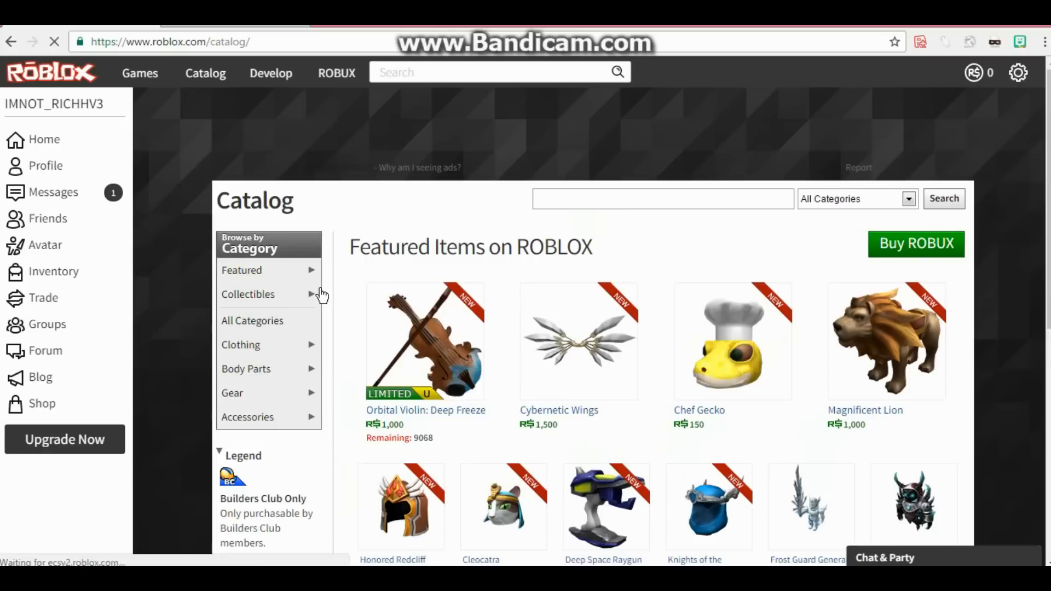
{"action": "mouse_move", "coordinate": [240, 267]}
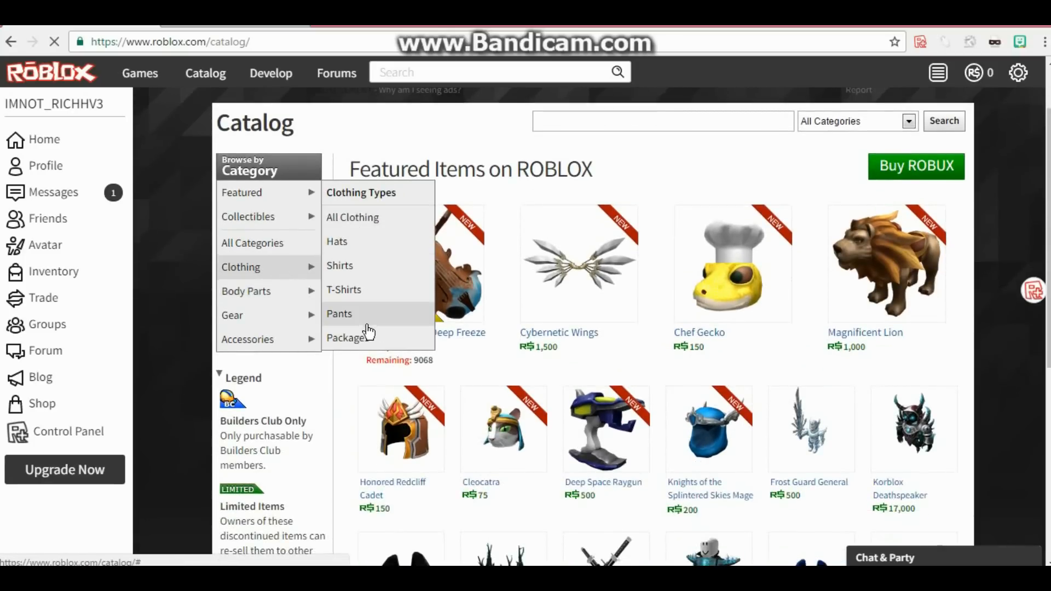
{"action": "mouse_move", "coordinate": [281, 291]}
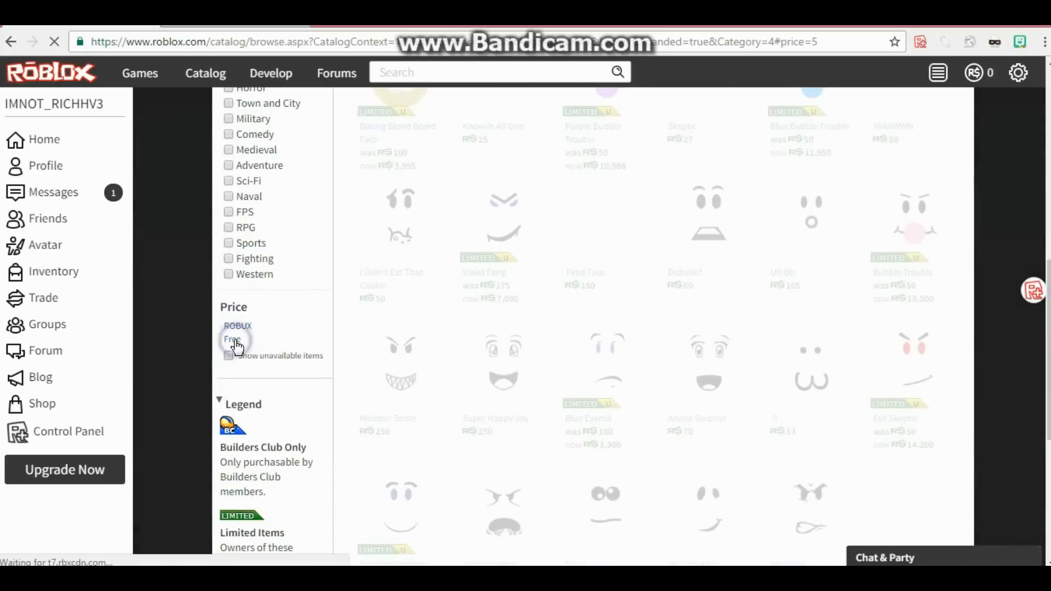
{"action": "left_click", "coordinate": [231, 339]}
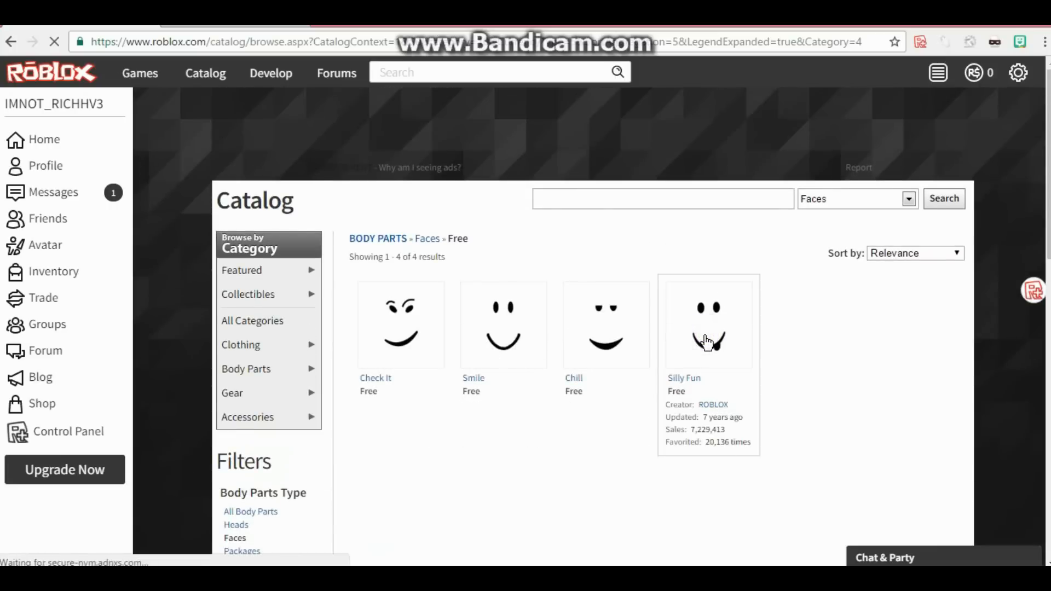
{"action": "mouse_move", "coordinate": [681, 339]}
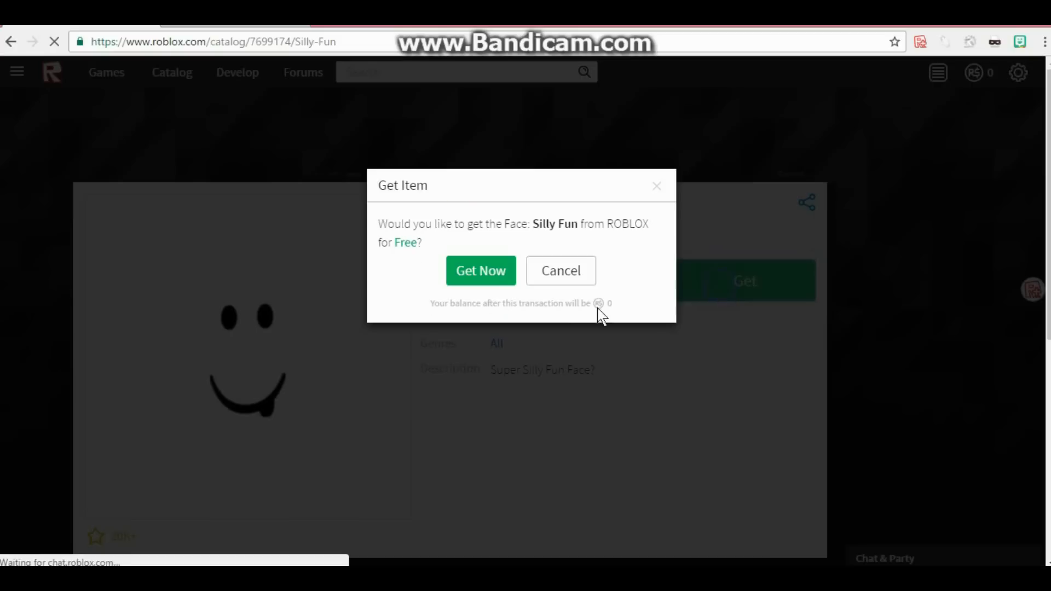
{"action": "left_click", "coordinate": [480, 270]}
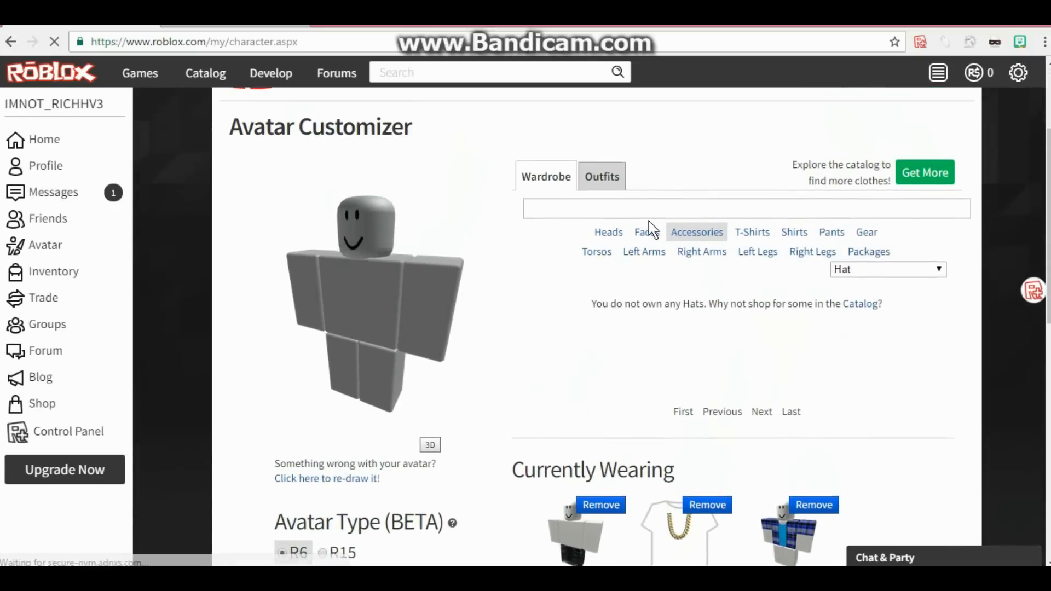
Put on the Silly Fun face and view the hats list
{"action": "left_click", "coordinate": [641, 232]}
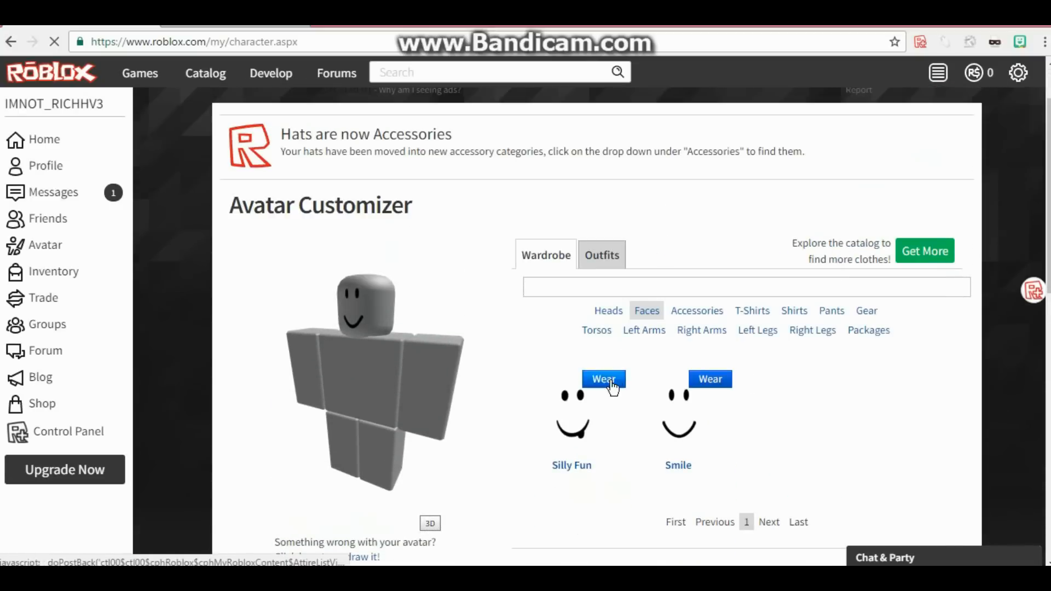
{"action": "left_click", "coordinate": [604, 378]}
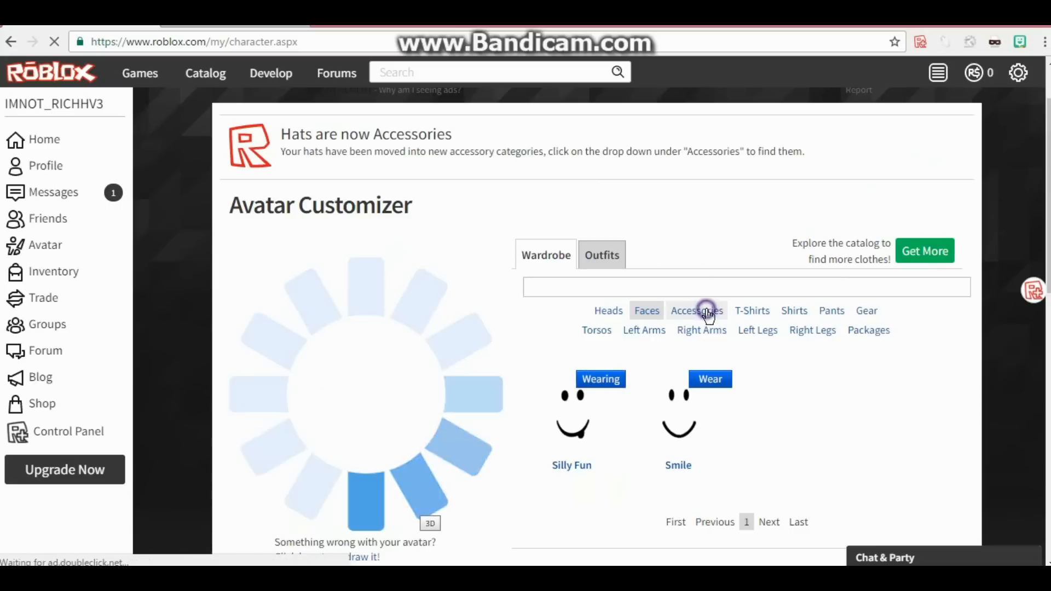
{"action": "left_click", "coordinate": [697, 311]}
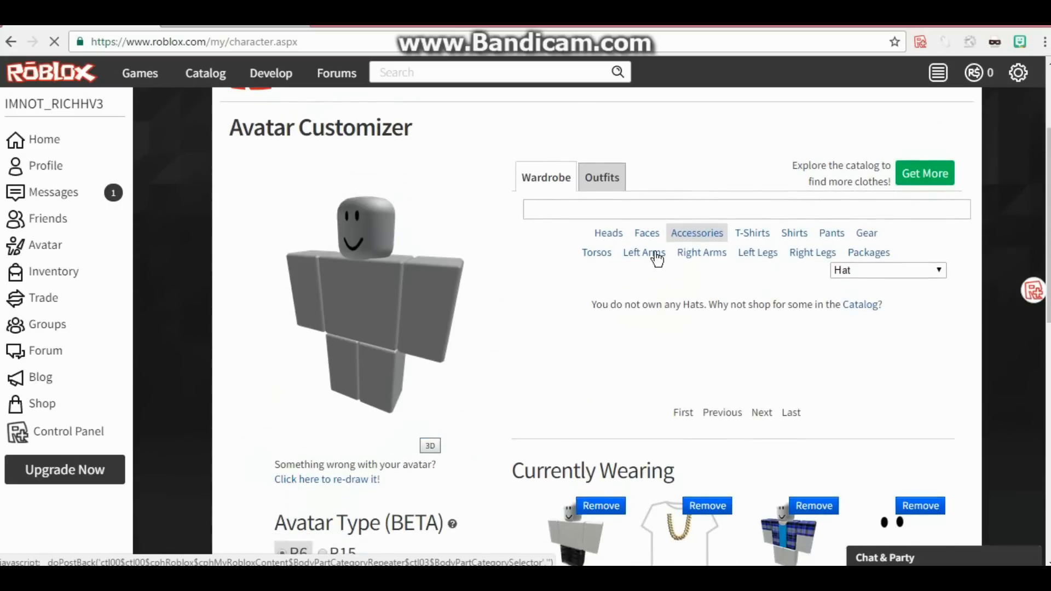
Set the body to the light skin tone and check the empty Accessories list
{"action": "scroll", "scroll_direction": "down", "scroll_amount": 3}
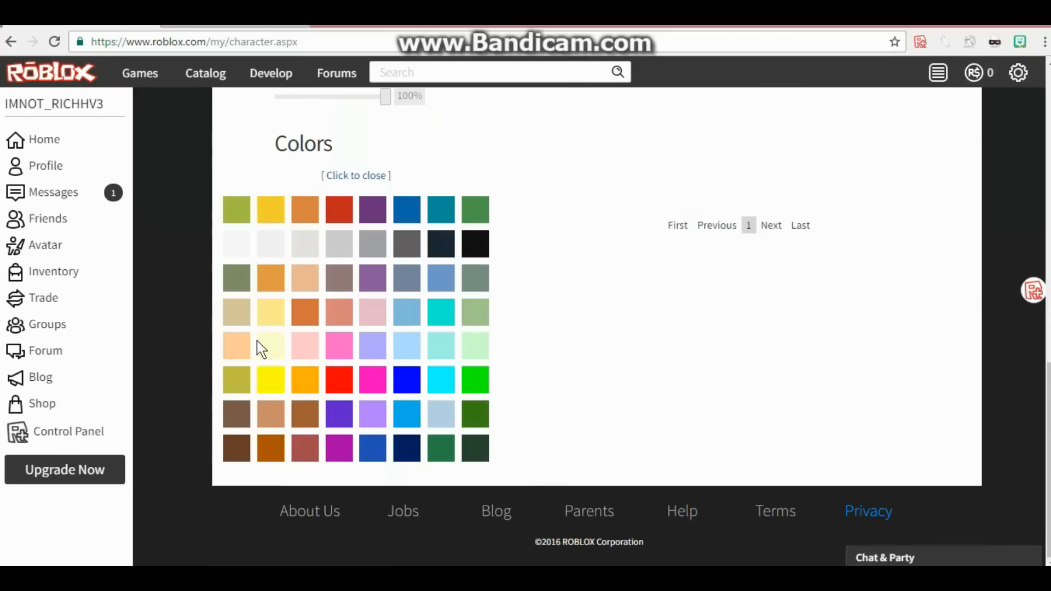
{"action": "left_click", "coordinate": [236, 346]}
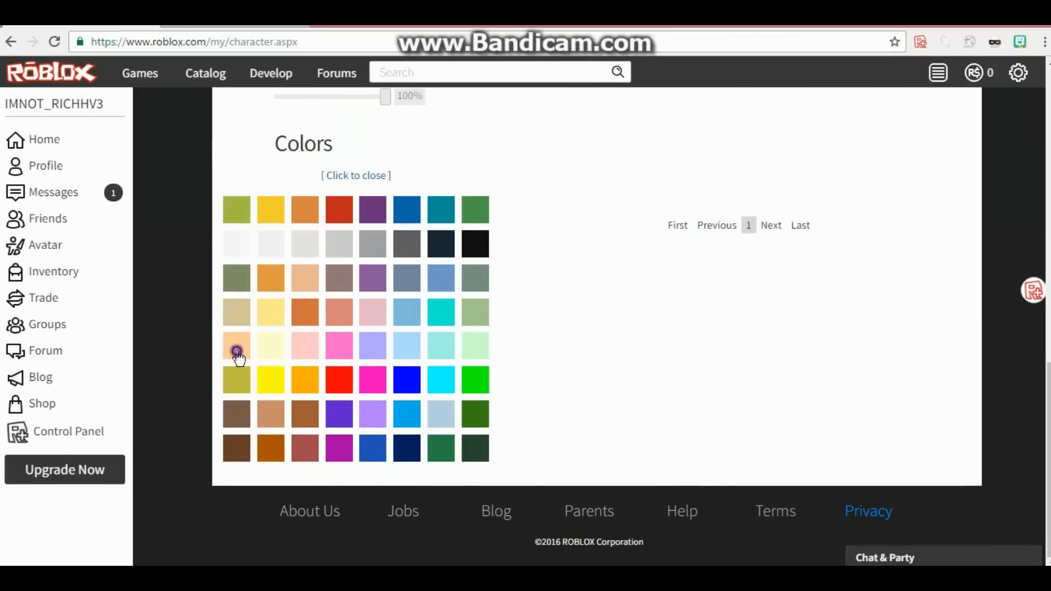
{"action": "left_click", "coordinate": [236, 345]}
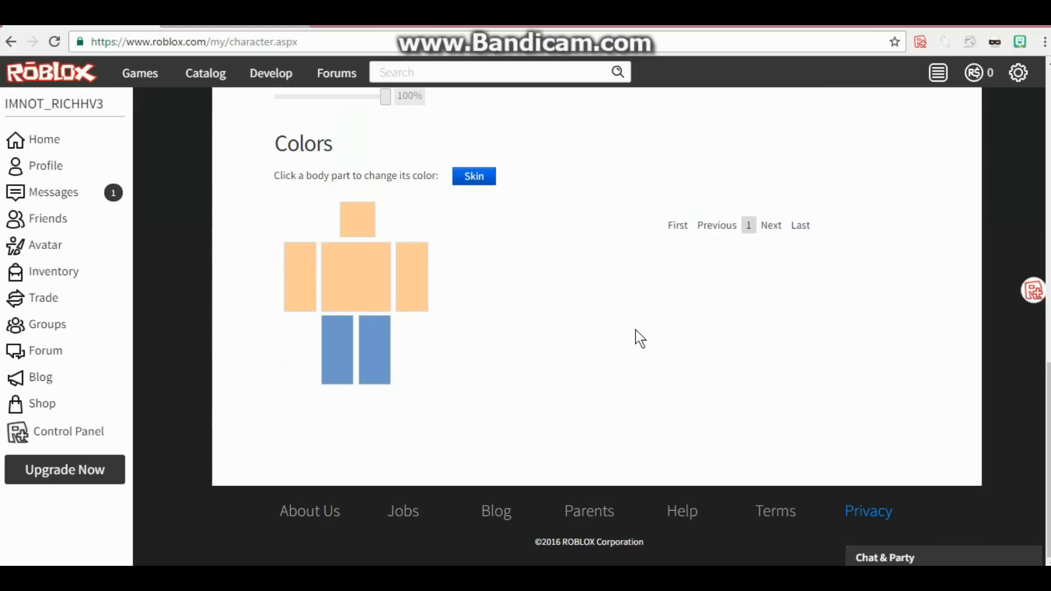
{"action": "left_click", "coordinate": [375, 348]}
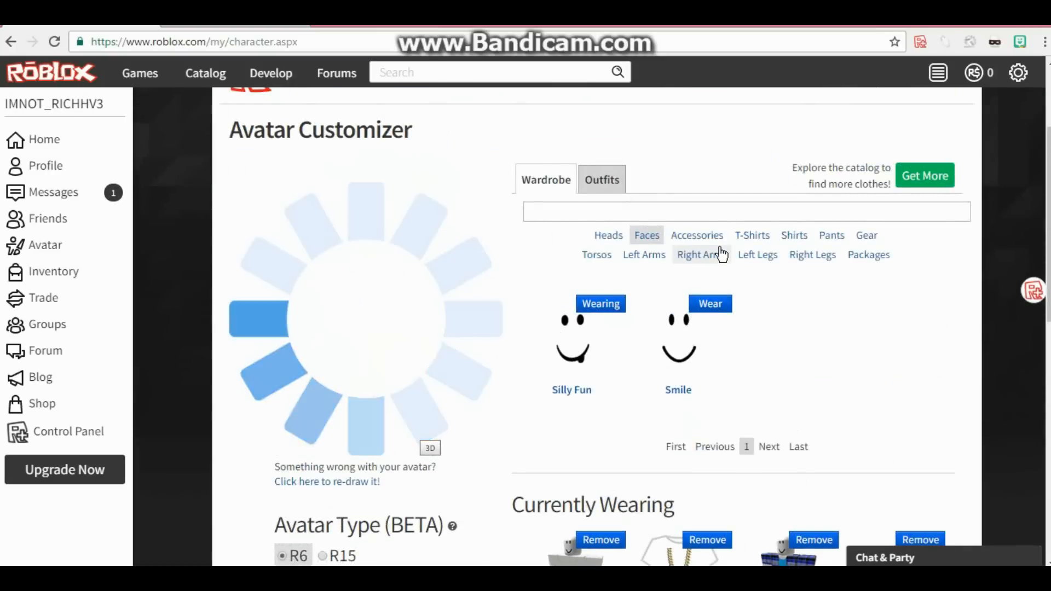
{"action": "left_click", "coordinate": [692, 238]}
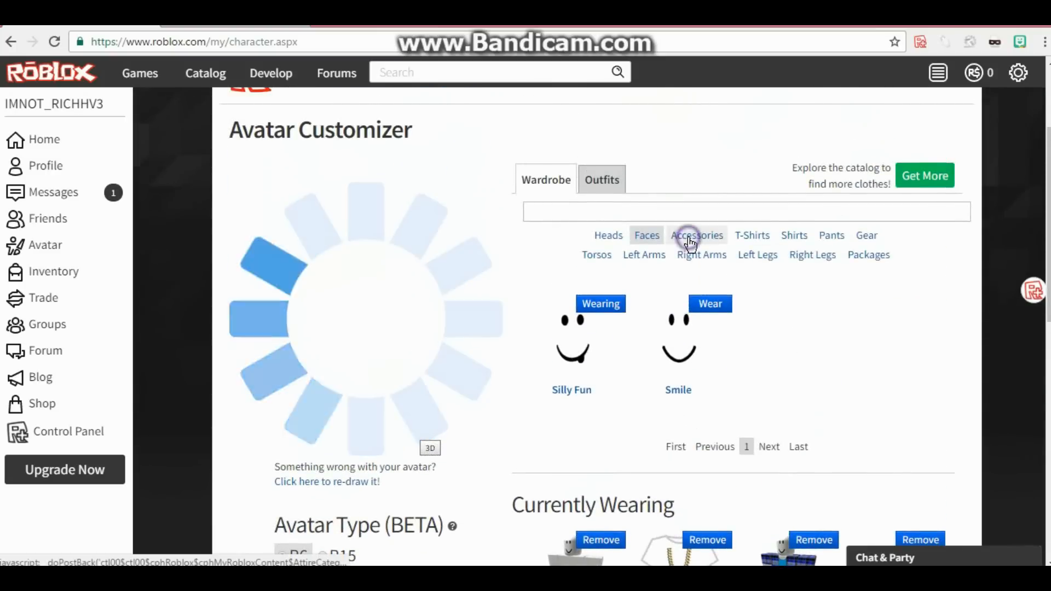
{"action": "left_click", "coordinate": [697, 235]}
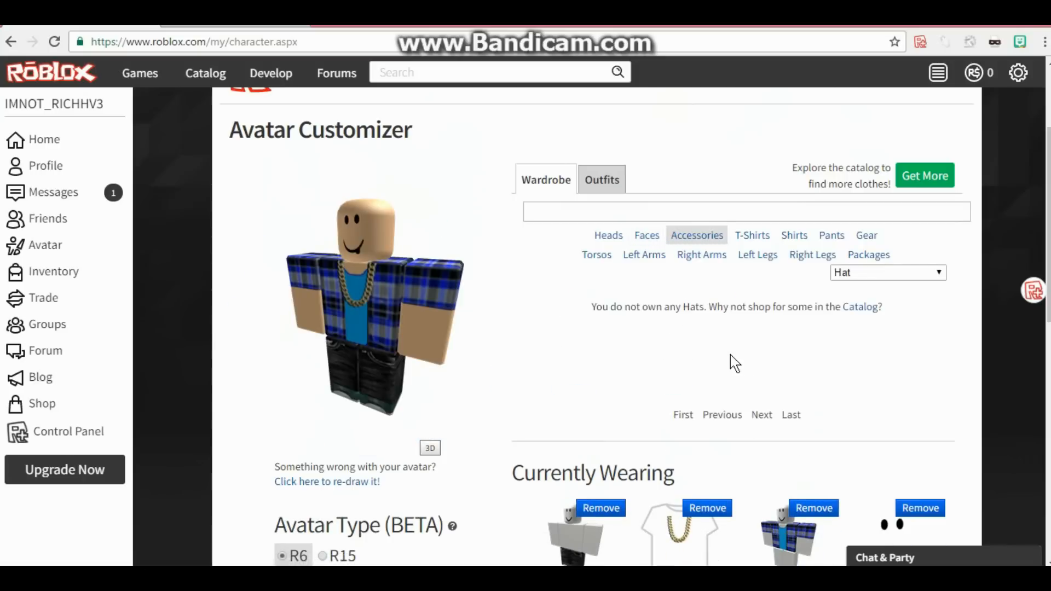
{"action": "mouse_move", "coordinate": [750, 244]}
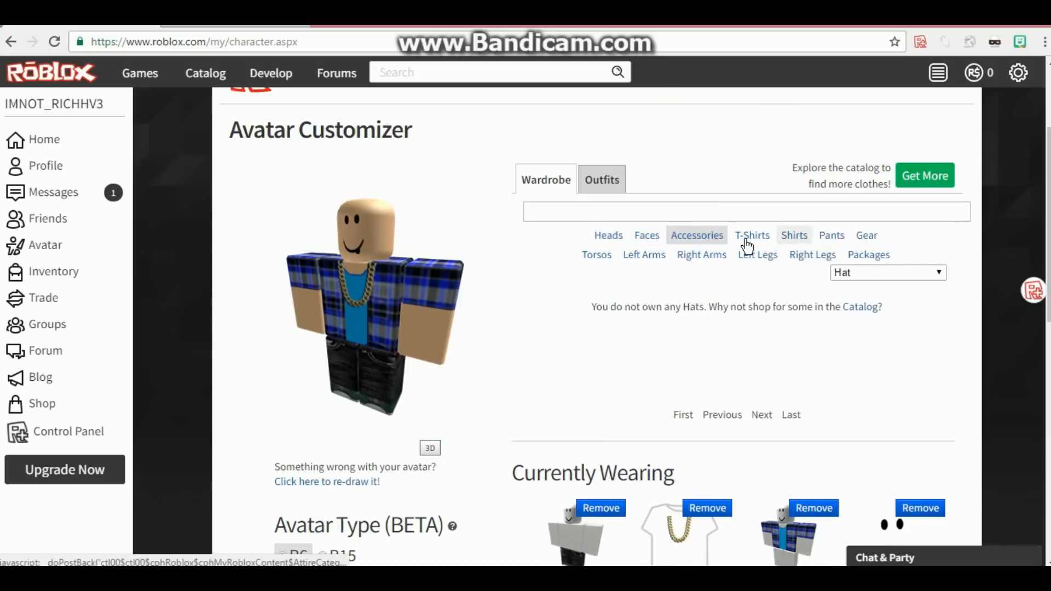
Get the free ROBLOX Visor from the catalog's Hats category
{"action": "left_click", "coordinate": [206, 73]}
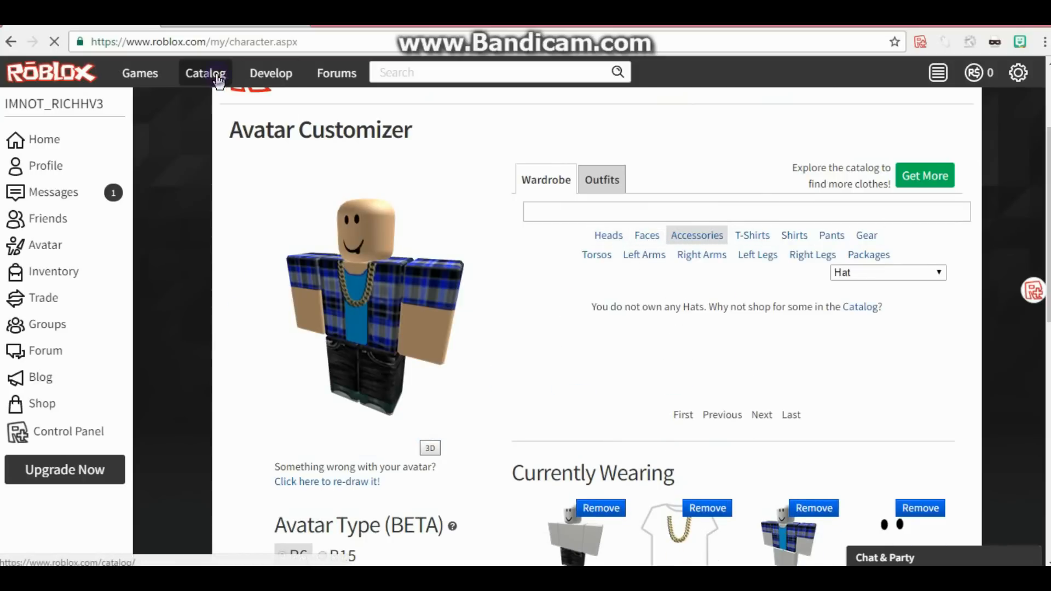
{"action": "left_click", "coordinate": [204, 72]}
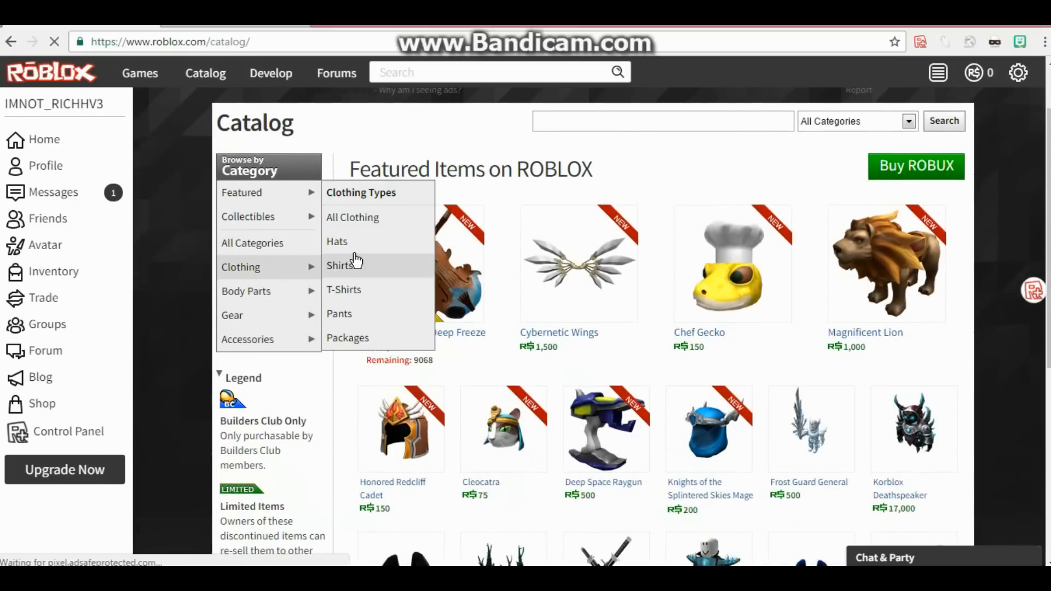
{"action": "left_click", "coordinate": [337, 241]}
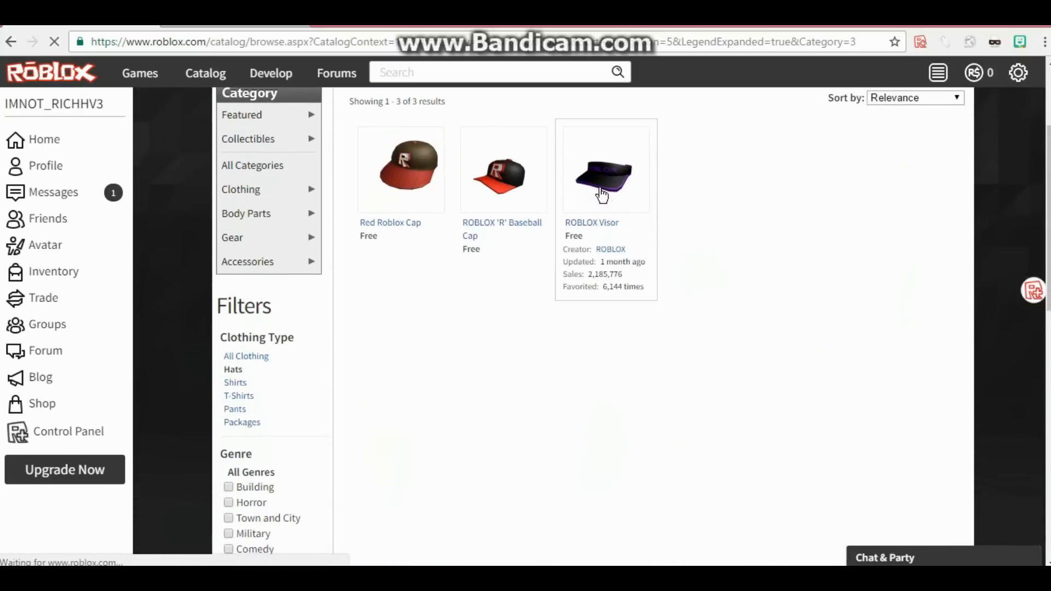
{"action": "left_click", "coordinate": [603, 175]}
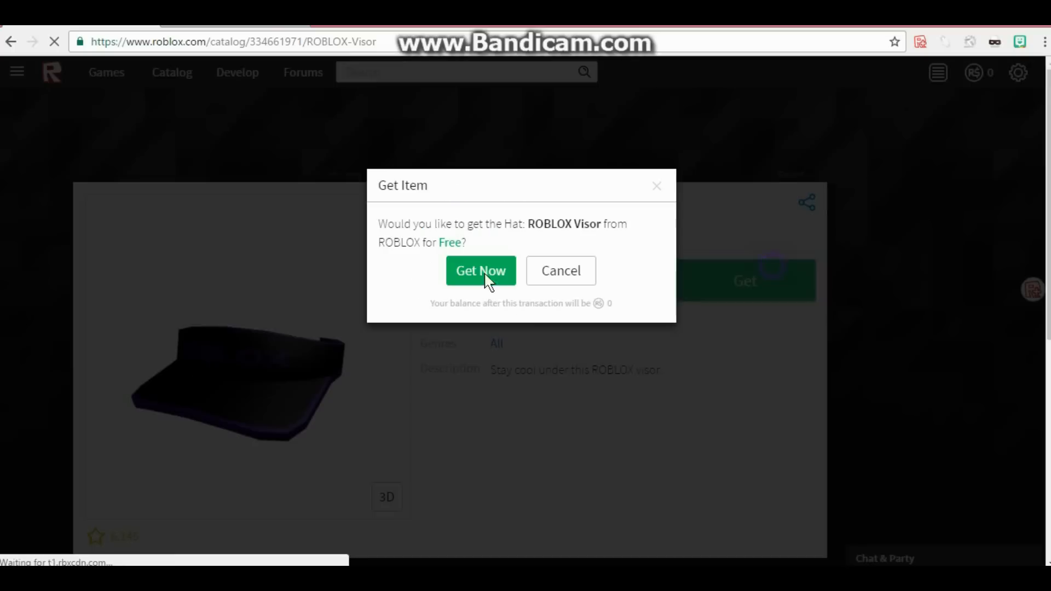
{"action": "left_click", "coordinate": [481, 270]}
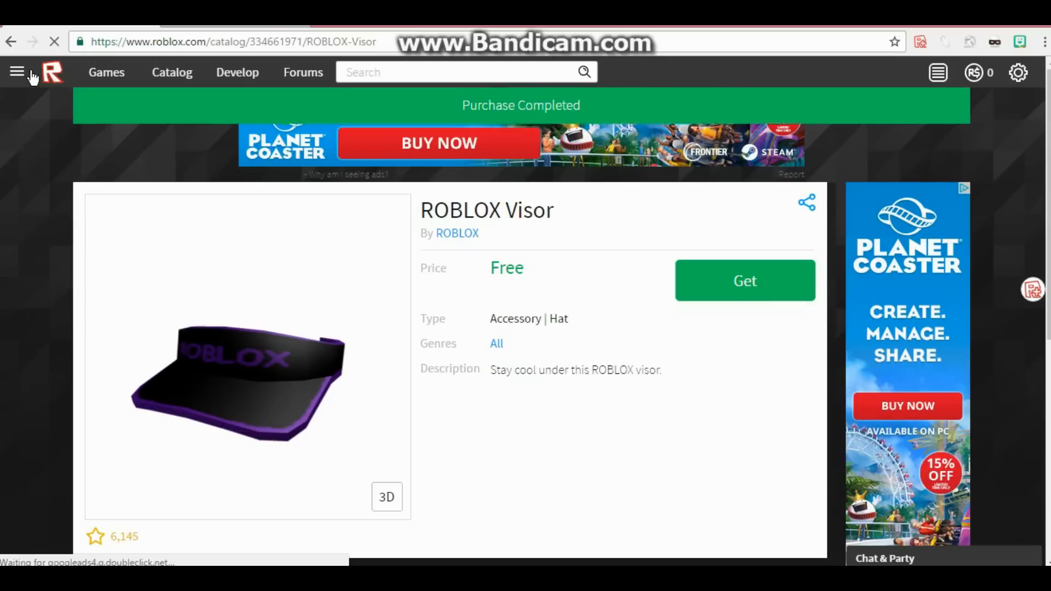
Open the site navigation menu
{"action": "left_click", "coordinate": [17, 71]}
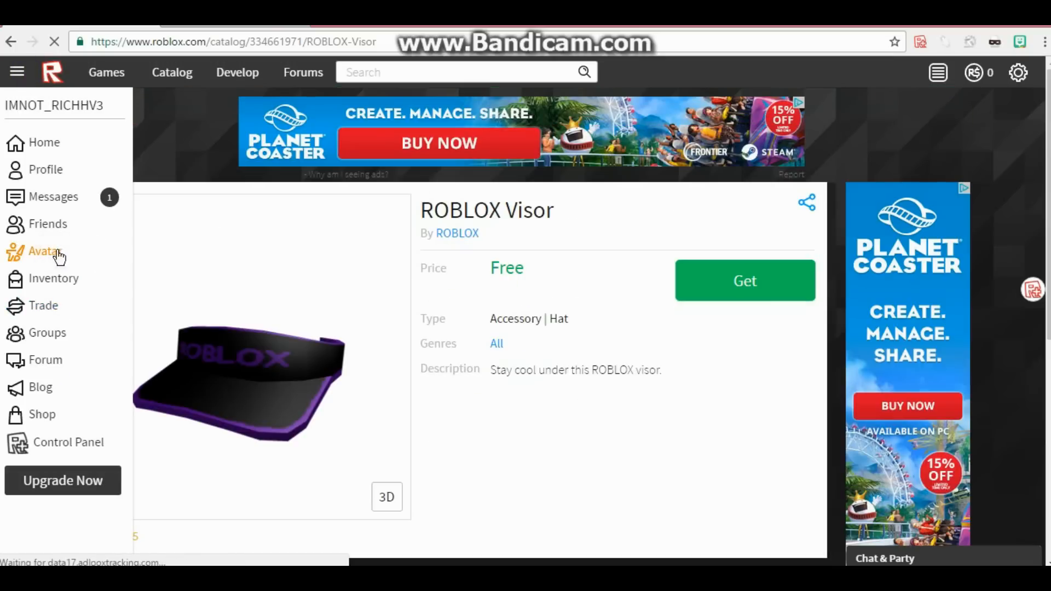
Wear the ROBLOX Visor from Accessories, then show the owned faces list
{"action": "left_click", "coordinate": [39, 251]}
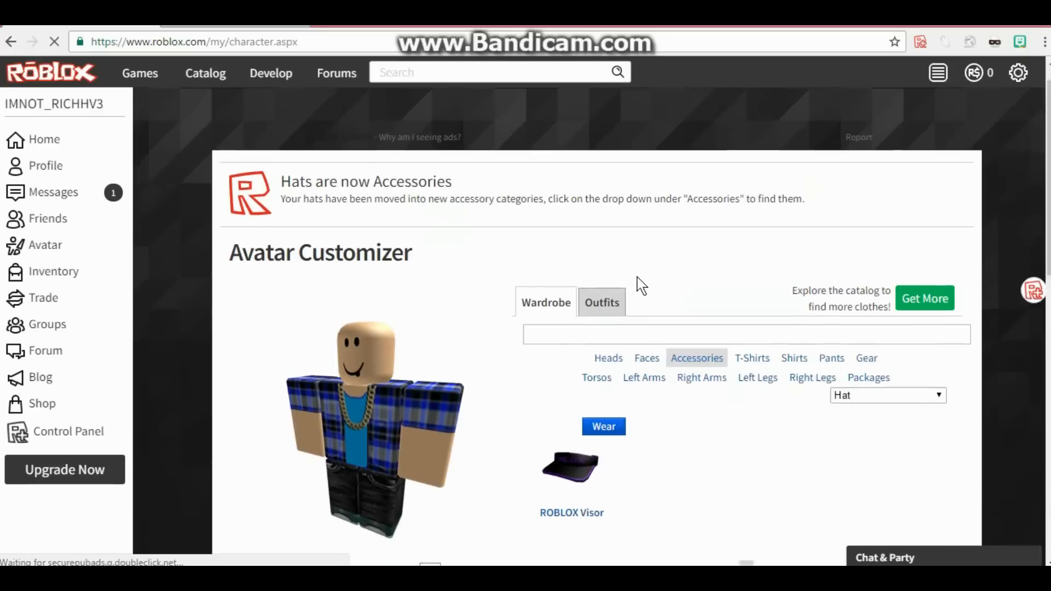
{"action": "scroll", "scroll_direction": "down", "scroll_amount": 3}
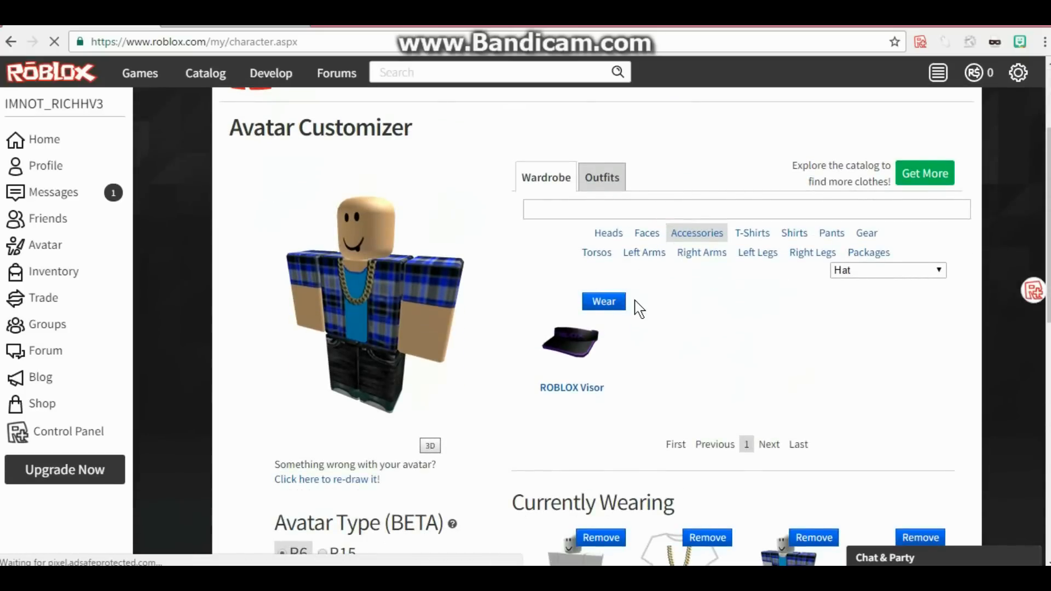
{"action": "left_click", "coordinate": [603, 301]}
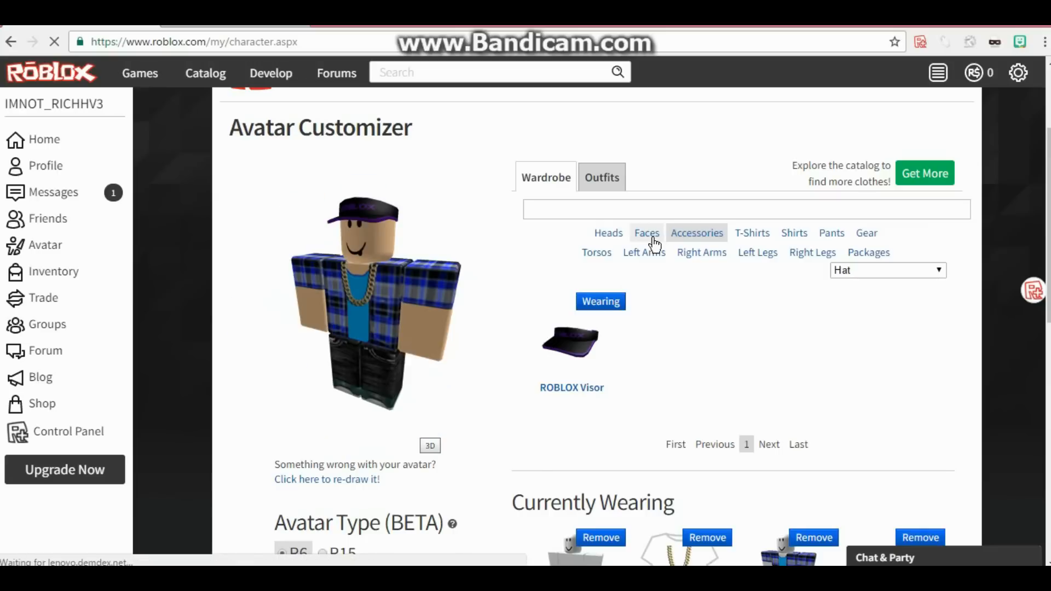
{"action": "left_click", "coordinate": [646, 233]}
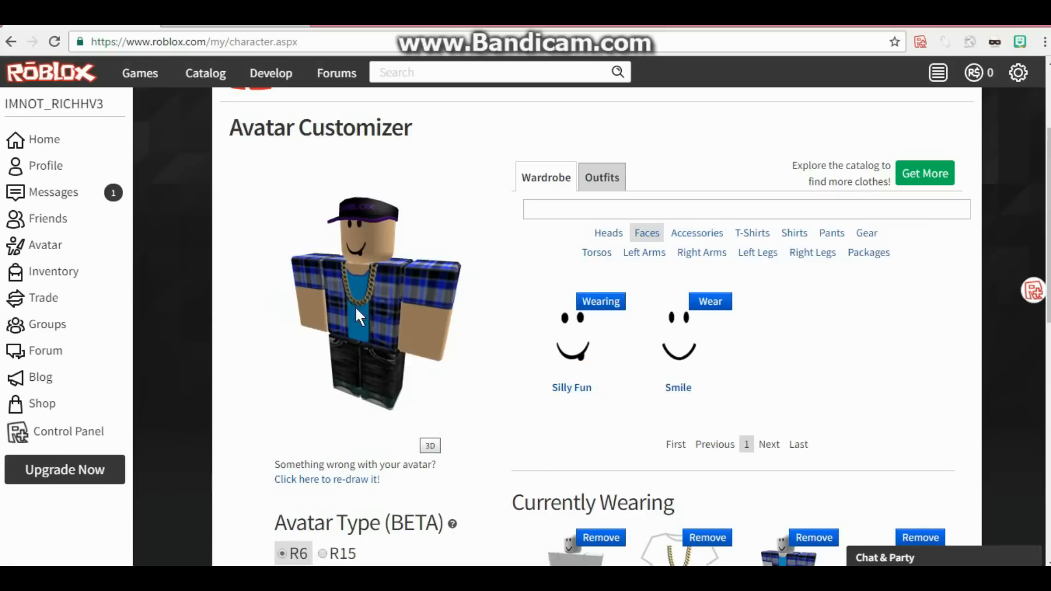
{"action": "mouse_move", "coordinate": [315, 280]}
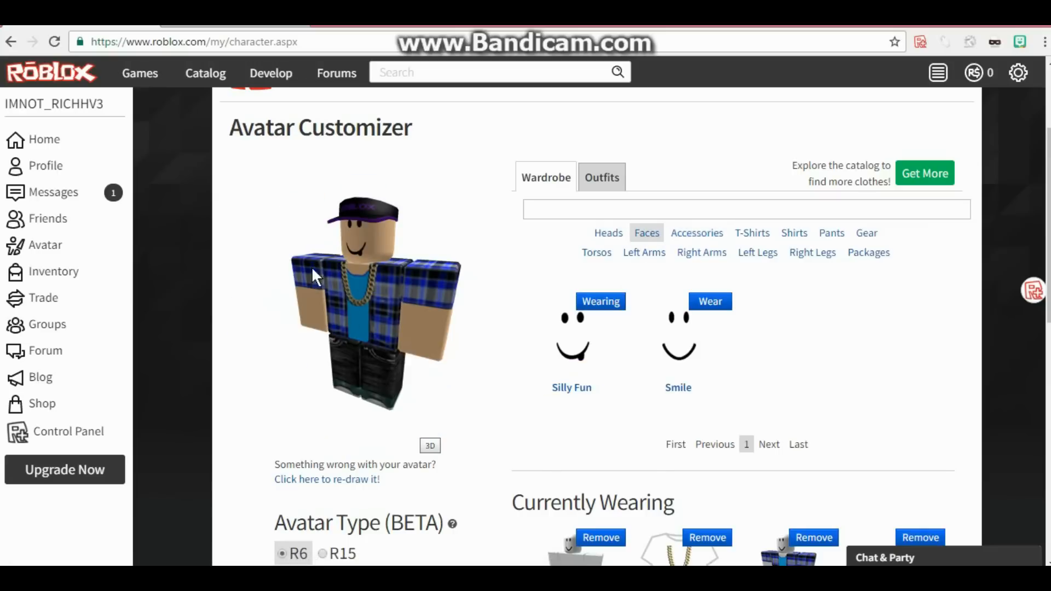
{"action": "mouse_move", "coordinate": [798, 319]}
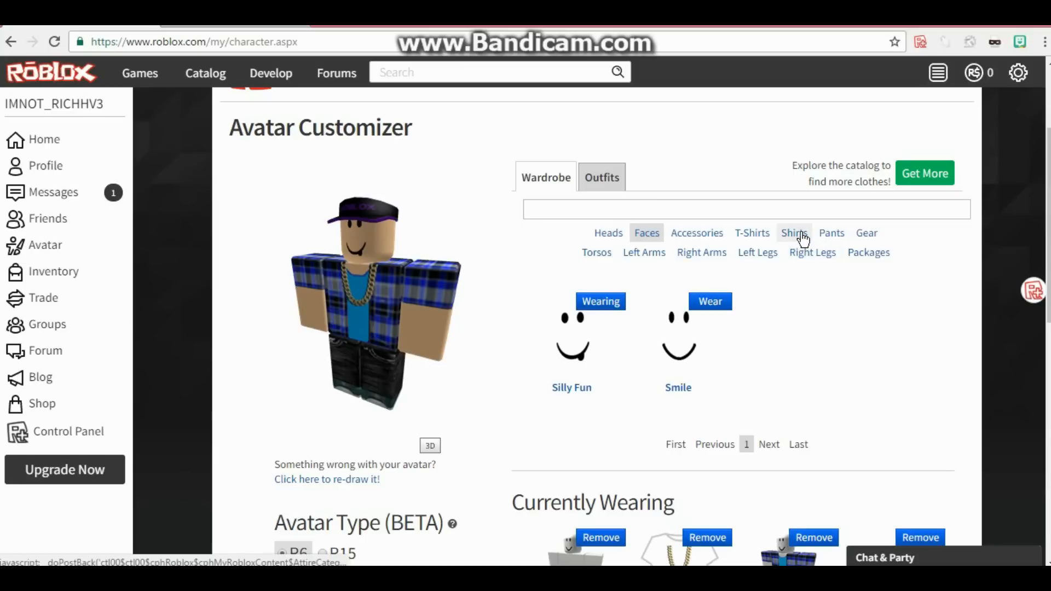
{"action": "mouse_move", "coordinate": [622, 237]}
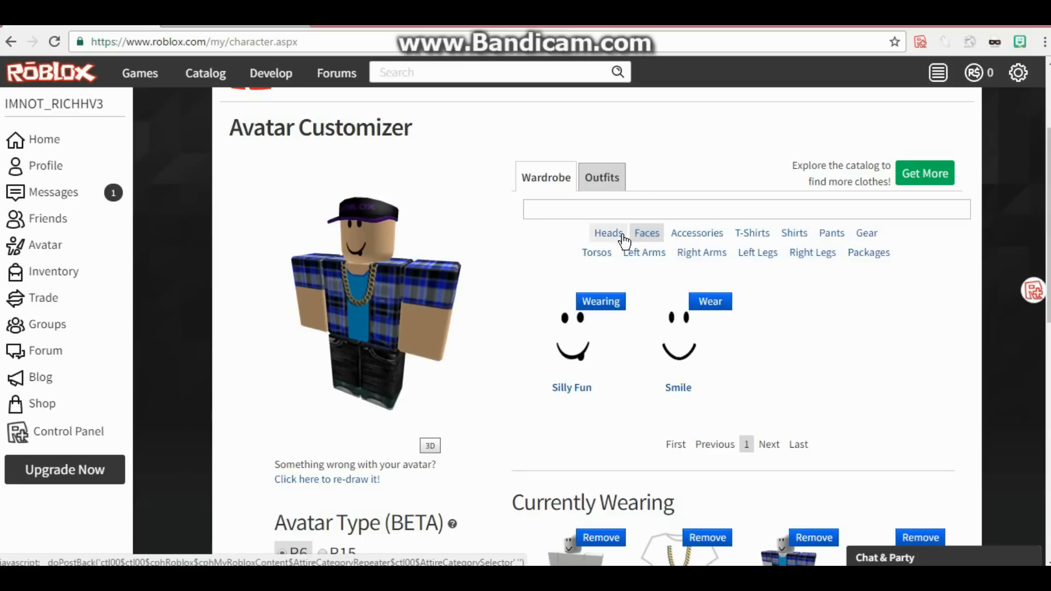
{"action": "left_click", "coordinate": [793, 232]}
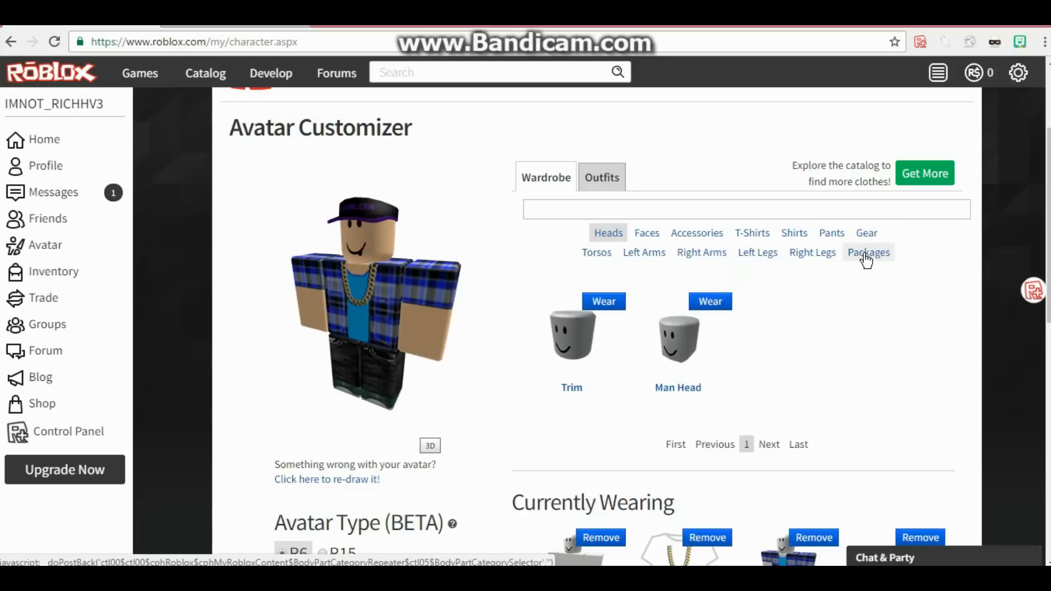
{"action": "mouse_move", "coordinate": [635, 257]}
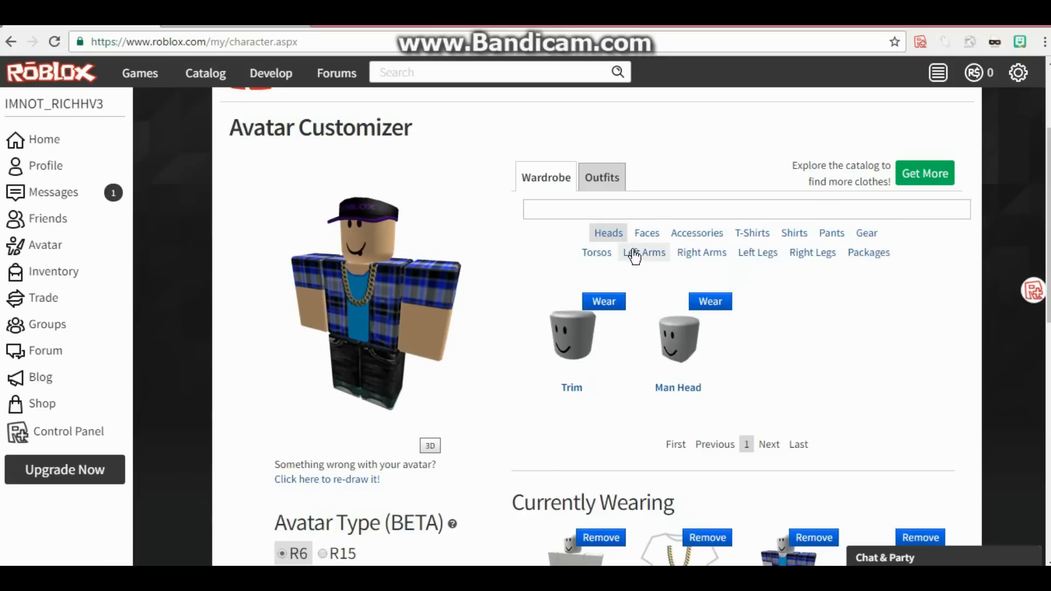
{"action": "left_click", "coordinate": [644, 252]}
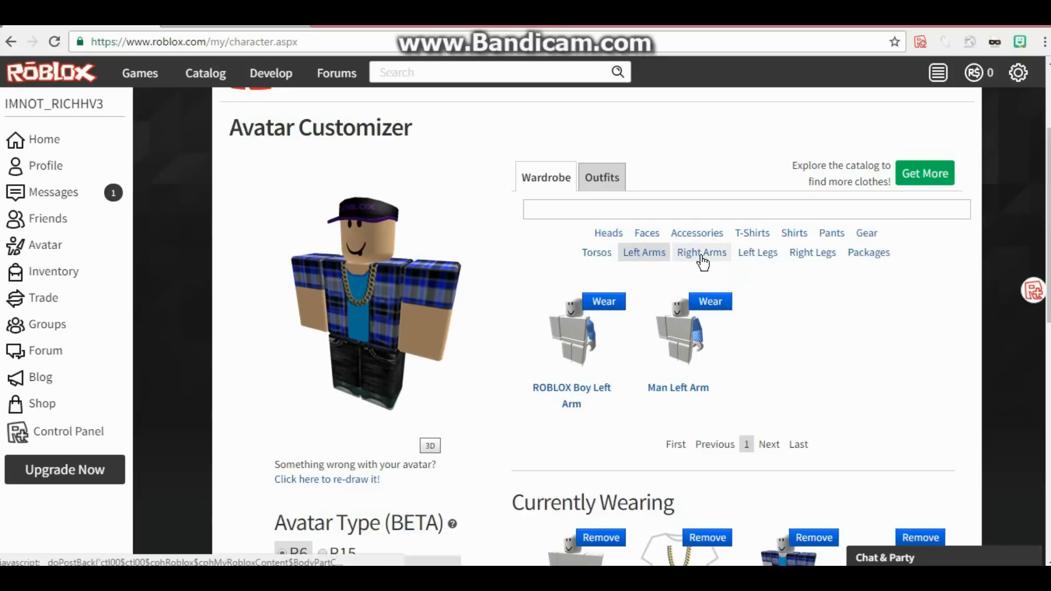
{"action": "left_click", "coordinate": [701, 252]}
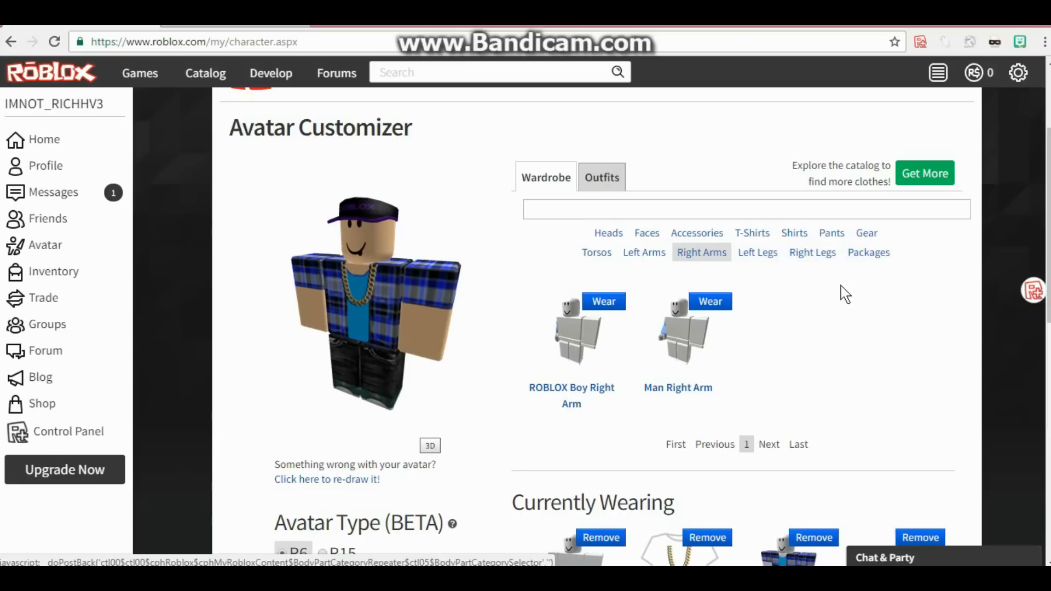
{"action": "left_click", "coordinate": [868, 252]}
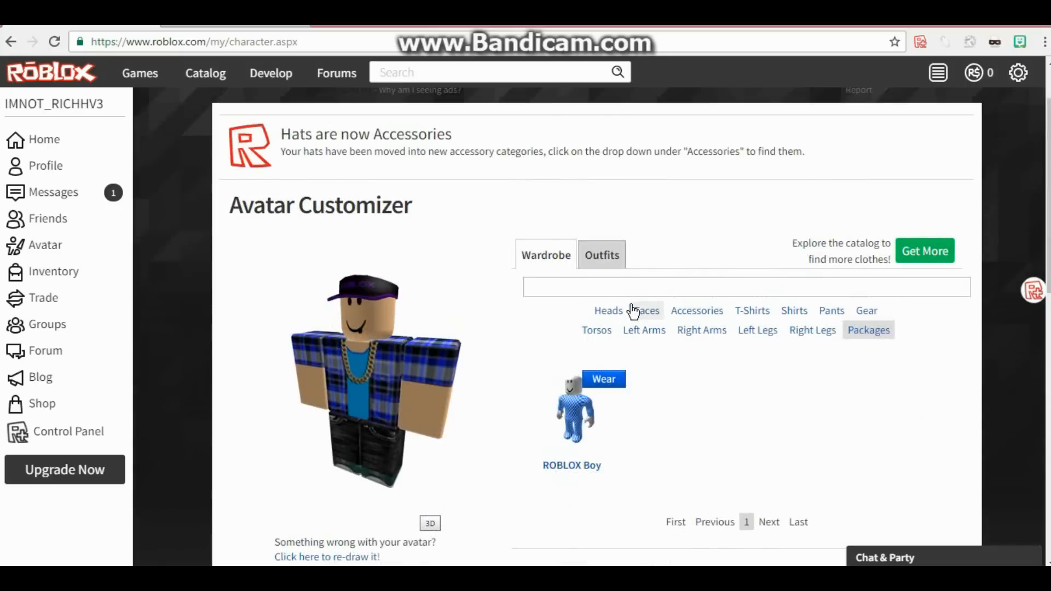
{"action": "left_click", "coordinate": [646, 311]}
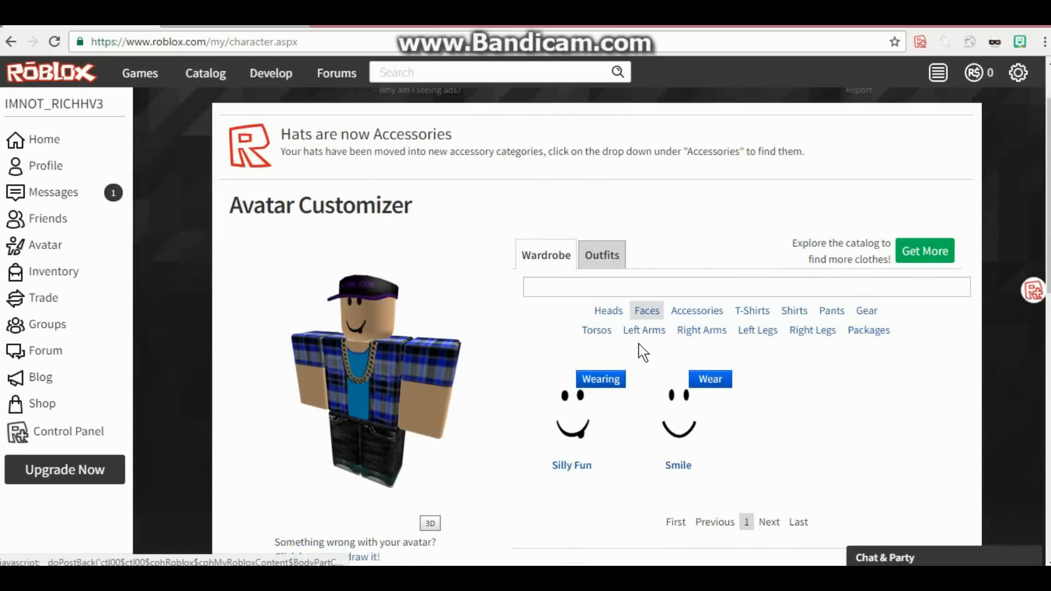